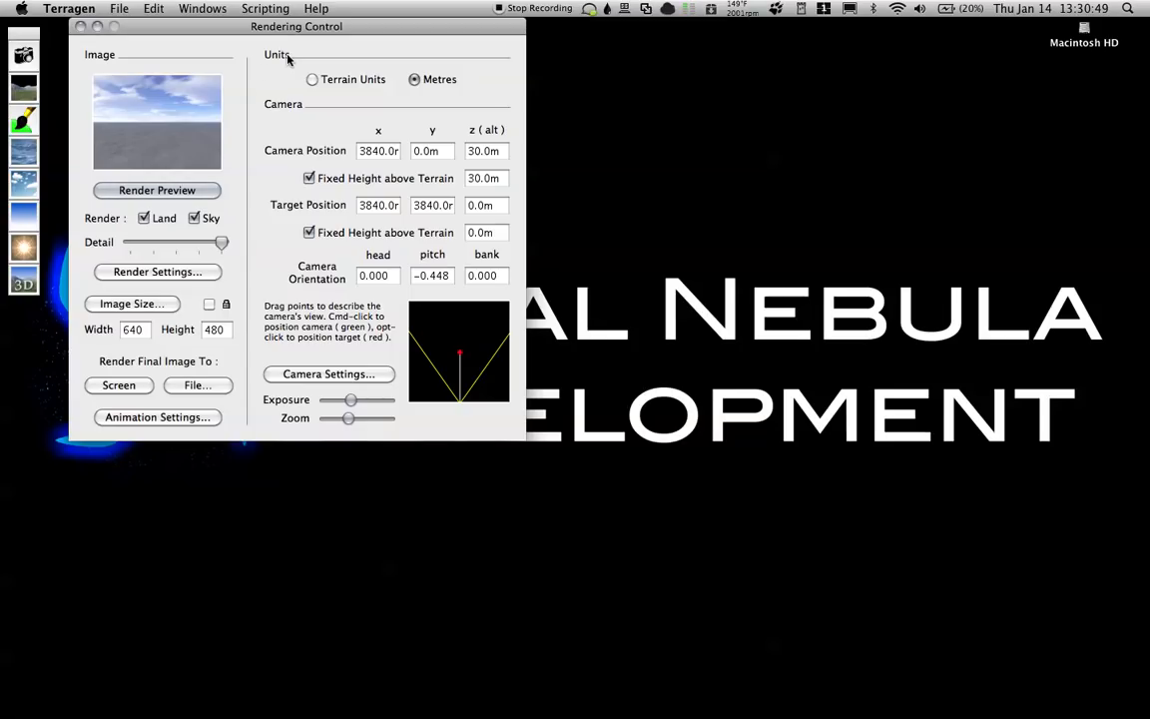
pyautogui.moveTo(258, 62)
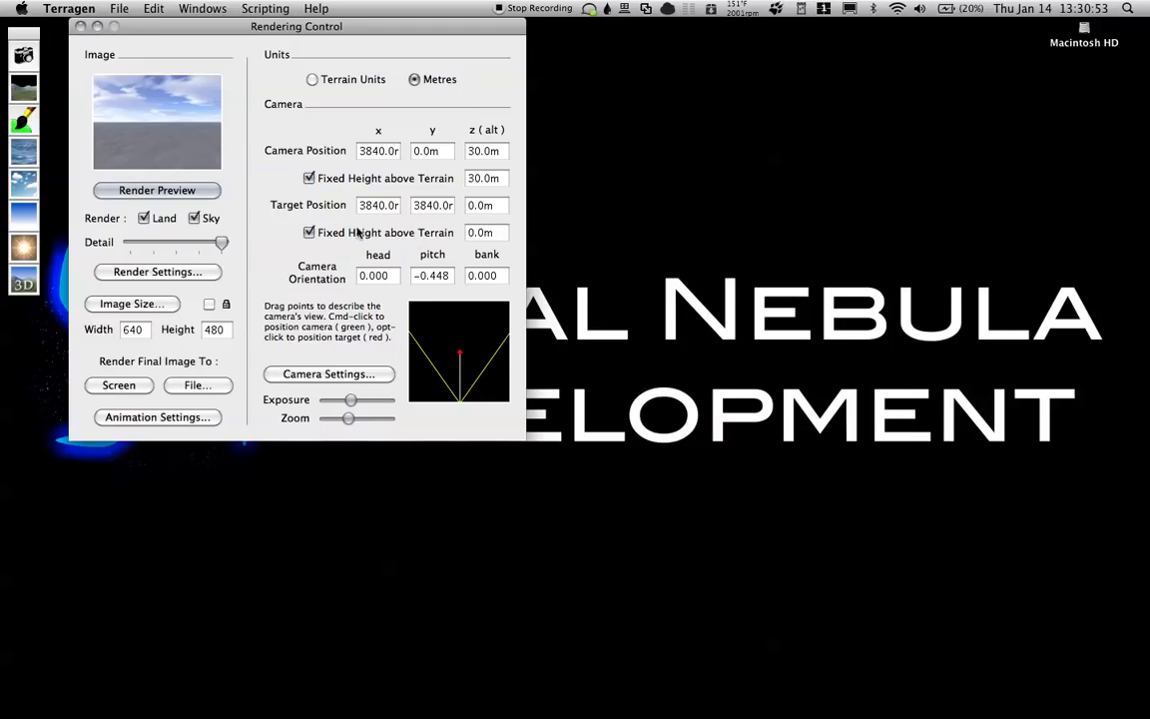
# Open the Landscape window from the left toolbar to show the terrain and surface map
pyautogui.click(156, 189)
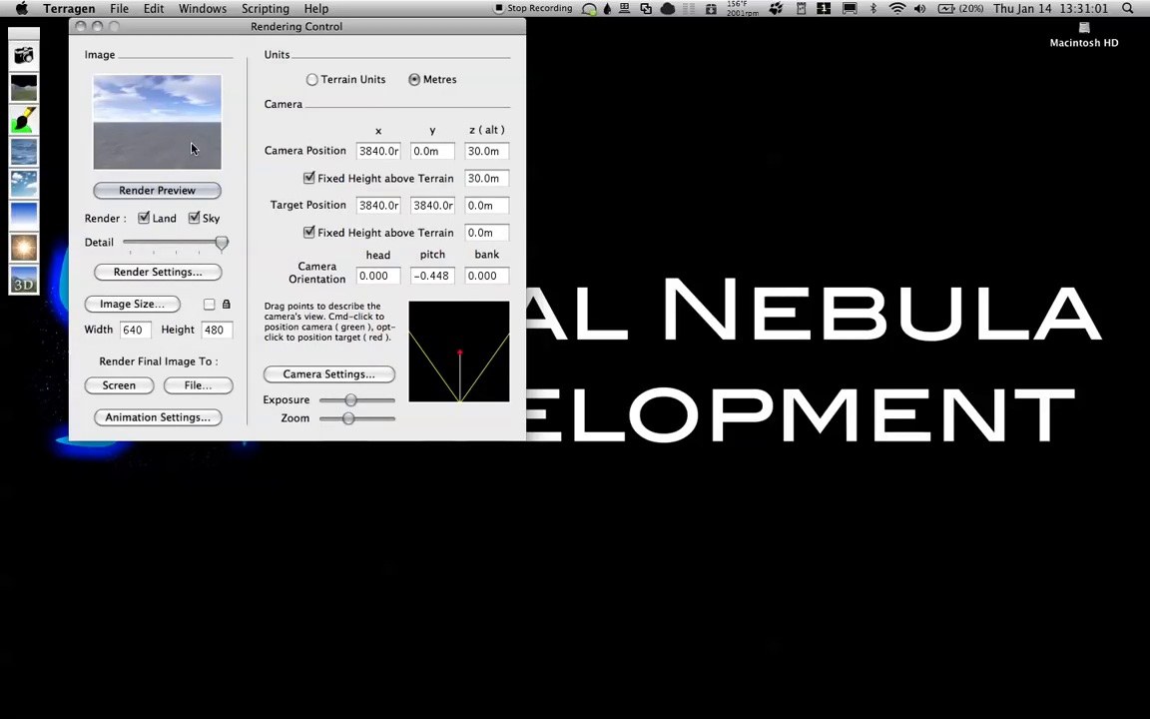
pyautogui.moveTo(179, 155)
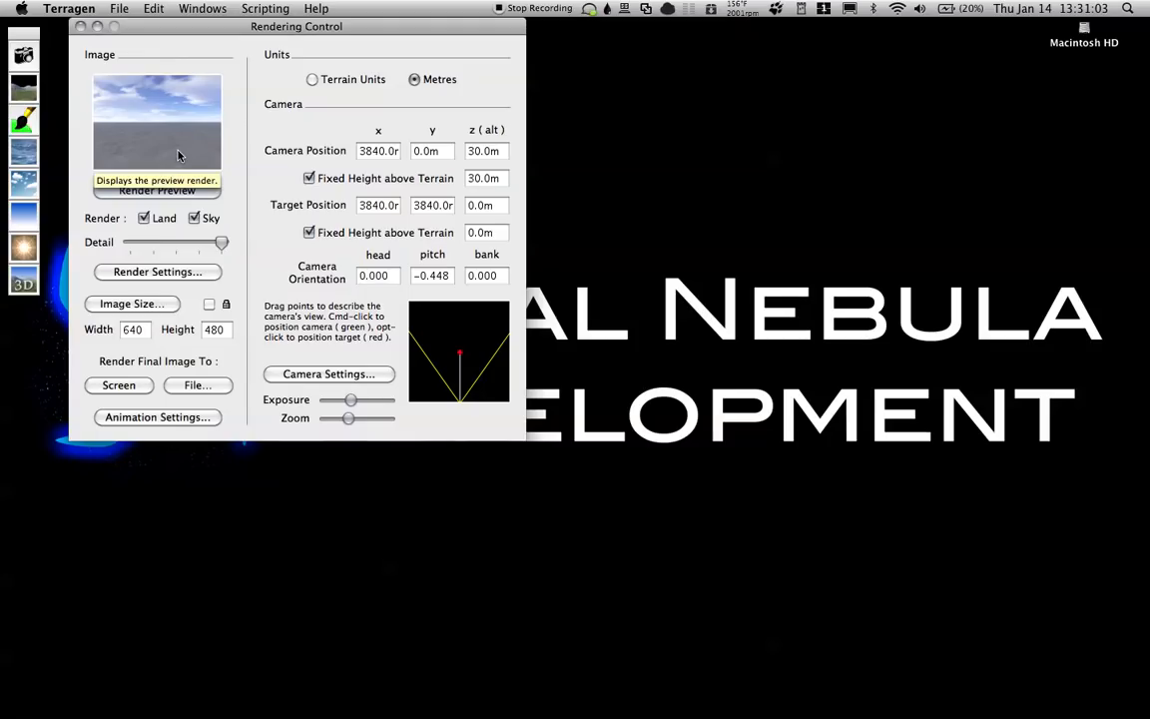
pyautogui.moveTo(137, 160)
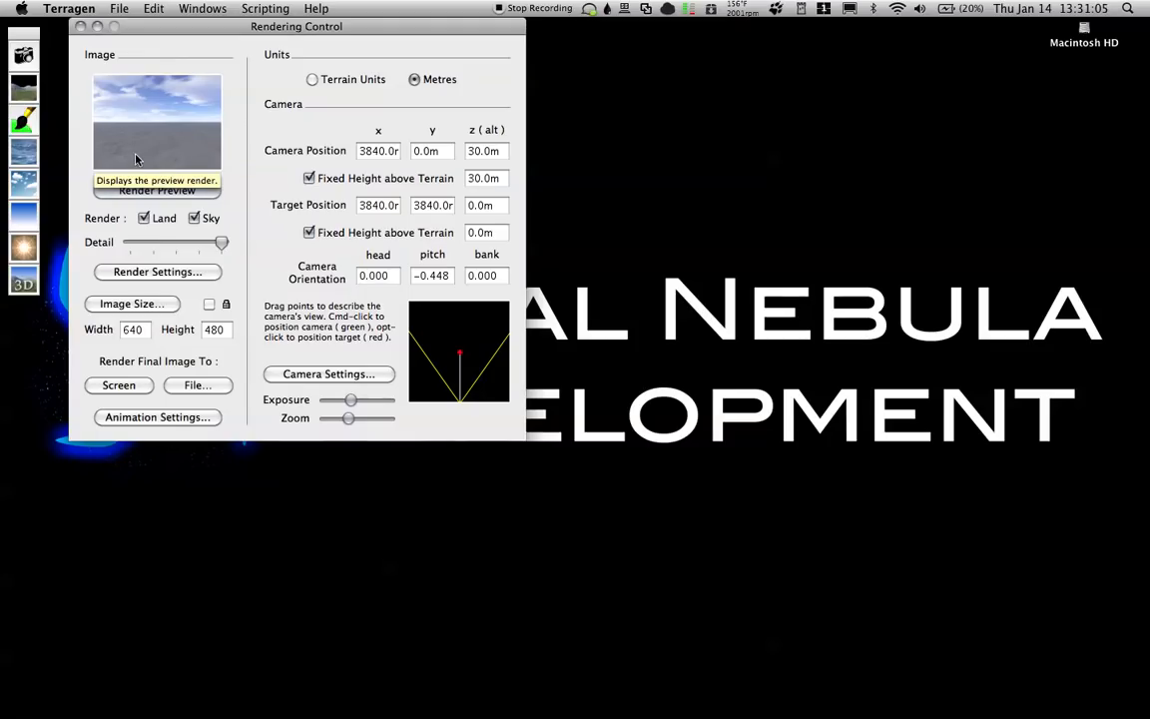
pyautogui.moveTo(53, 103)
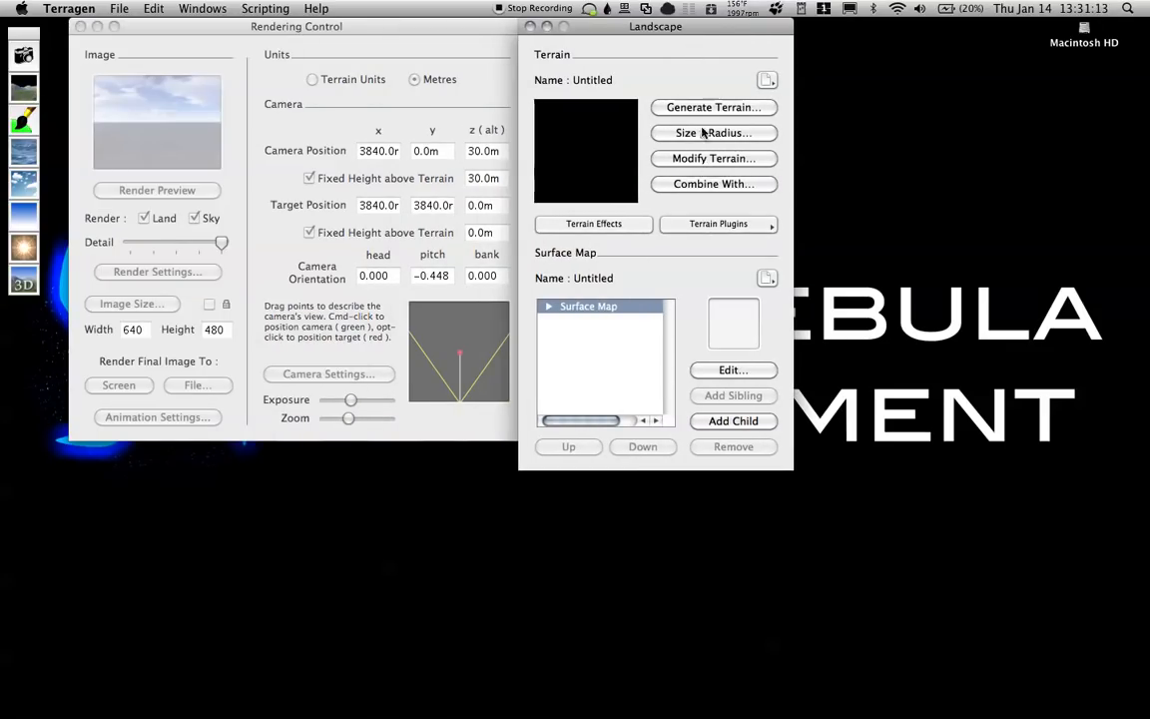
# Generate terrain with Realism 94, Smoothing 78, Glaciation 14, Canyonism 6, then close the generator
pyautogui.click(712, 107)
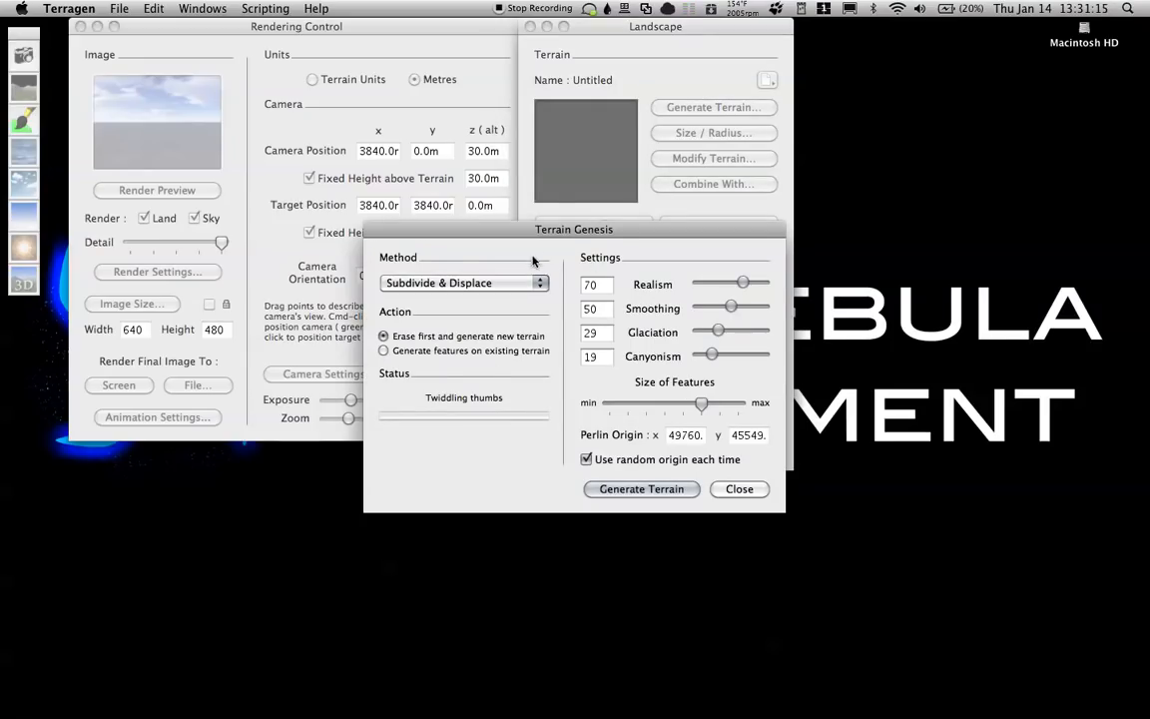
pyautogui.moveTo(744, 283); pyautogui.dragTo(759, 283)
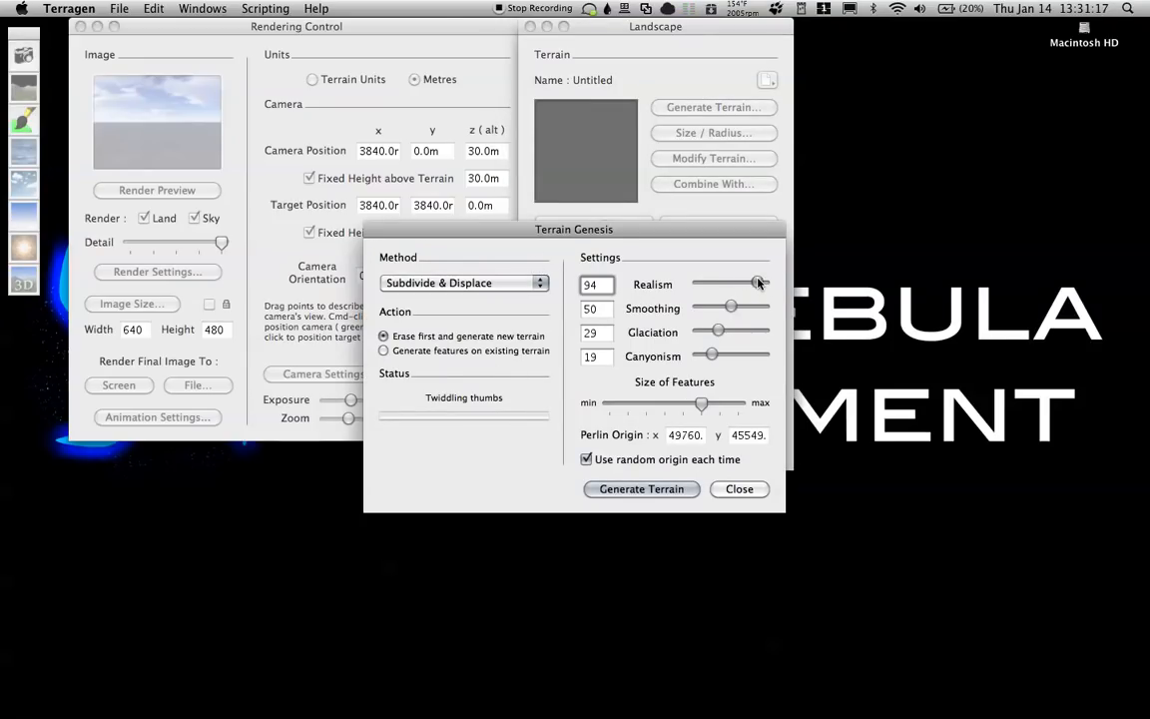
pyautogui.moveTo(727, 307); pyautogui.dragTo(744, 308)
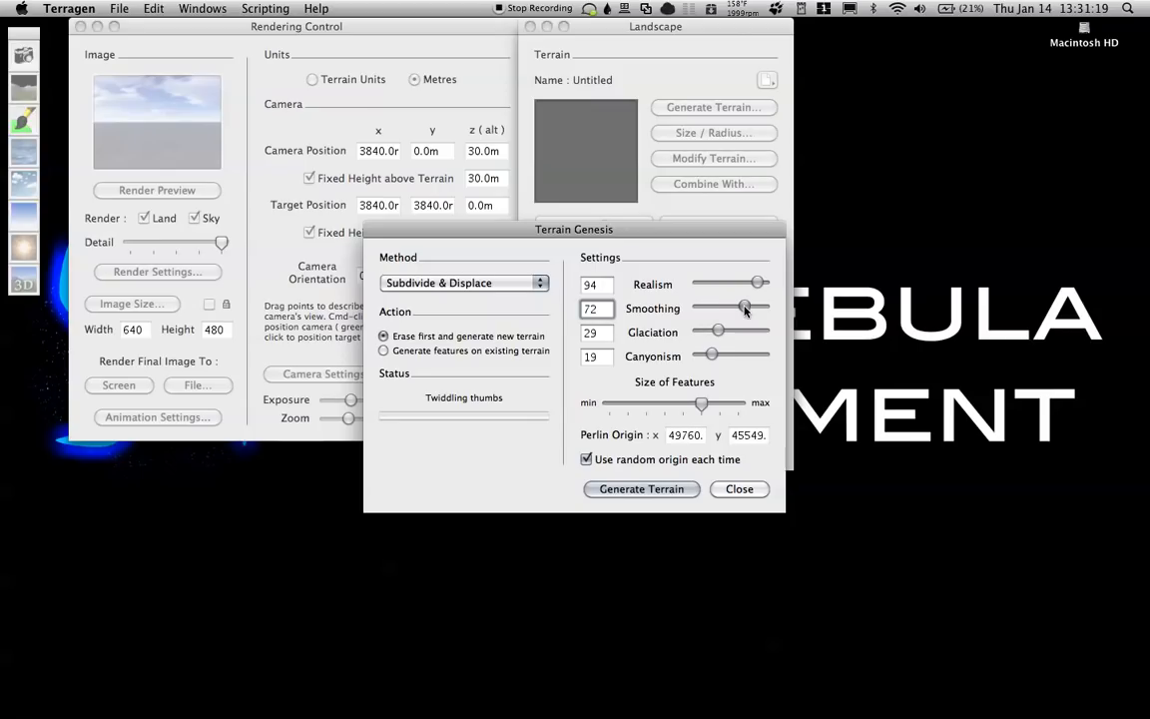
pyautogui.moveTo(718, 331); pyautogui.dragTo(709, 332)
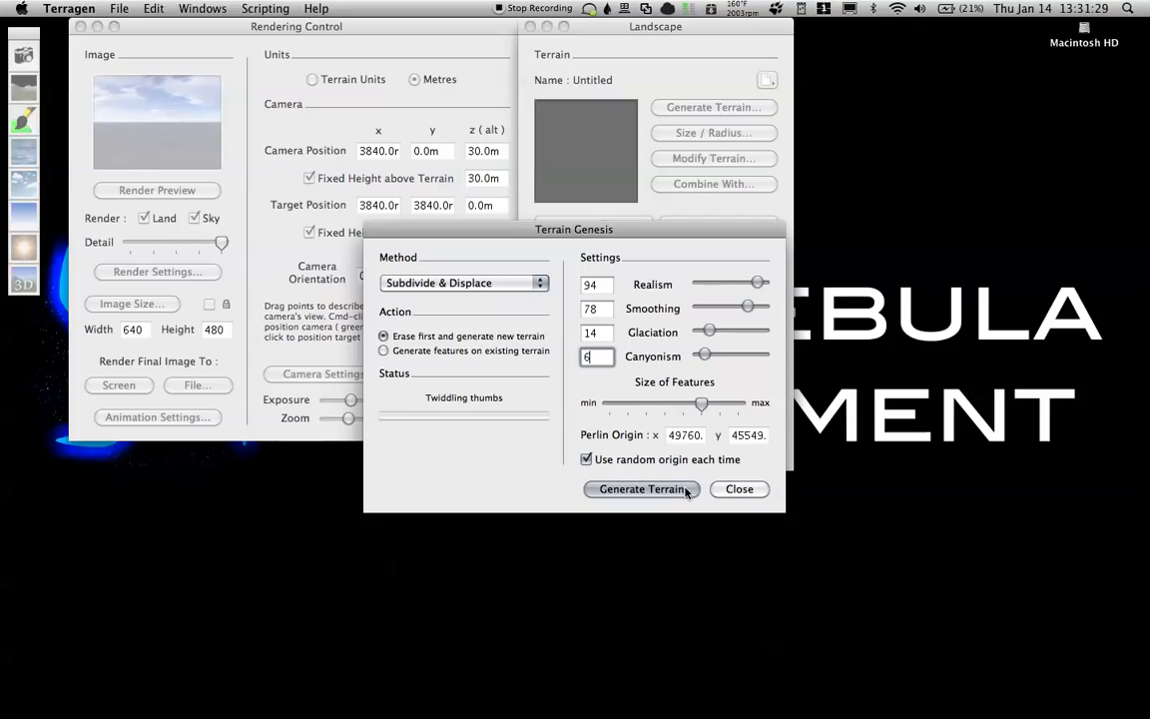
pyautogui.click(641, 488)
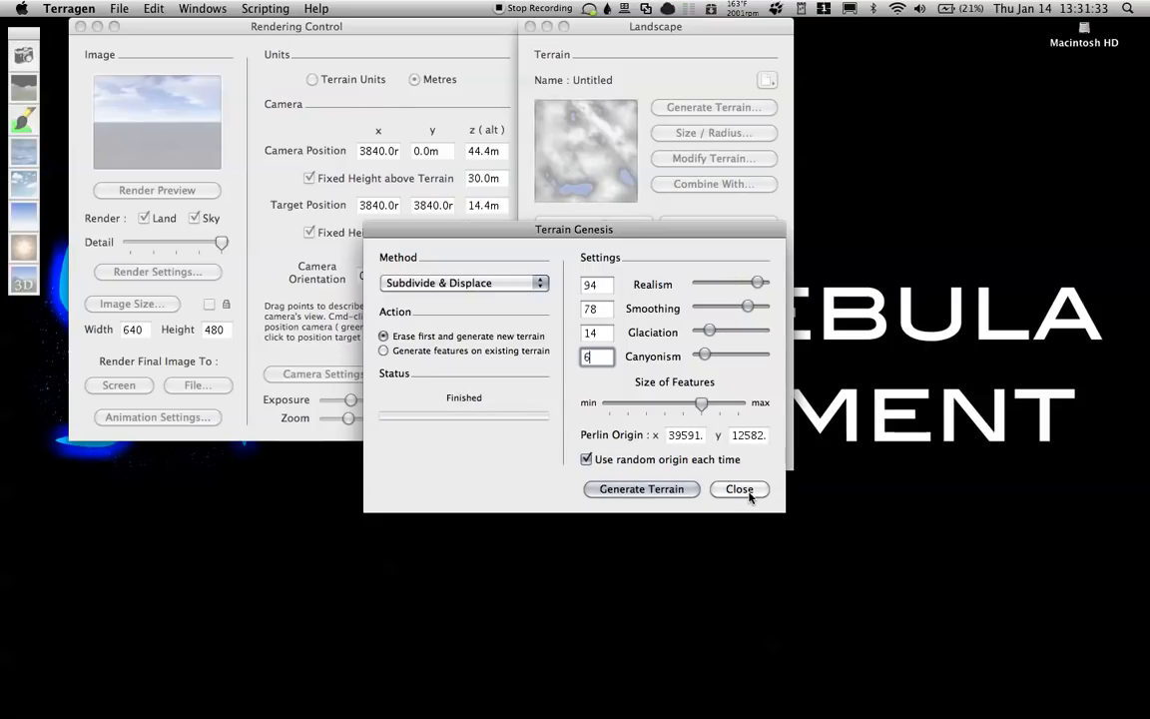
pyautogui.click(739, 488)
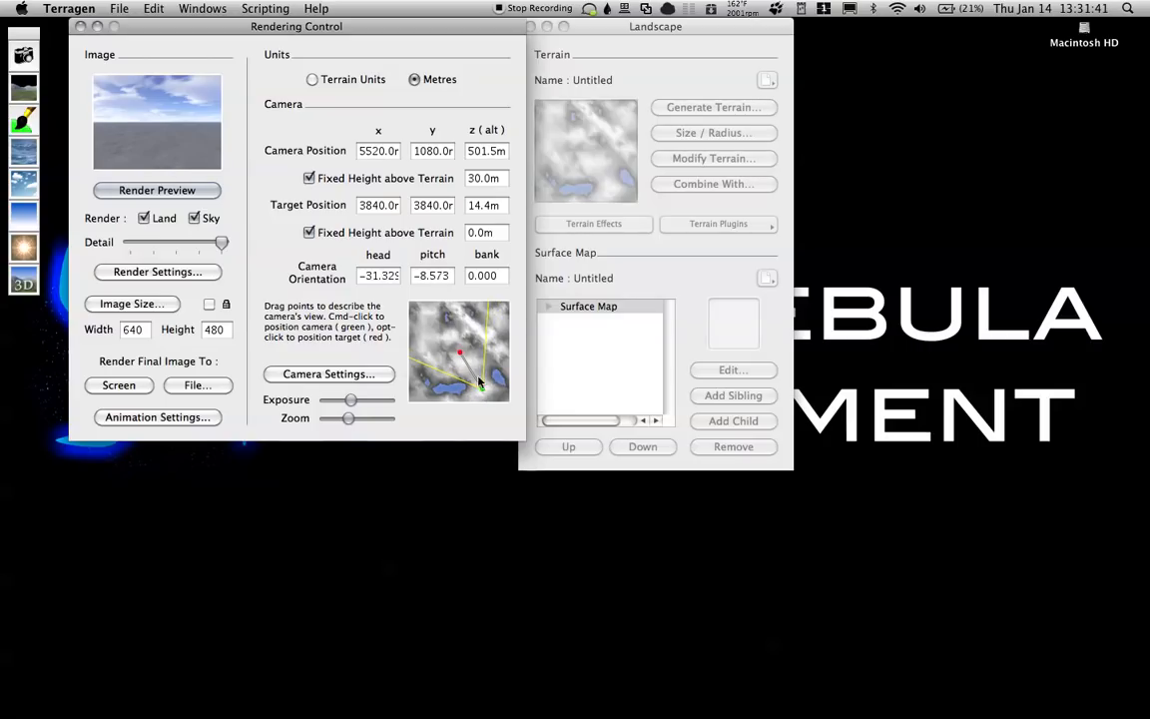
# Drag the camera target across the terrain and render a preview showing mountains
pyautogui.moveTo(436, 322); pyautogui.dragTo(482, 390)
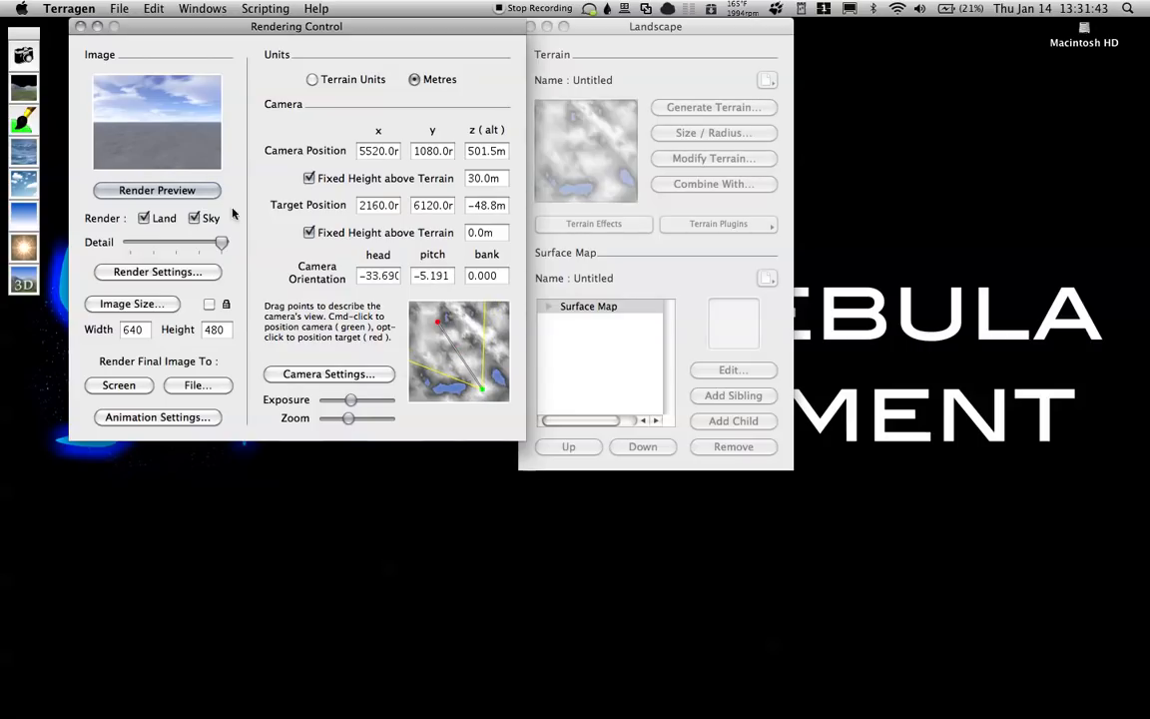
pyautogui.click(157, 189)
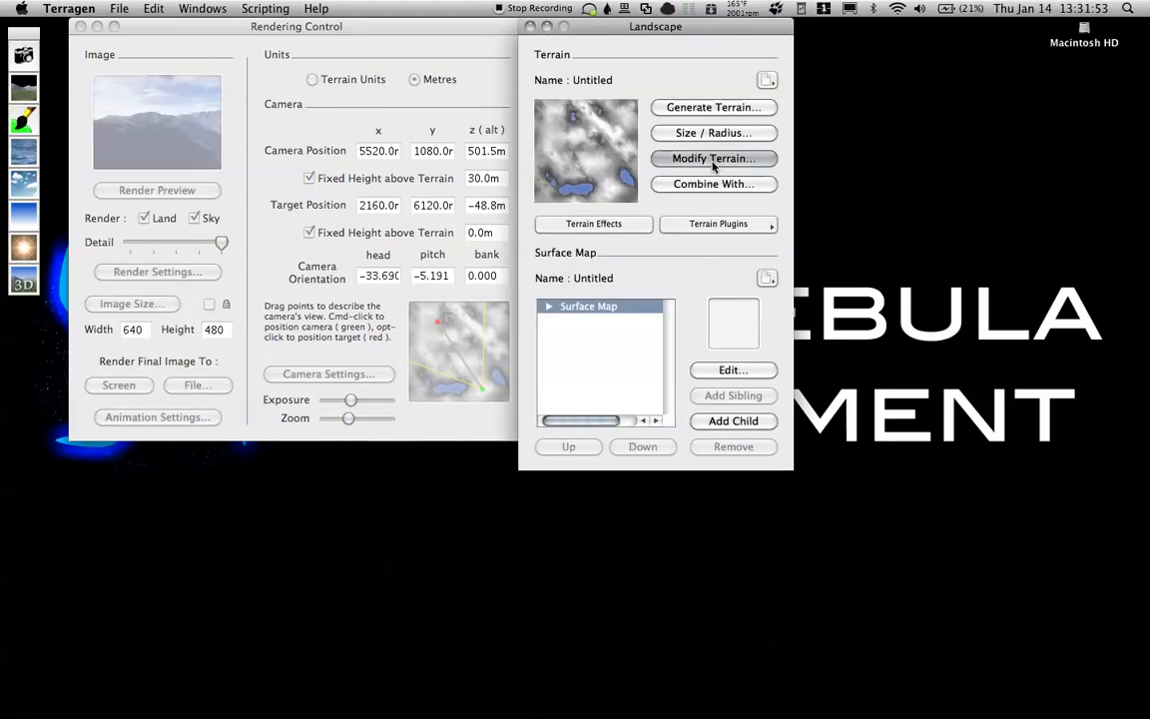
# Rescale the terrain height range to -300 to 200 metres in Modify Terrain
pyautogui.click(712, 157)
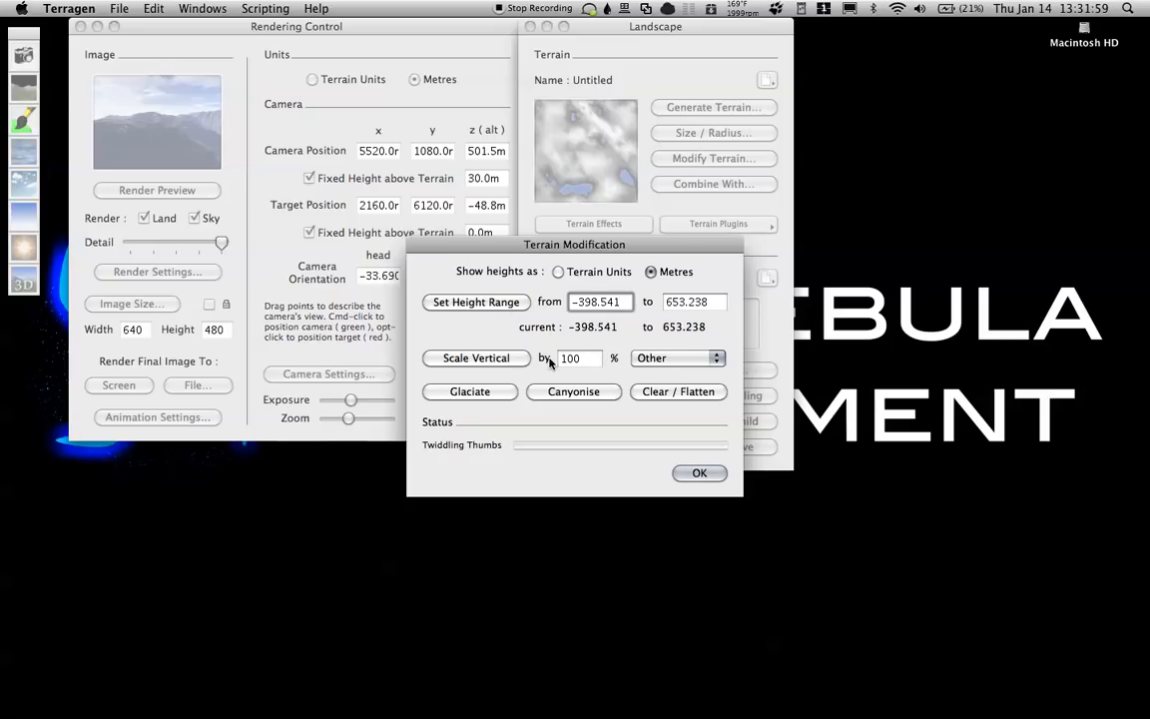
pyautogui.click(598, 301)
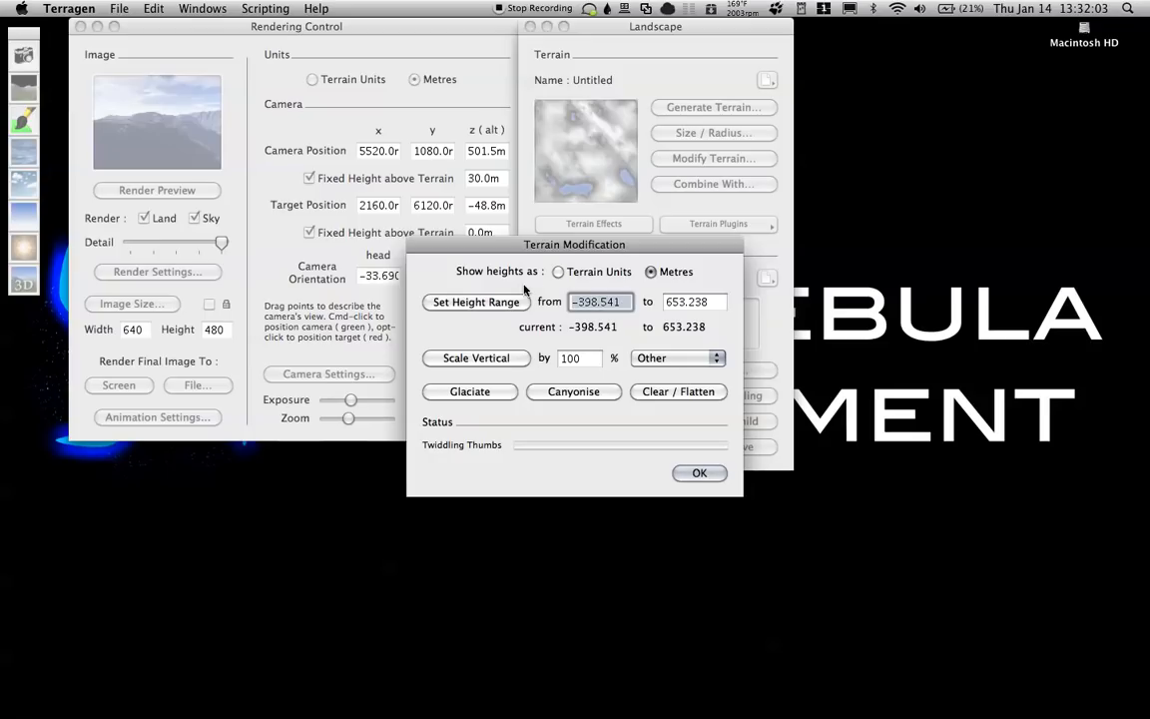
pyautogui.write('-300')
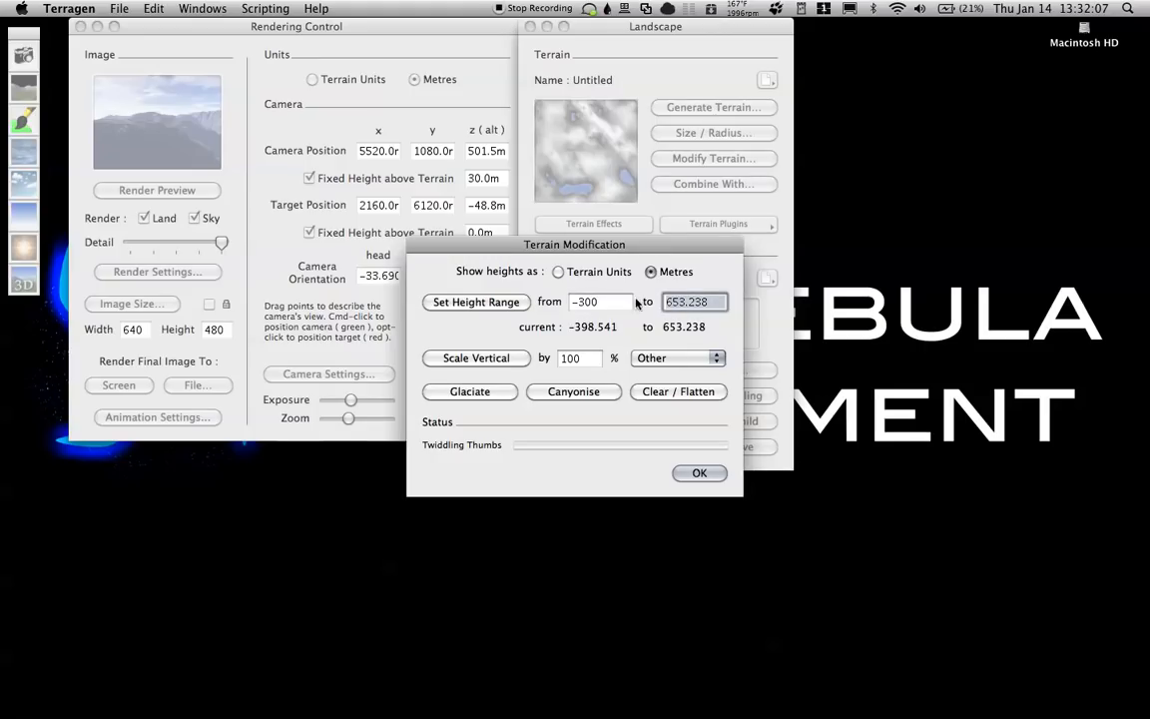
pyautogui.write('200')
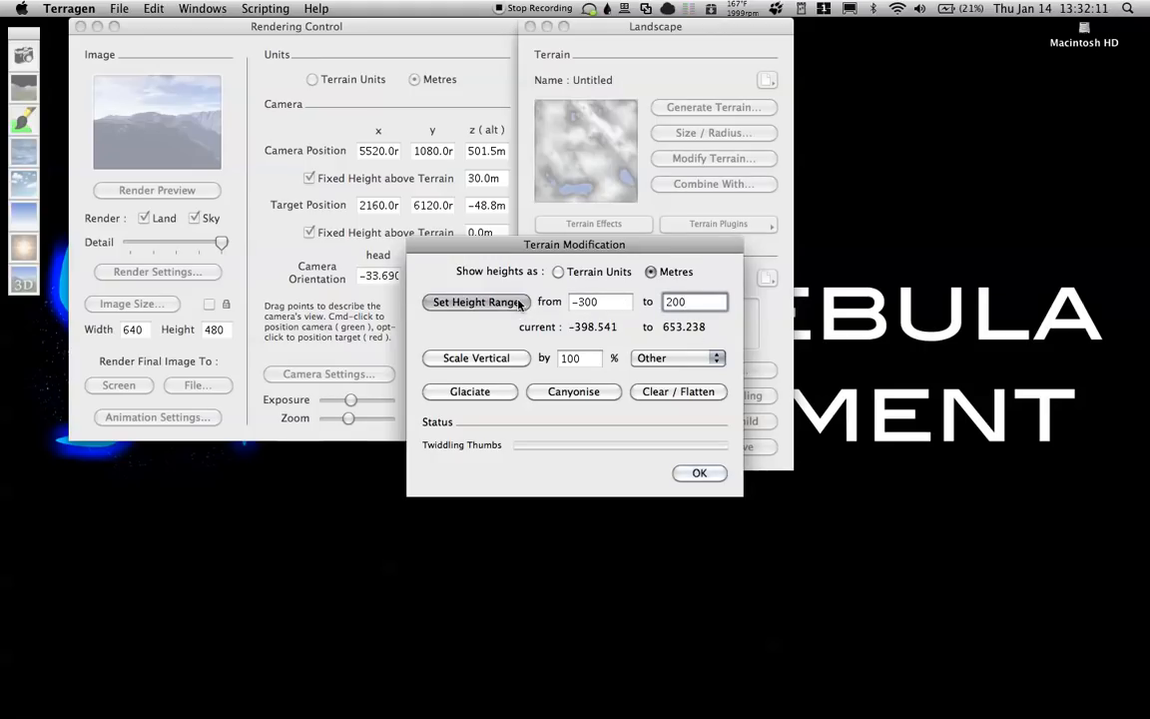
pyautogui.click(477, 301)
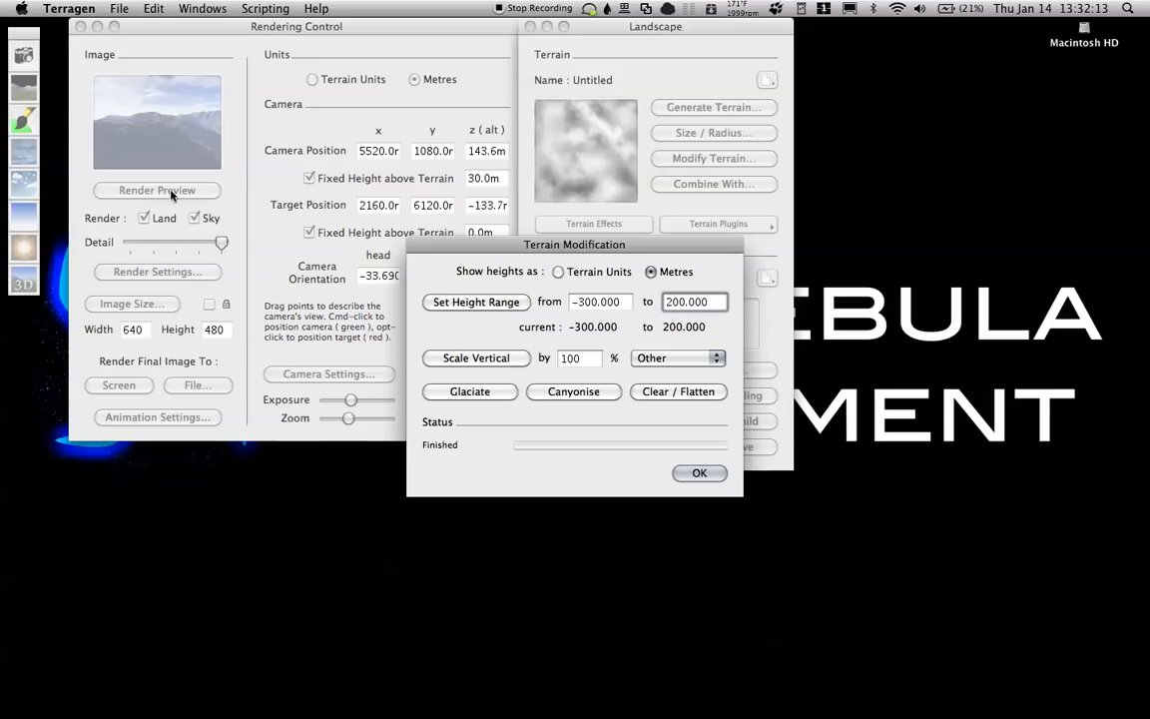
pyautogui.click(698, 472)
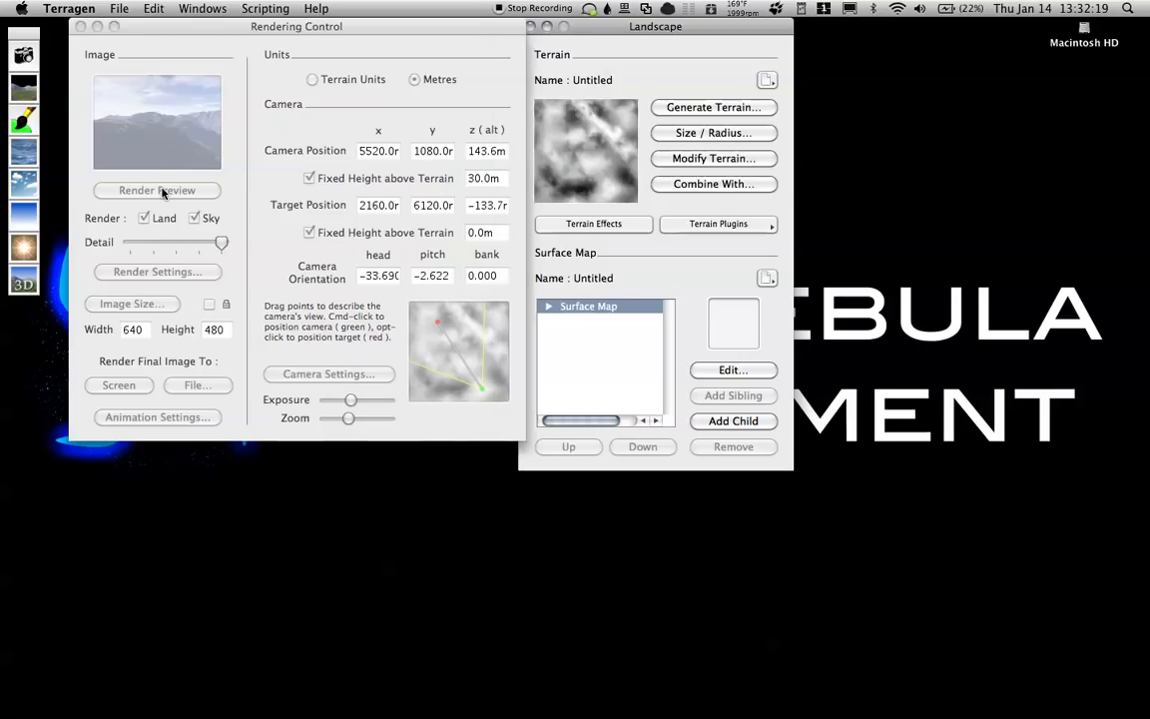
# Render a preview of the rescaled rolling hills and bring the Landscape window forward
pyautogui.click(157, 190)
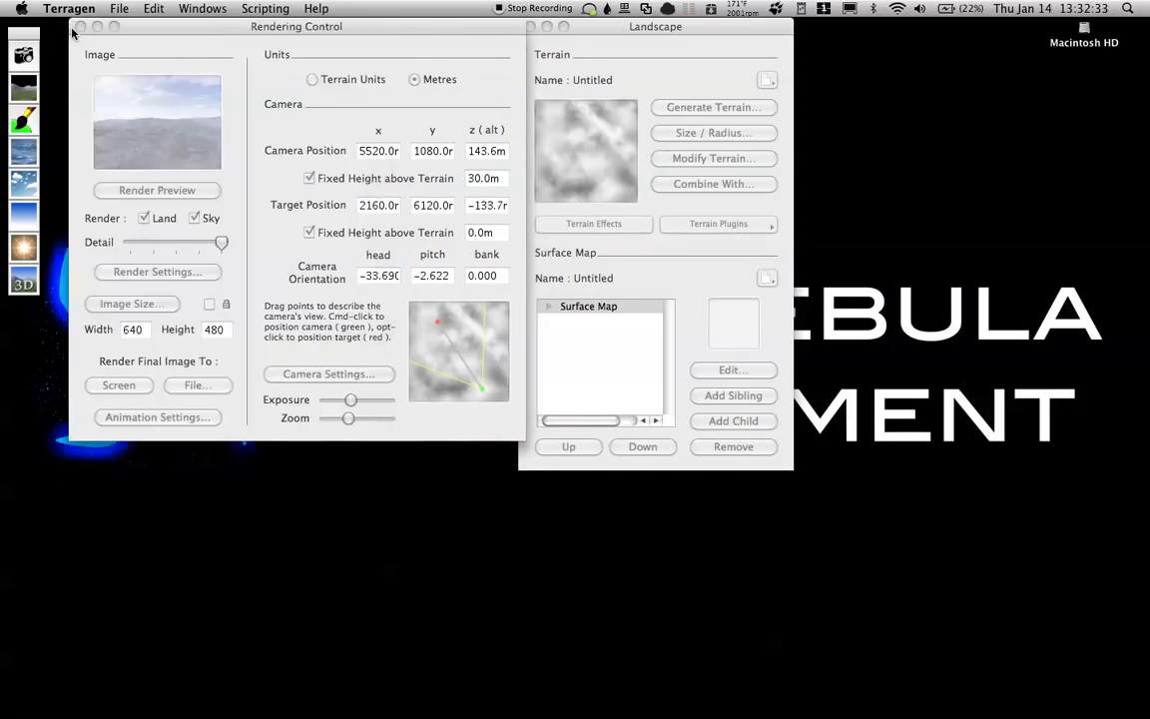
pyautogui.click(156, 190)
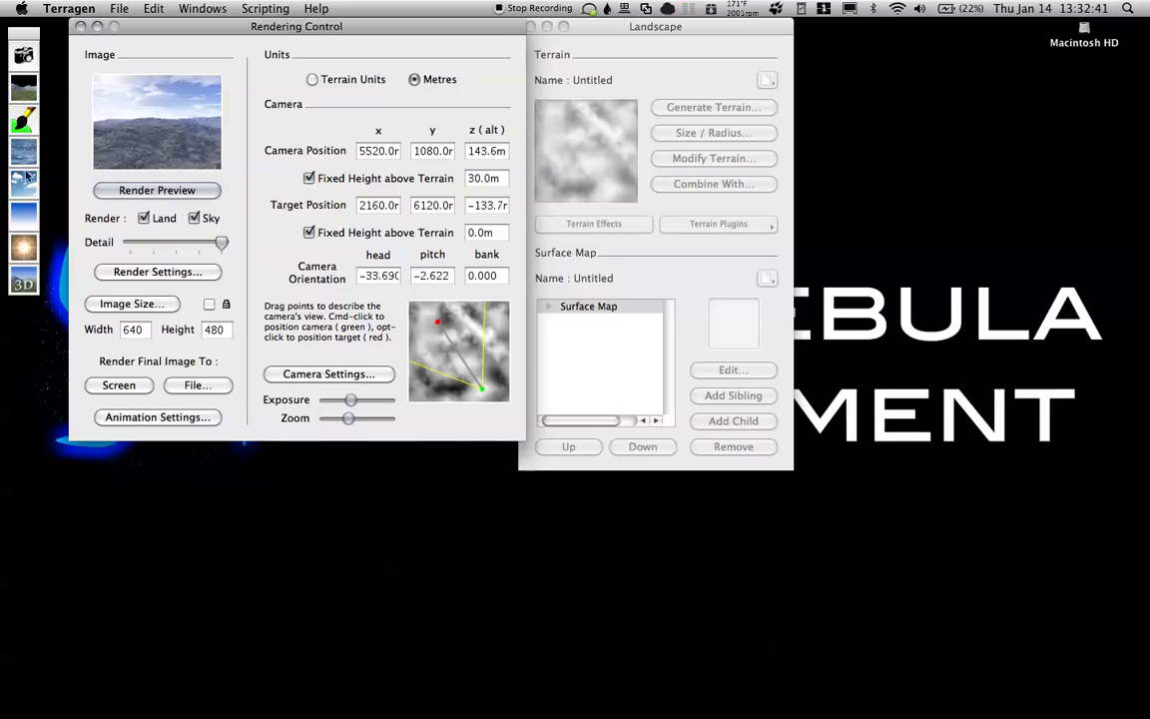
pyautogui.moveTo(554, 315)
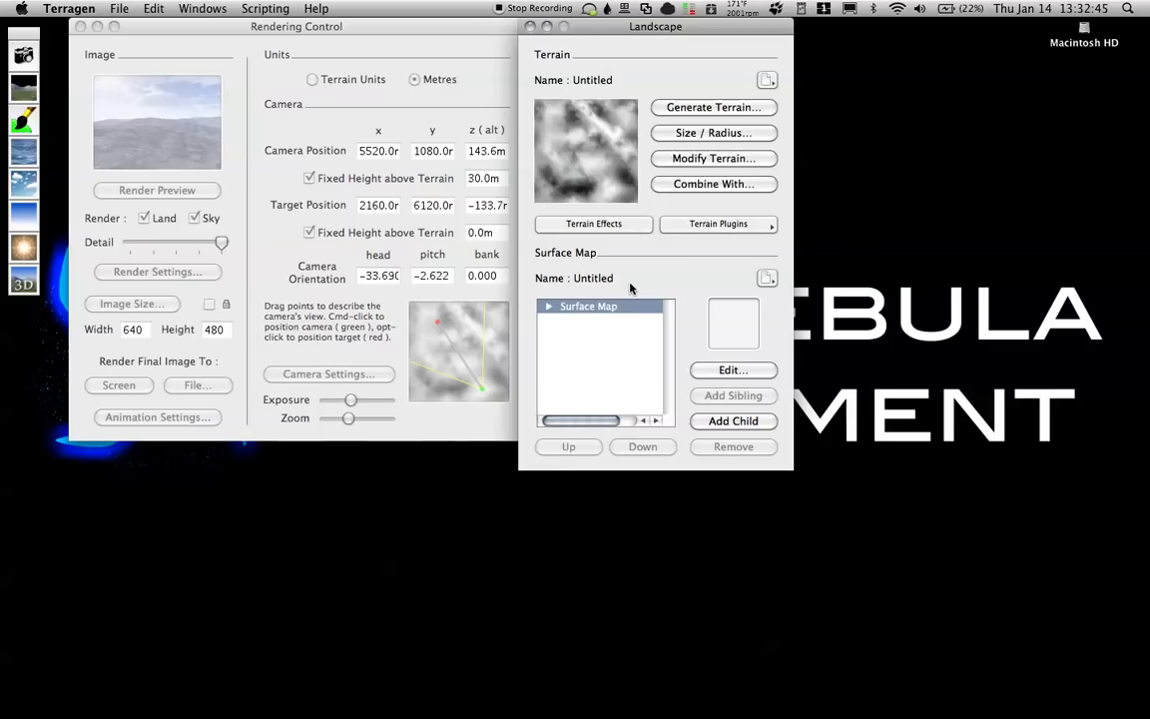
# Open Surface Map in the Surface Layer Editor, move it aside, and render a preview
pyautogui.click(733, 369)
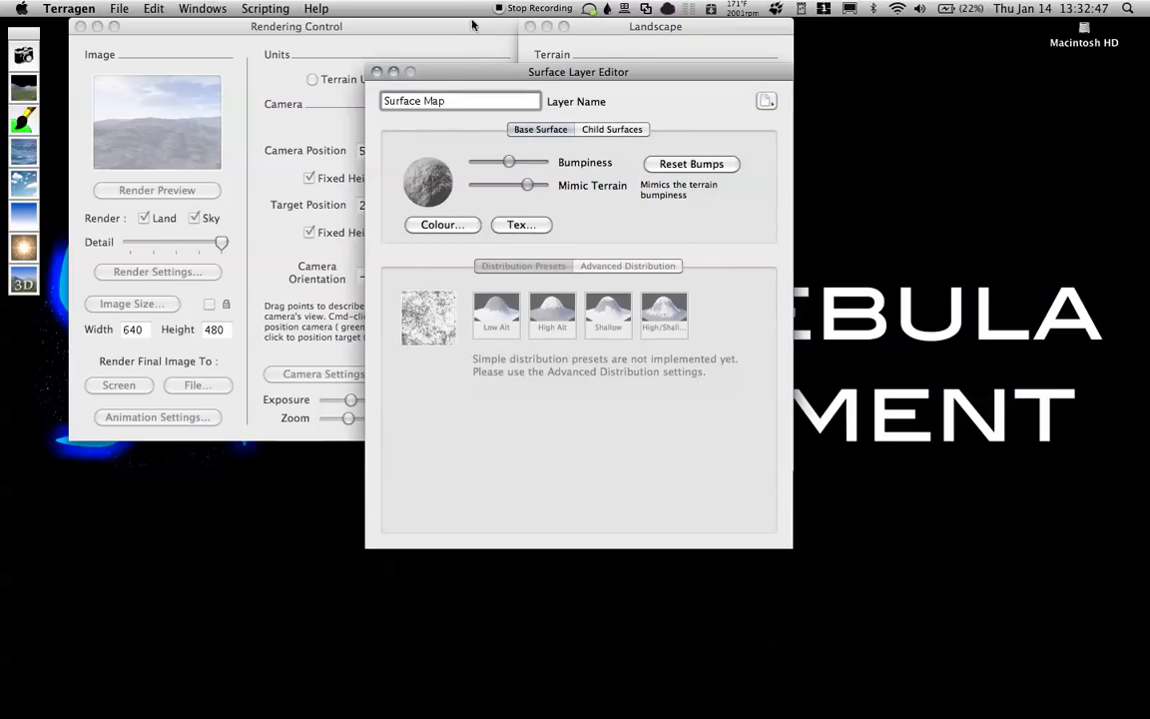
pyautogui.moveTo(578, 71); pyautogui.dragTo(364, 208)
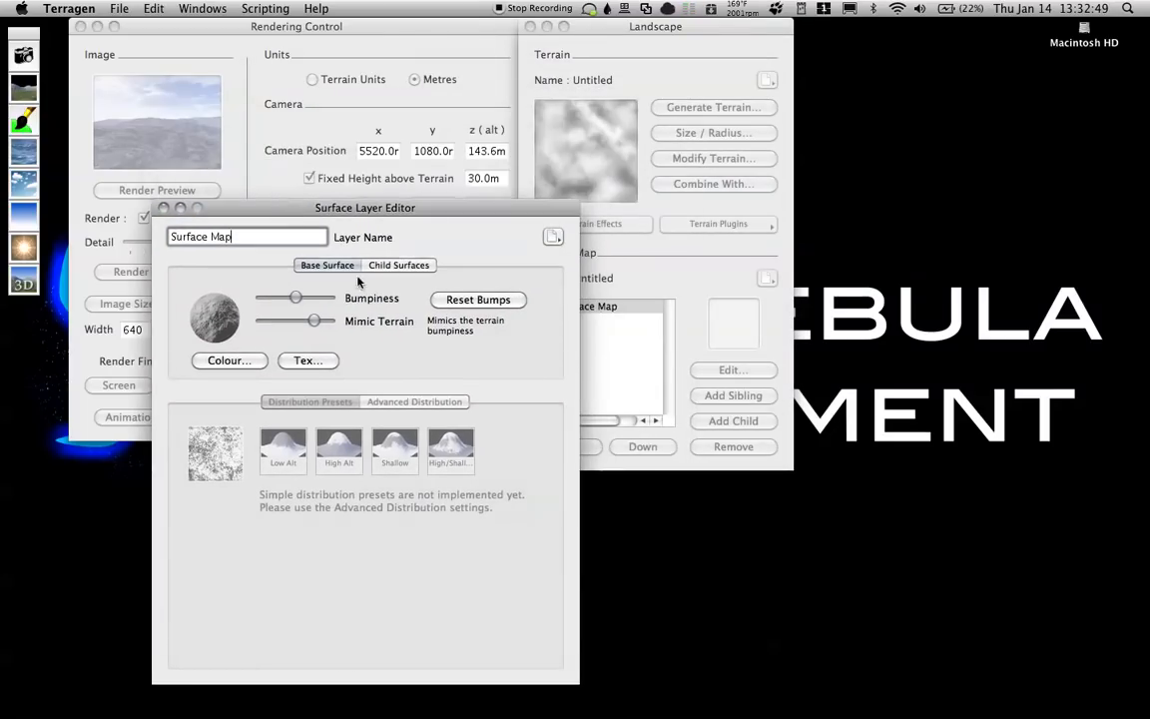
pyautogui.moveTo(295, 297); pyautogui.dragTo(271, 298)
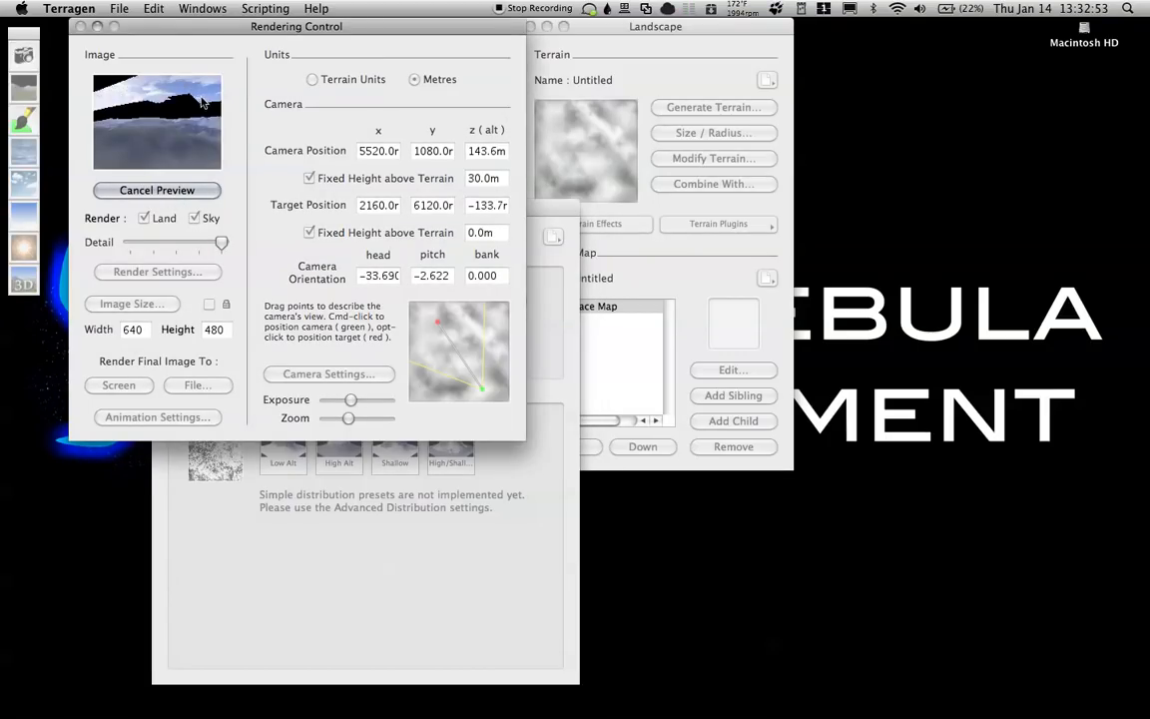
pyautogui.click(156, 190)
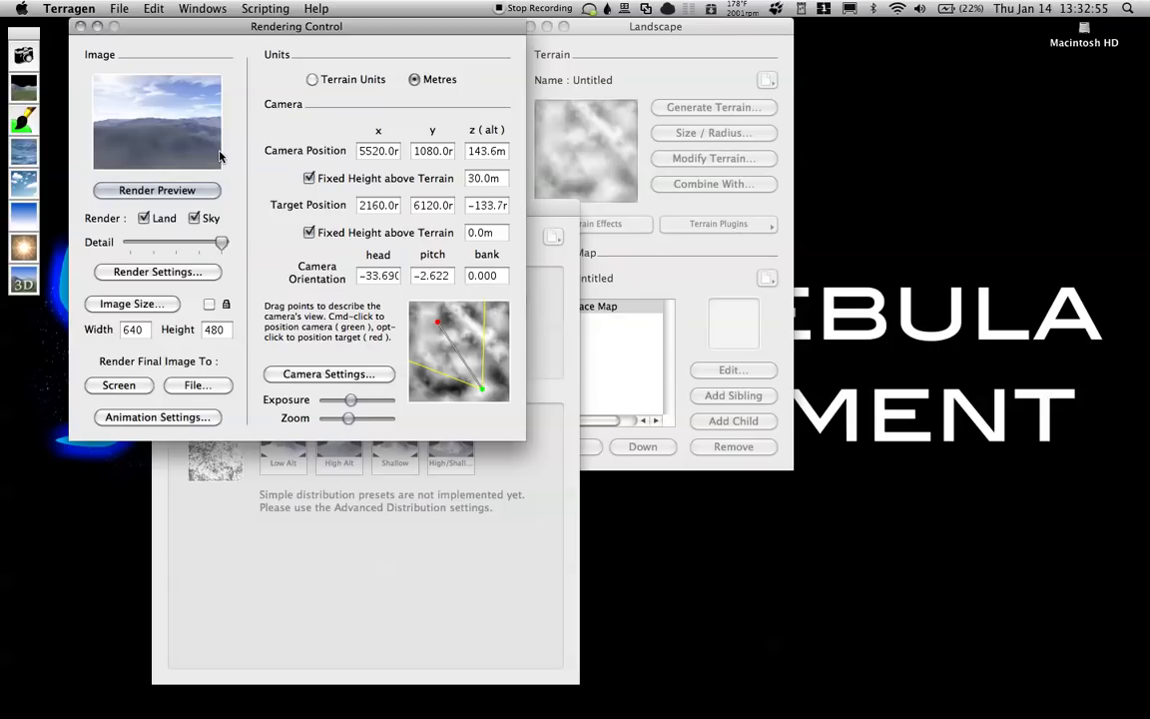
pyautogui.moveTo(514, 361)
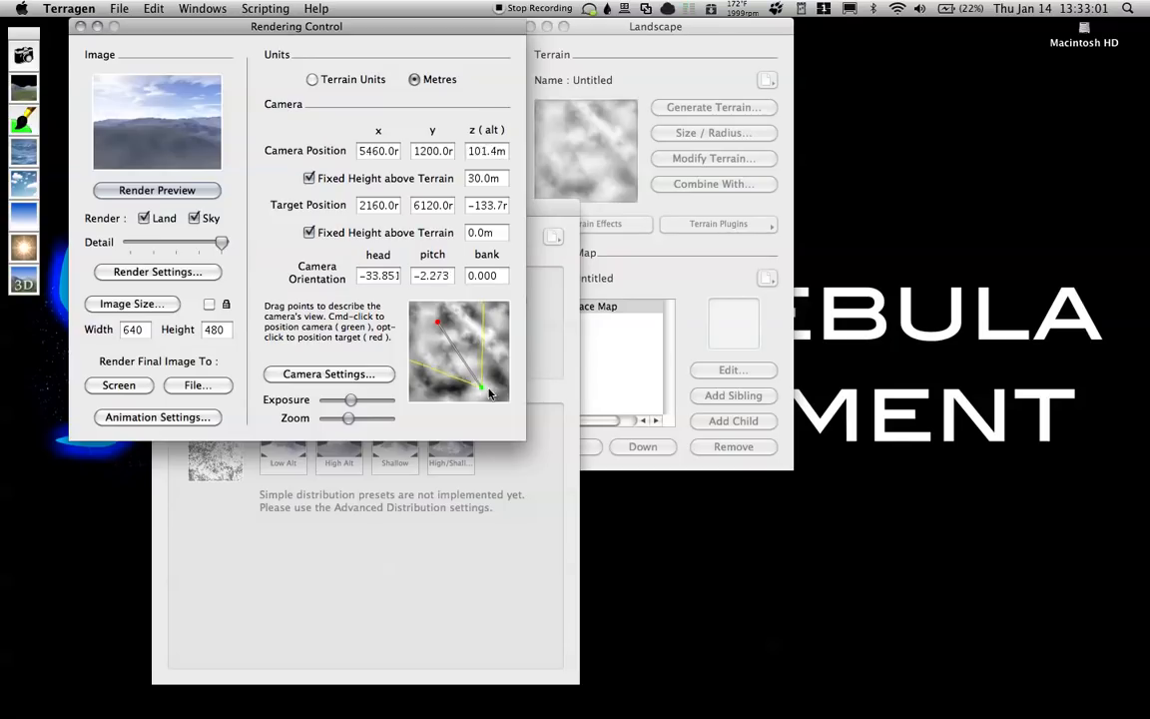
# Move the camera to a new spot on the terrain and run preview renders
pyautogui.moveTo(484, 389); pyautogui.dragTo(438, 324)
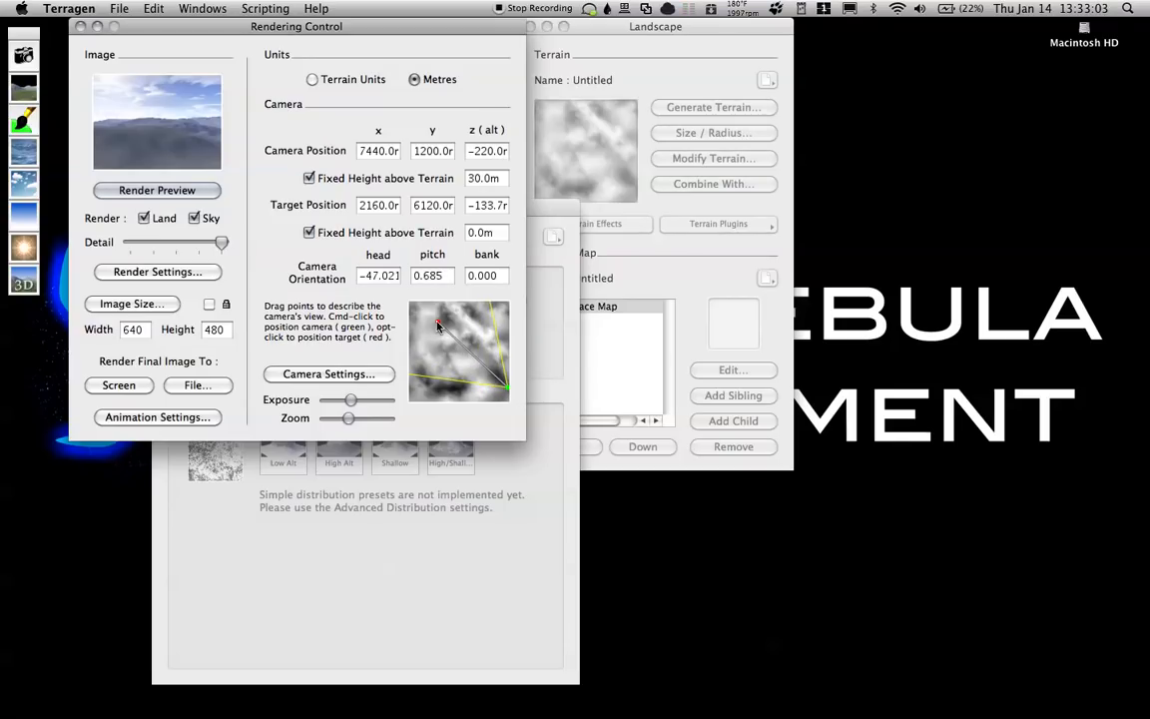
pyautogui.click(157, 190)
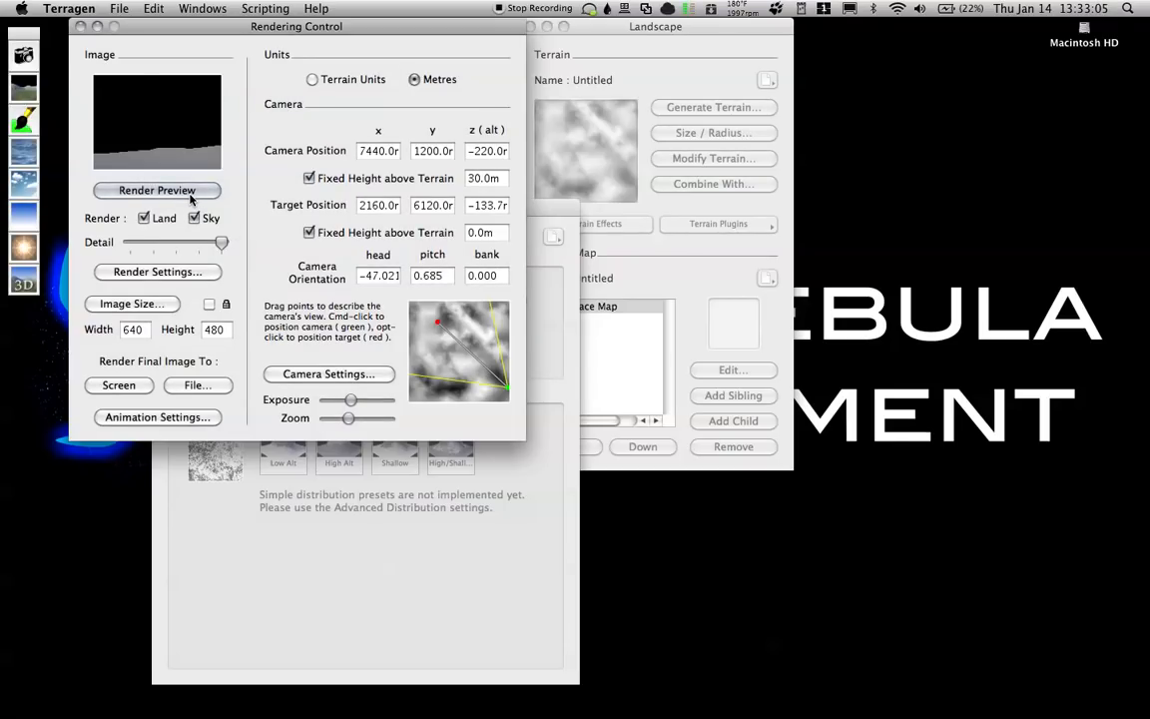
pyautogui.click(157, 190)
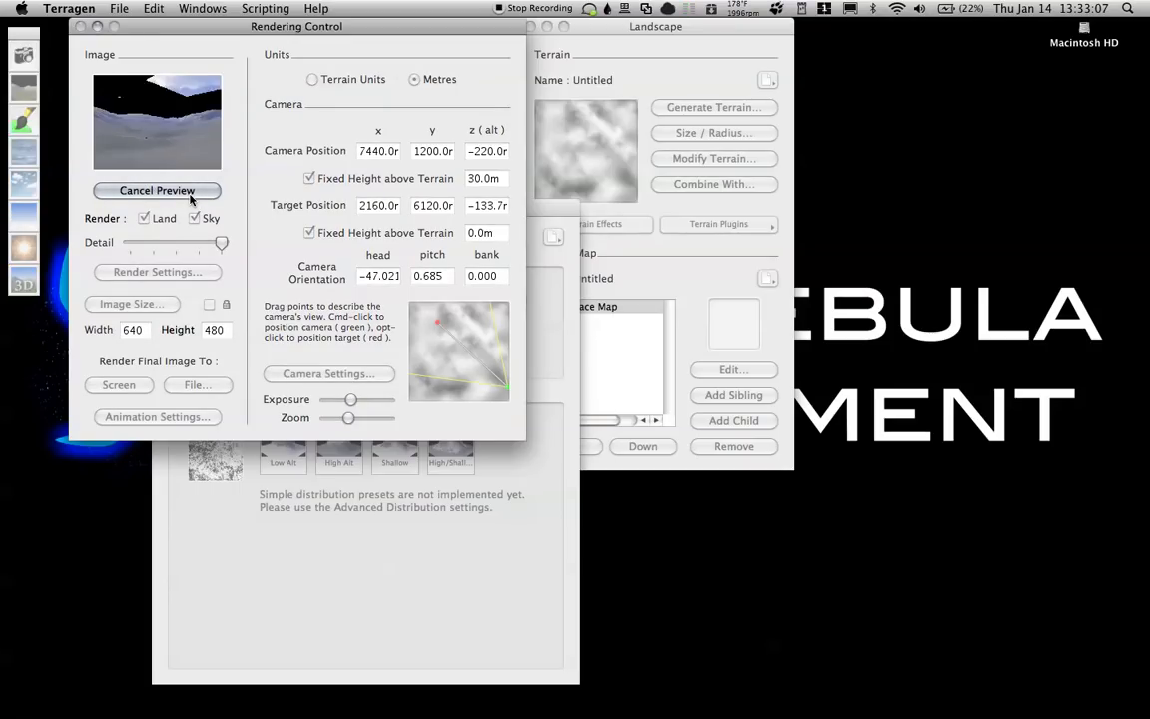
pyautogui.click(157, 190)
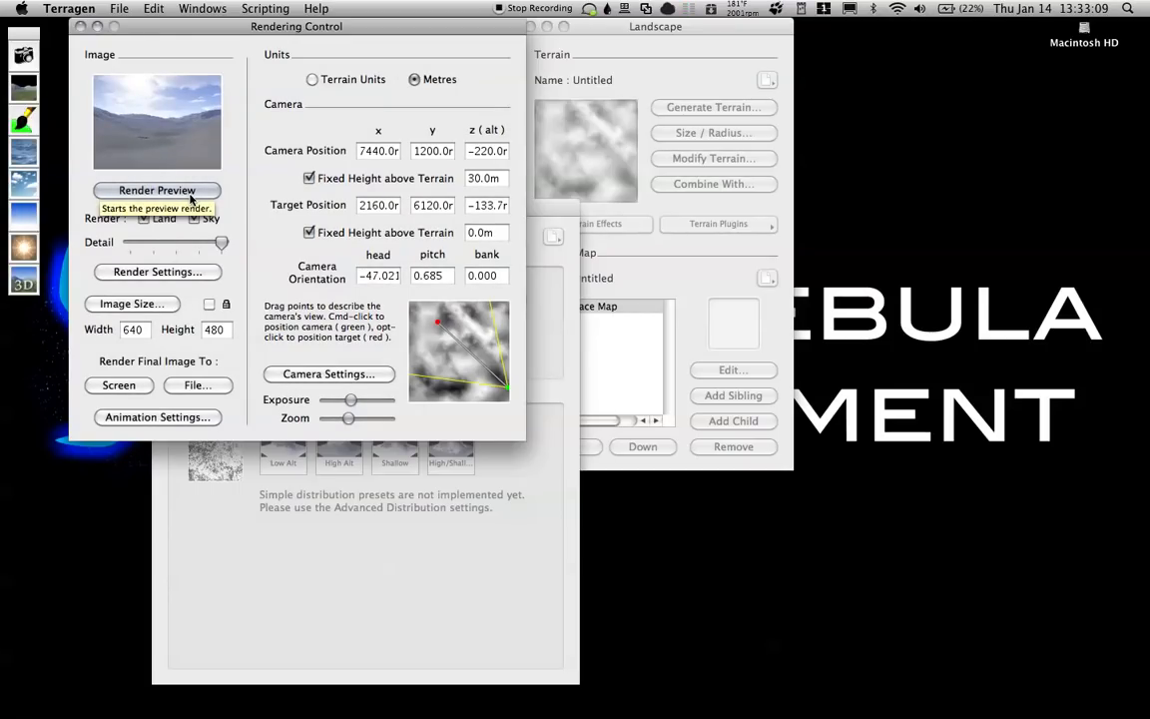
pyautogui.moveTo(504, 392)
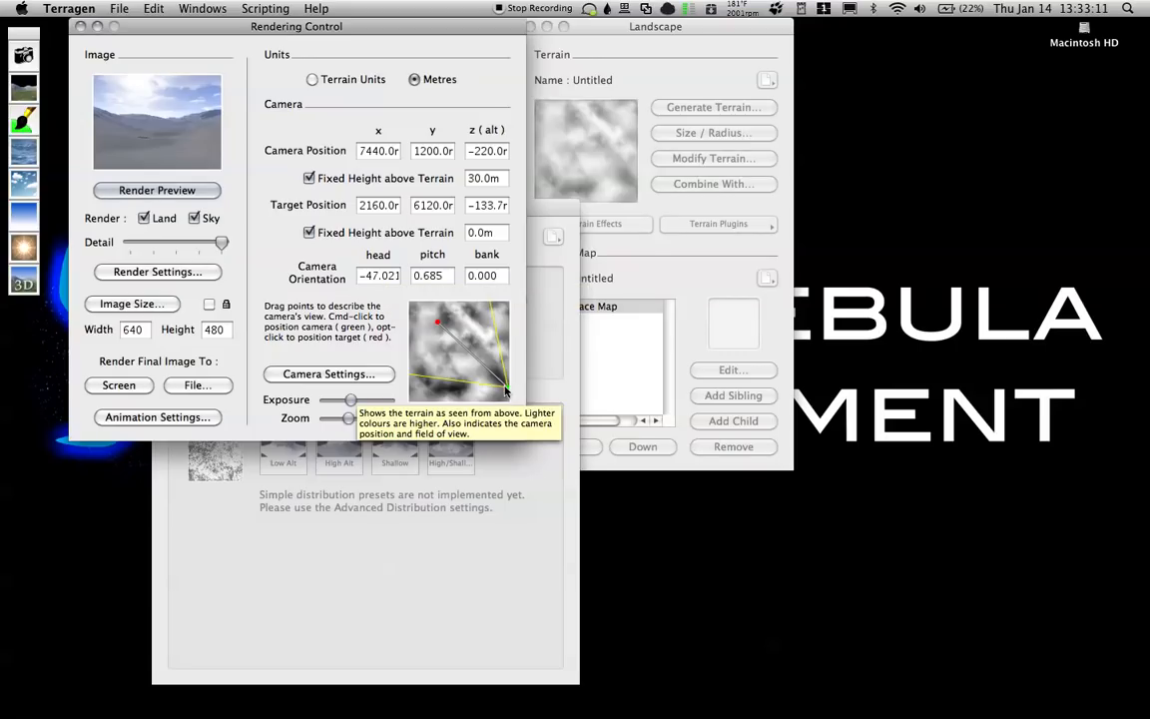
pyautogui.moveTo(506, 389); pyautogui.dragTo(412, 377)
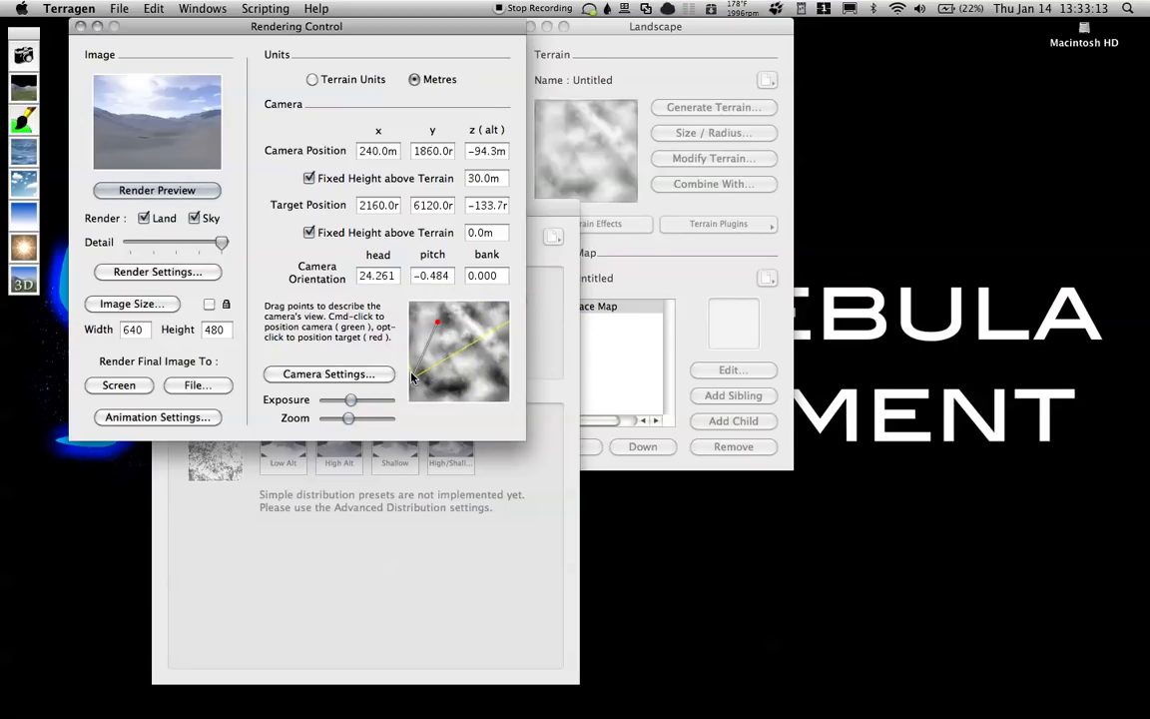
pyautogui.click(157, 190)
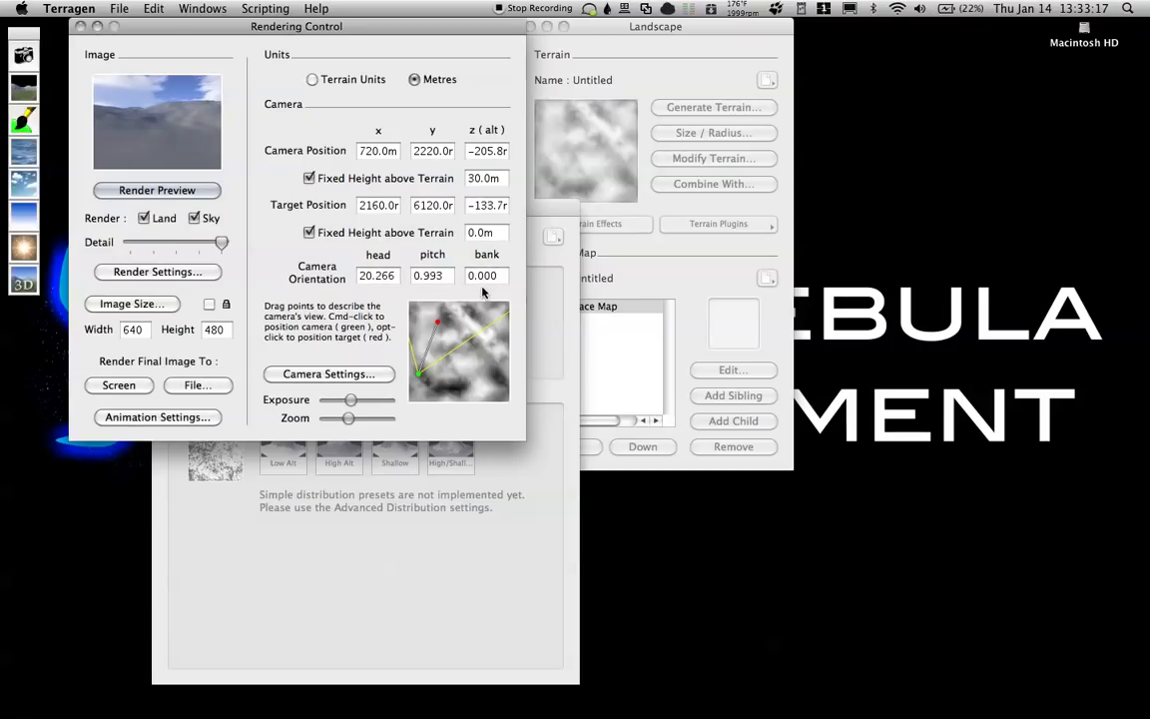
# Nudge the camera and aim its target at higher ground, previewing the view
pyautogui.moveTo(436, 320); pyautogui.dragTo(427, 347)
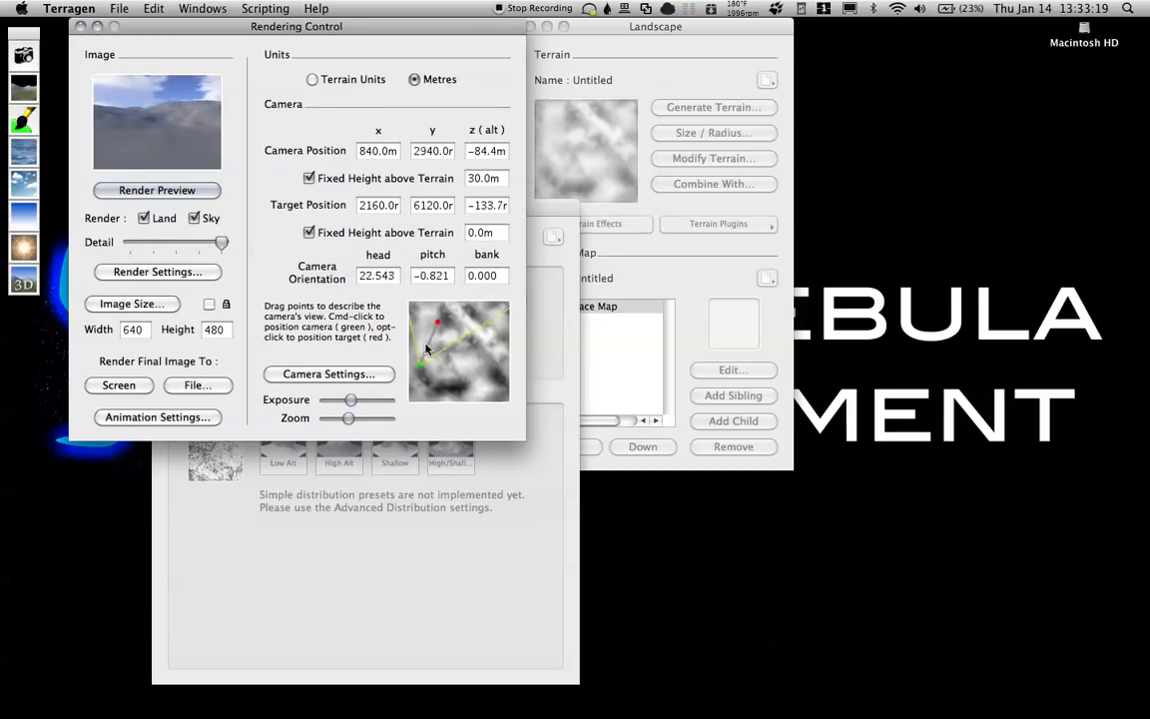
pyautogui.moveTo(436, 321); pyautogui.dragTo(439, 324)
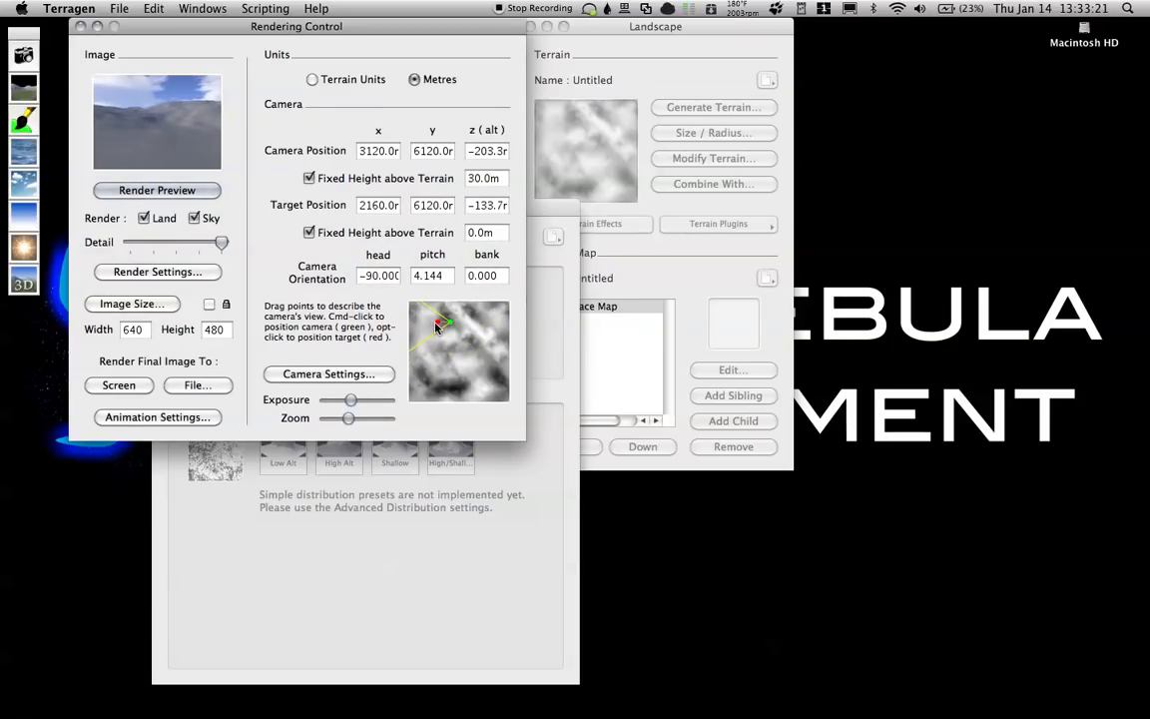
pyautogui.moveTo(436, 328); pyautogui.dragTo(472, 346)
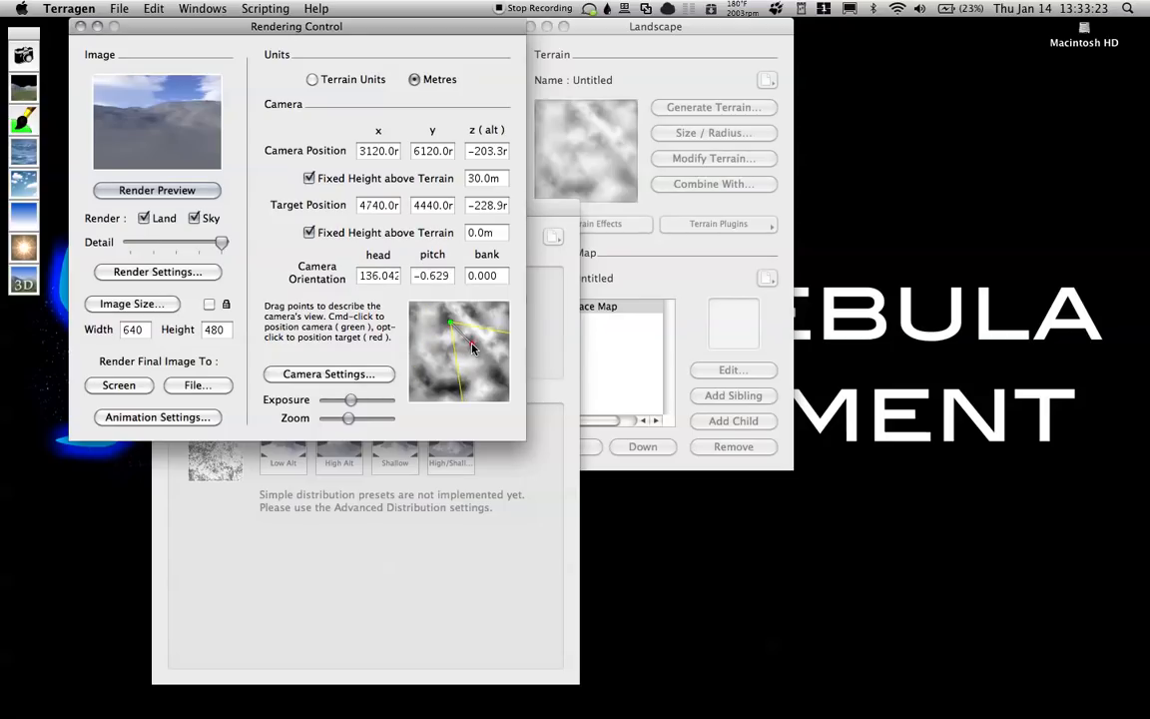
pyautogui.click(157, 189)
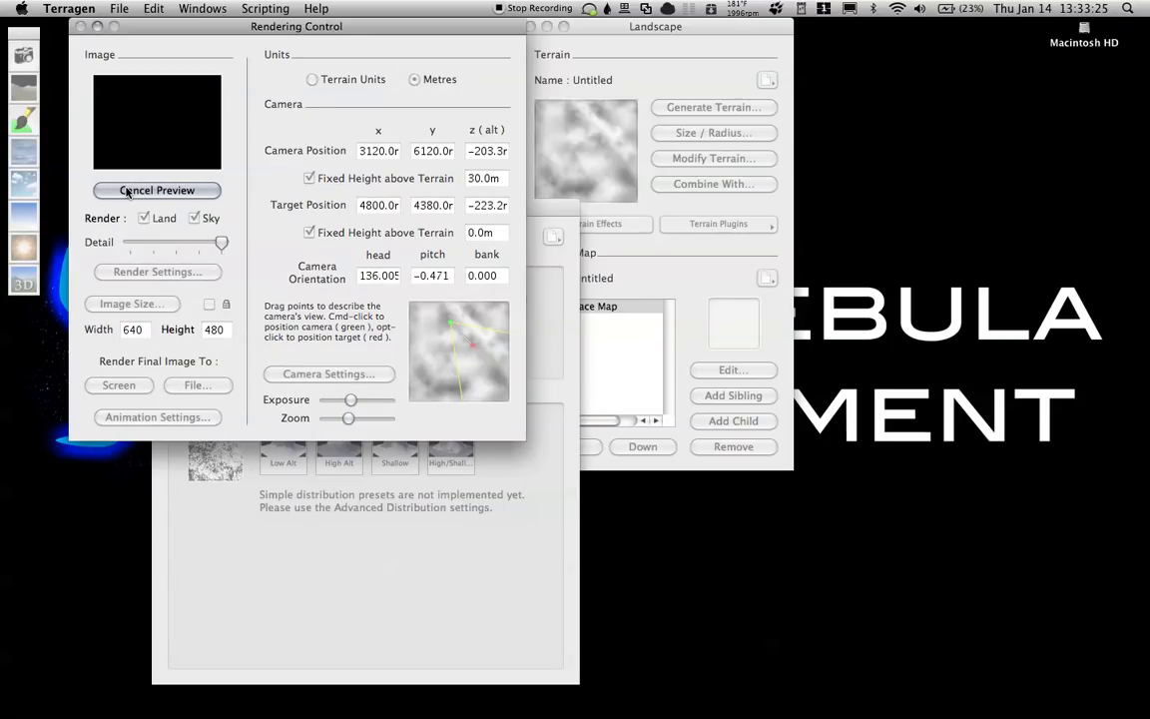
pyautogui.click(156, 190)
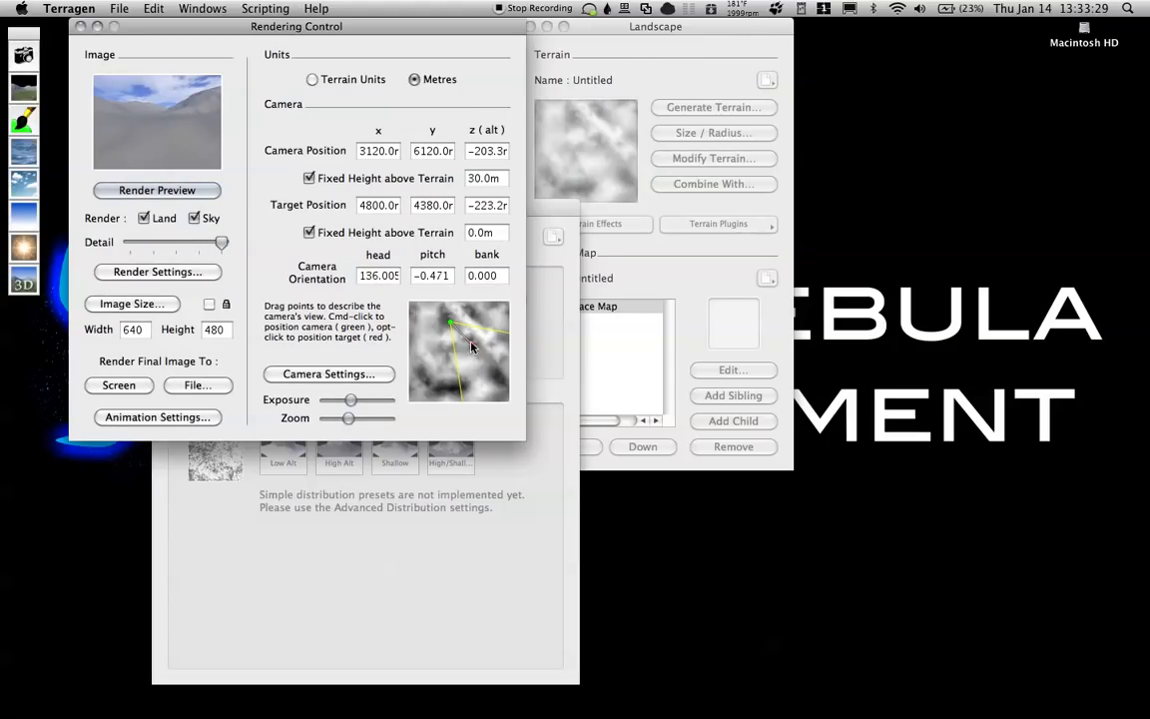
pyautogui.moveTo(451, 324); pyautogui.dragTo(478, 330)
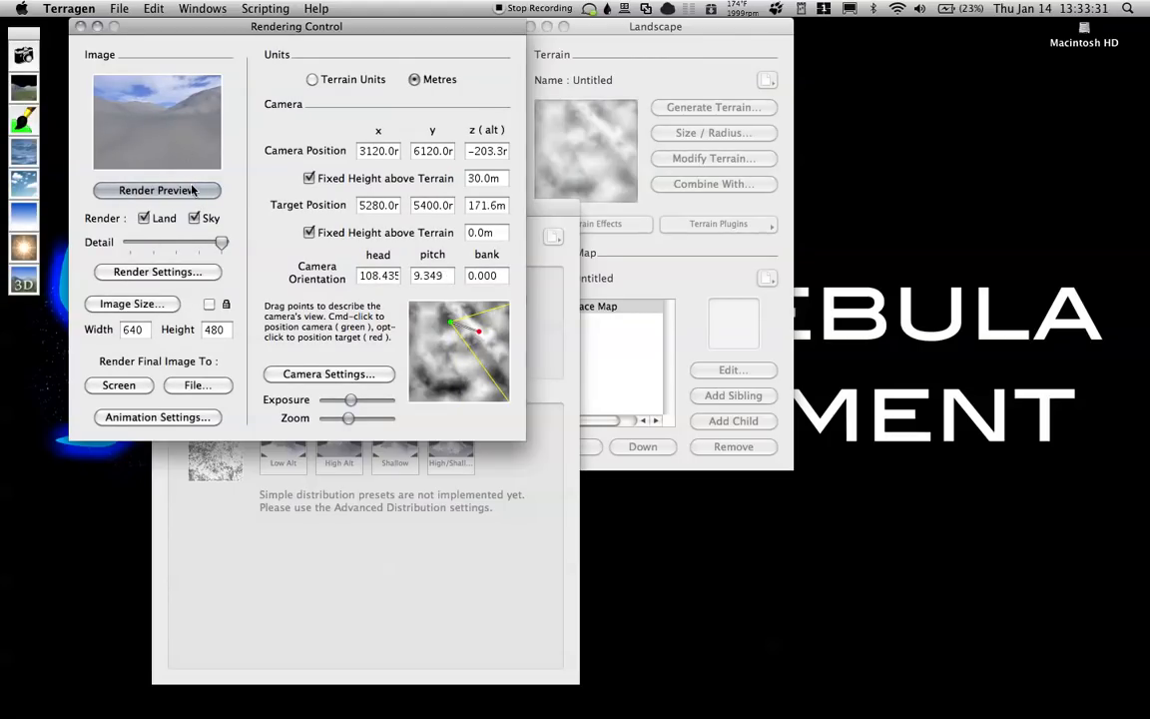
pyautogui.click(157, 190)
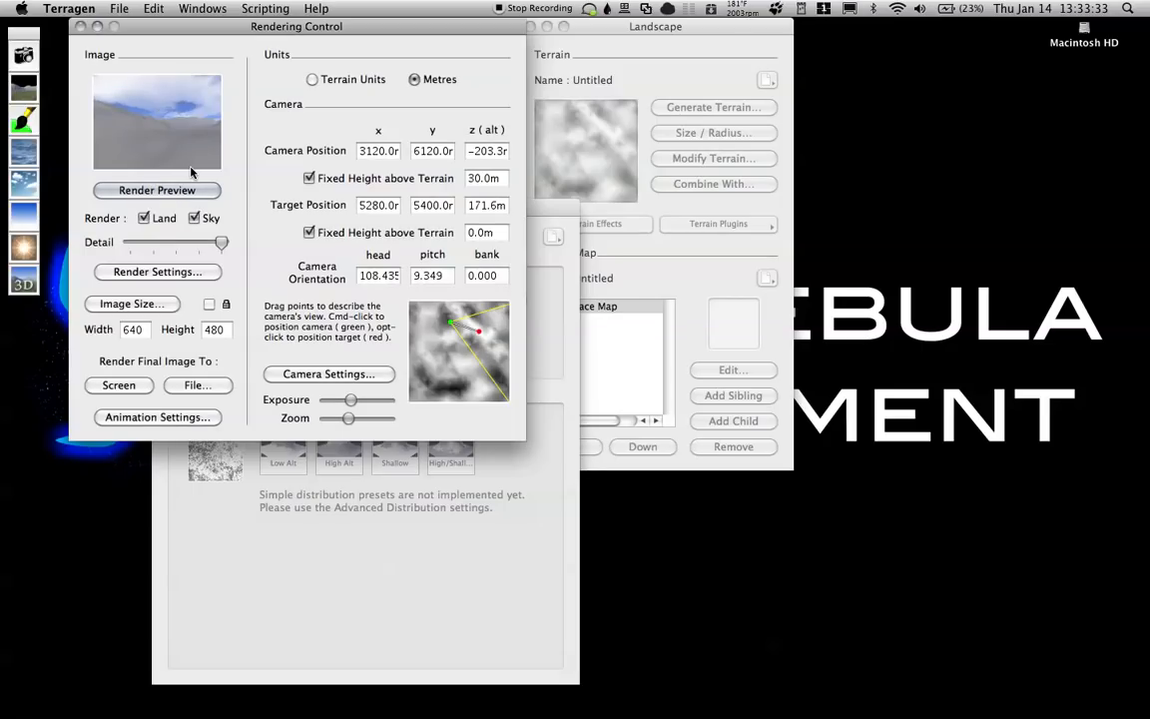
pyautogui.moveTo(449, 327)
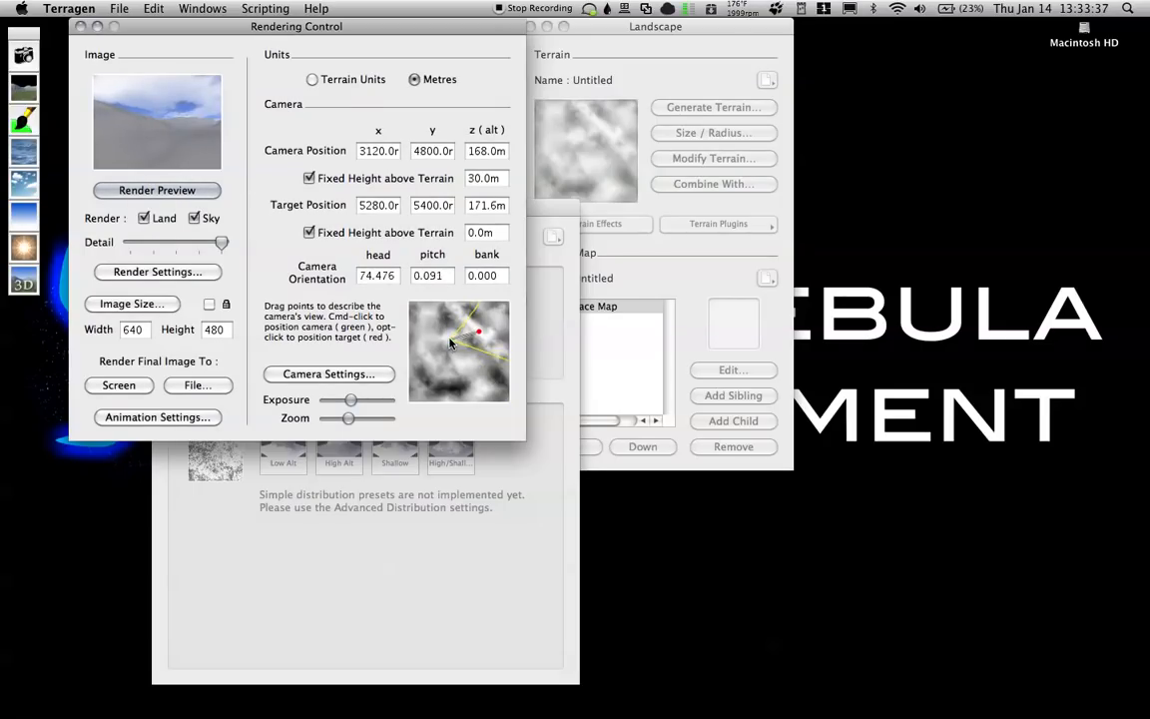
# Bring the camera closer to the high ground and render the final rolling-hill preview
pyautogui.click(156, 190)
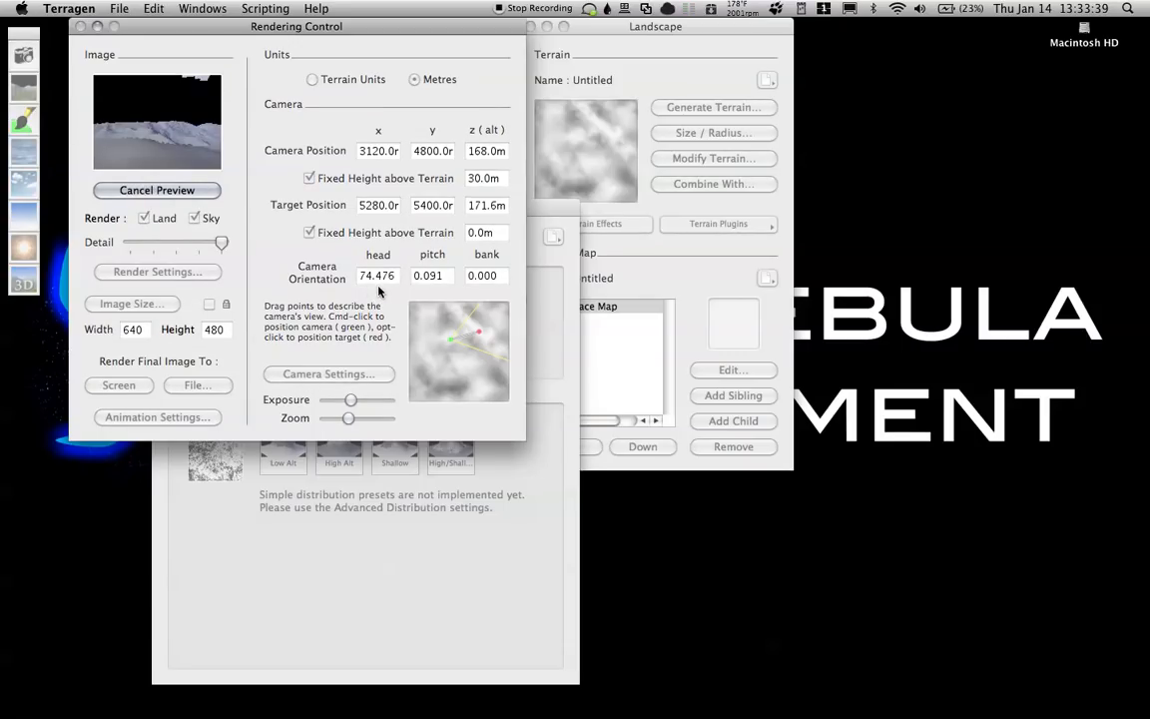
pyautogui.click(157, 189)
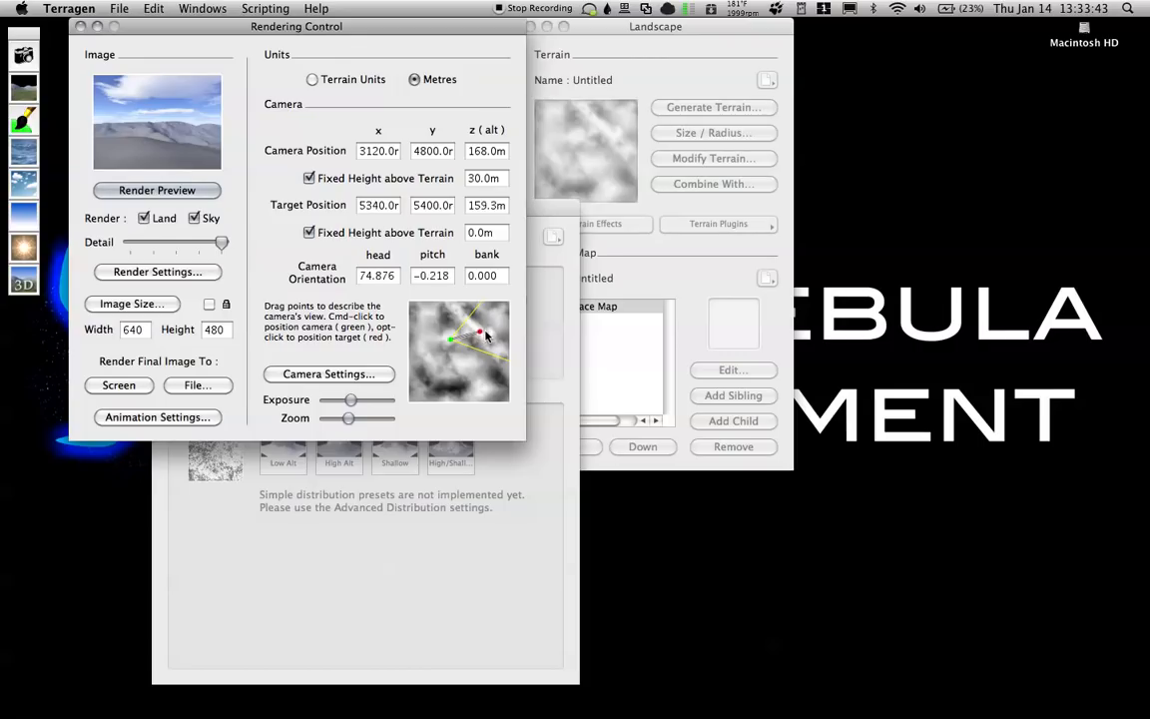
pyautogui.moveTo(479, 332); pyautogui.dragTo(504, 342)
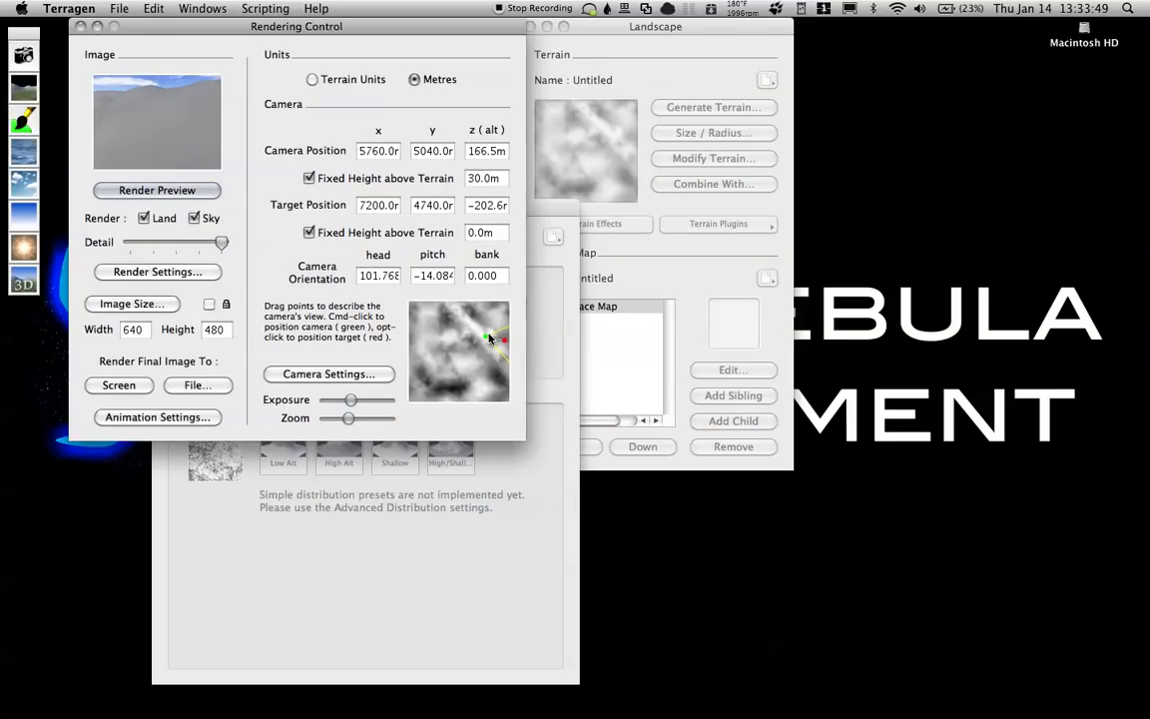
pyautogui.moveTo(489, 338); pyautogui.dragTo(499, 335)
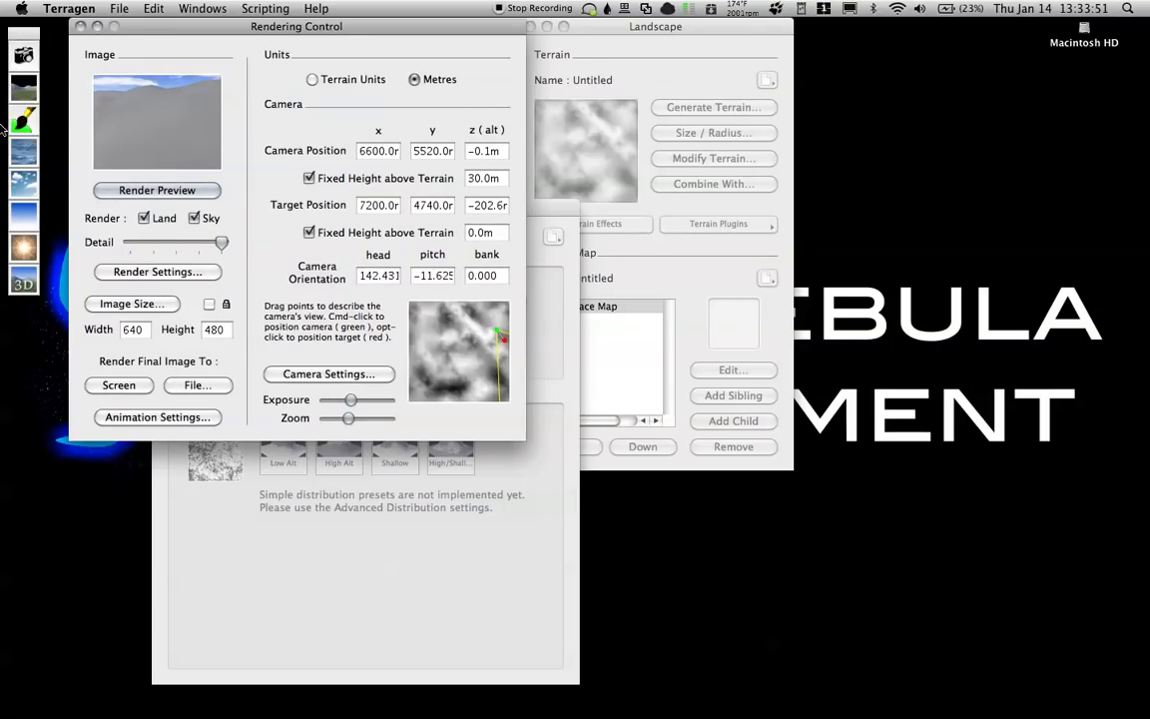
pyautogui.click(157, 190)
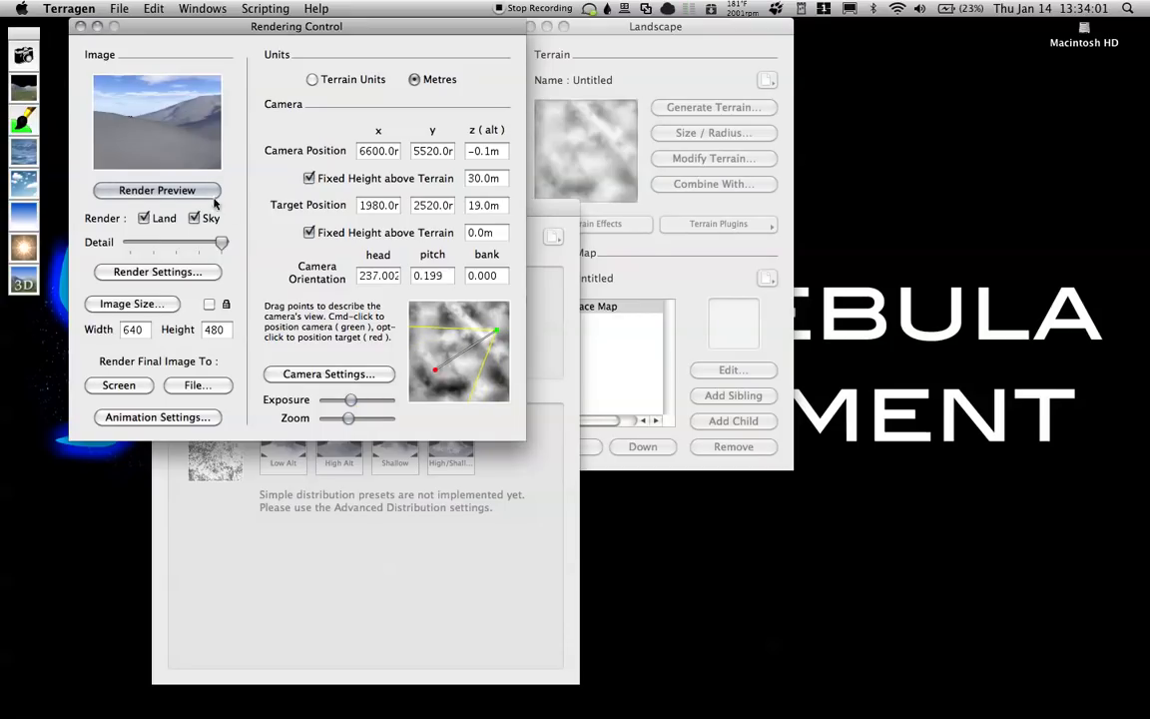
pyautogui.click(157, 190)
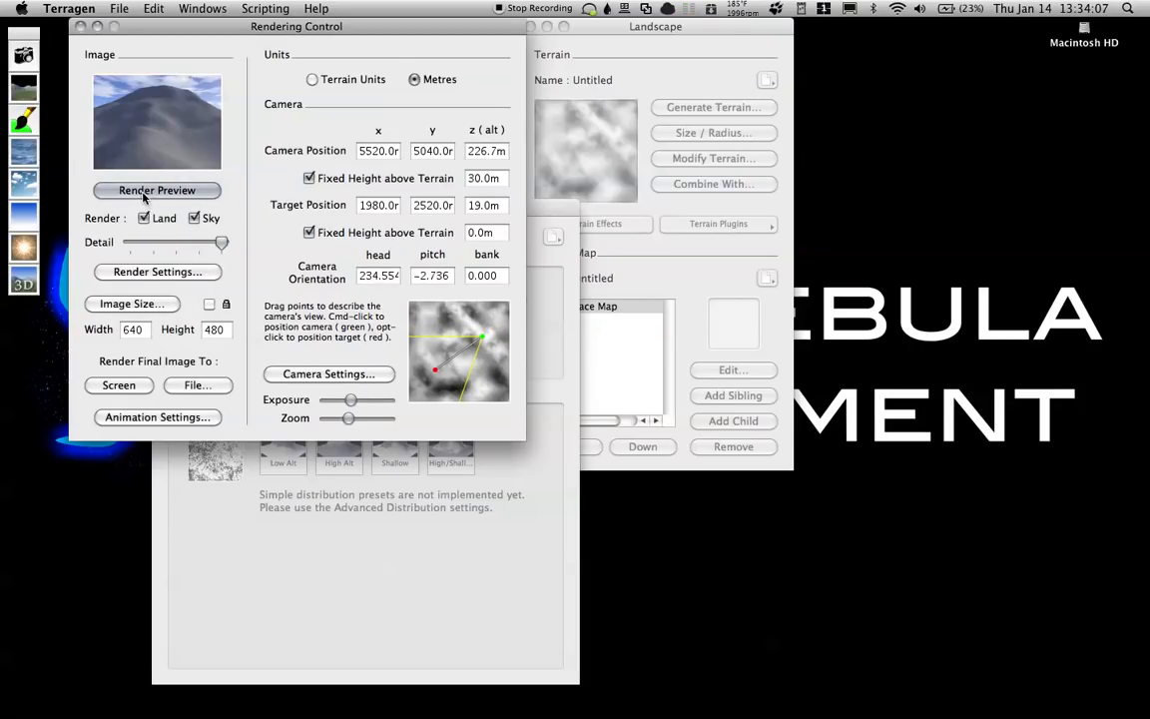
pyautogui.click(156, 189)
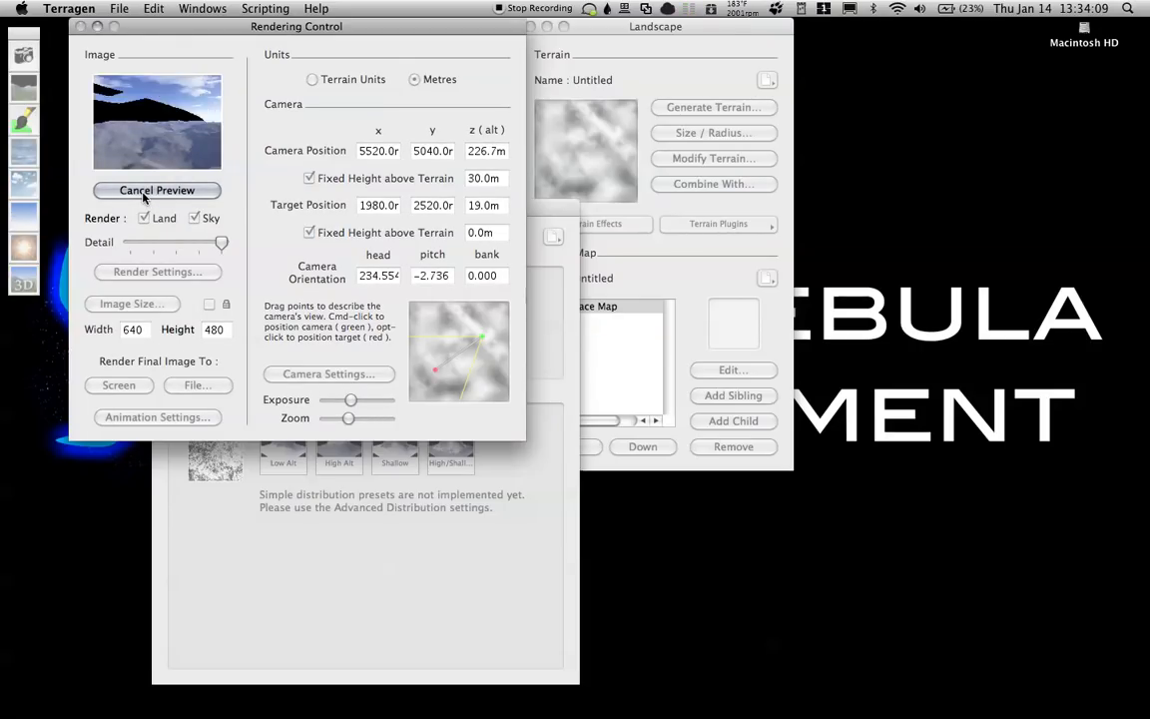
pyautogui.click(156, 190)
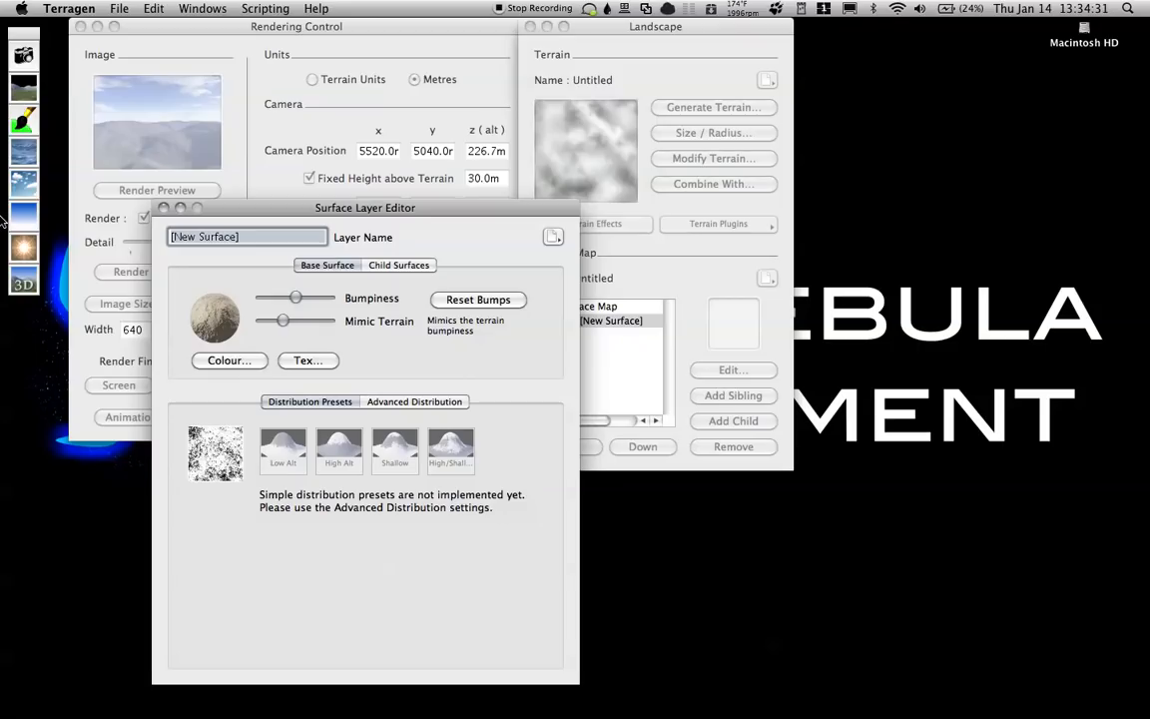
# Name the new child surface layer 'cliff face', replacing the initially typed 'high ground'
pyautogui.write('high')
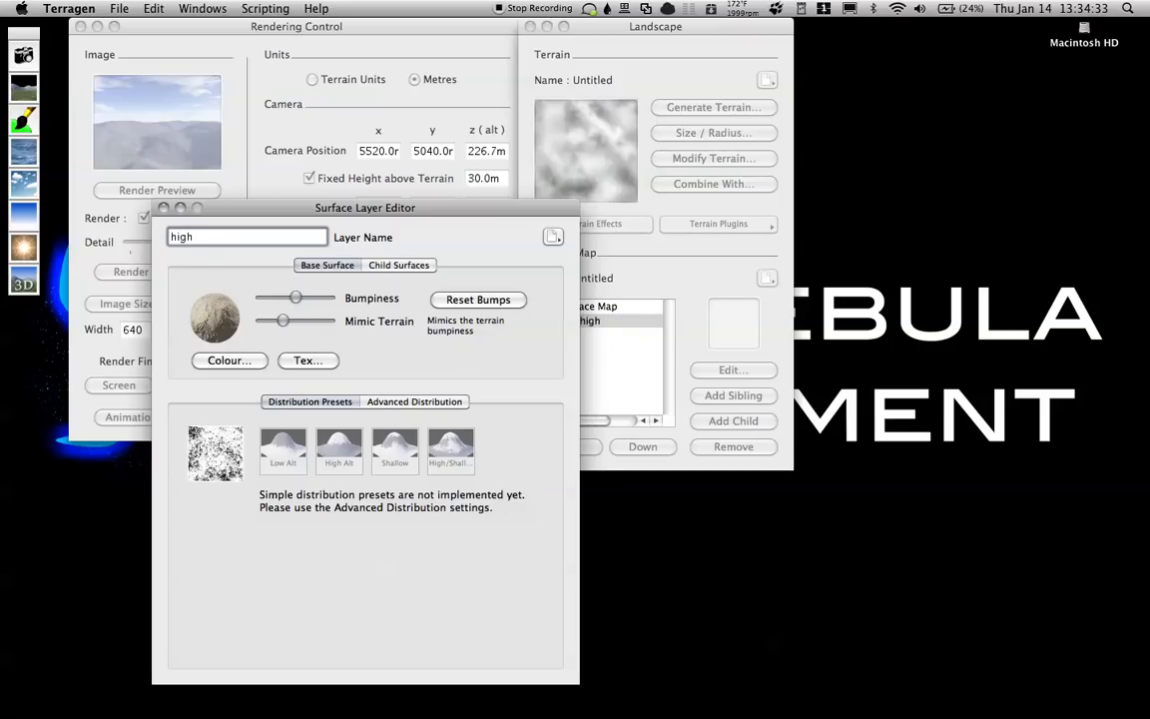
pyautogui.write('ground')
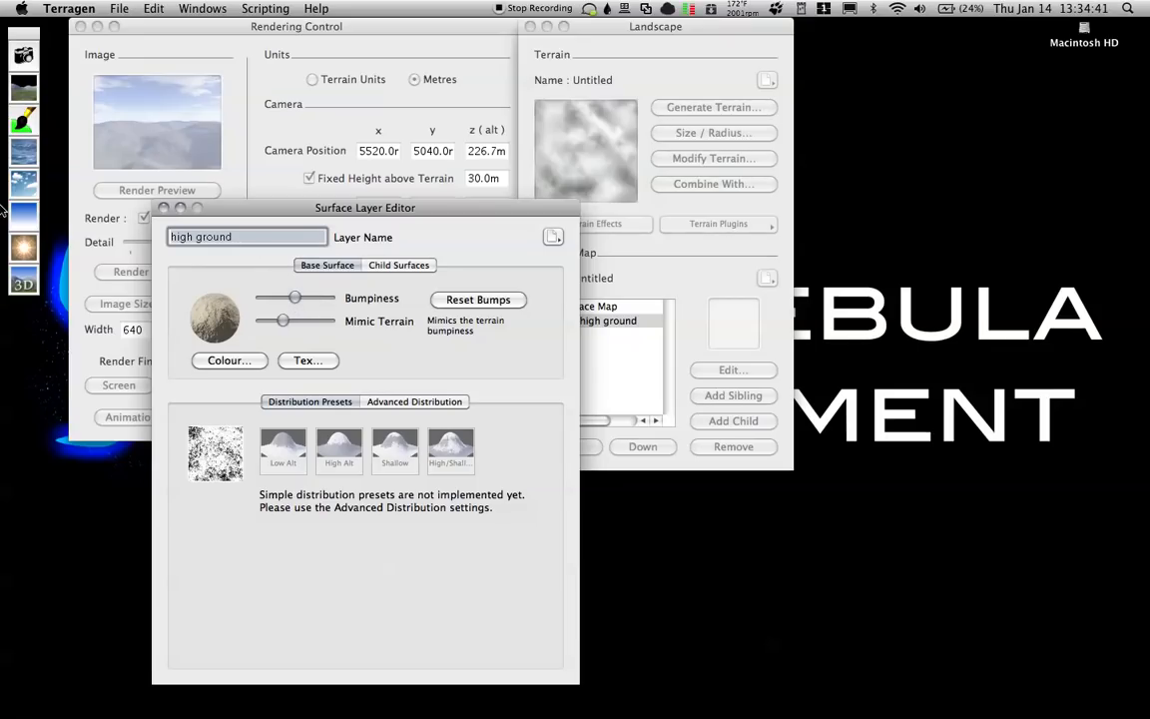
pyautogui.write('cliff face')
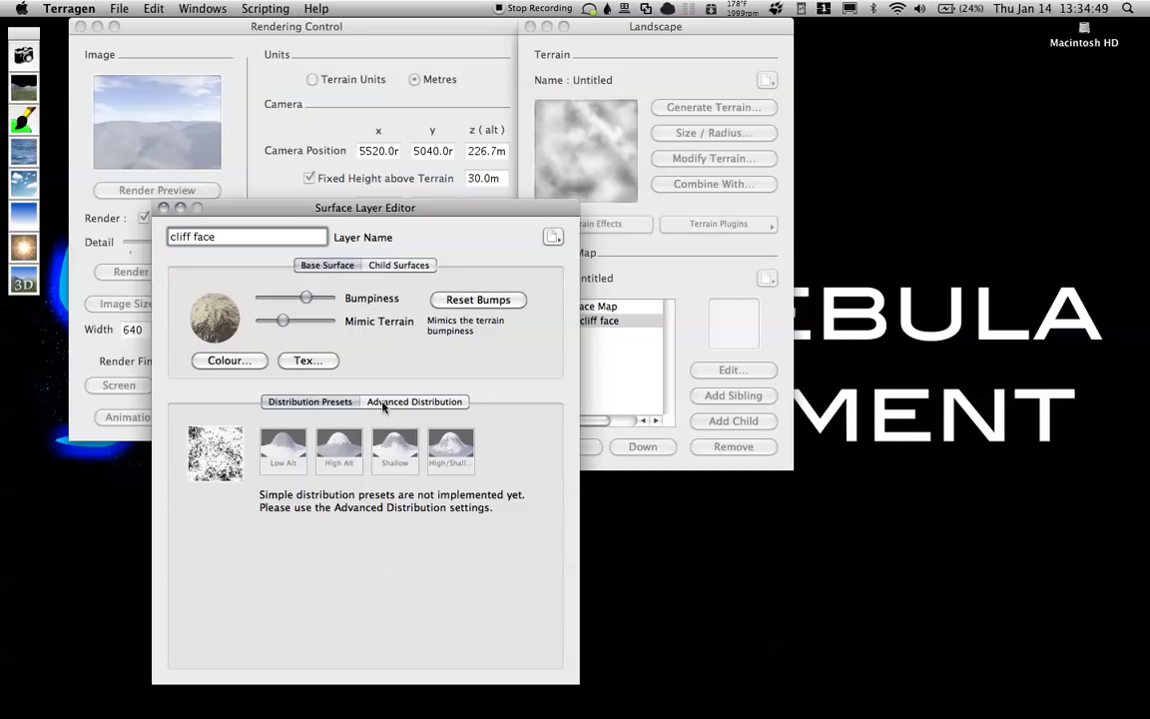
# Enable Min Slope and disable Max Slope for the cliff face layer
pyautogui.click(414, 401)
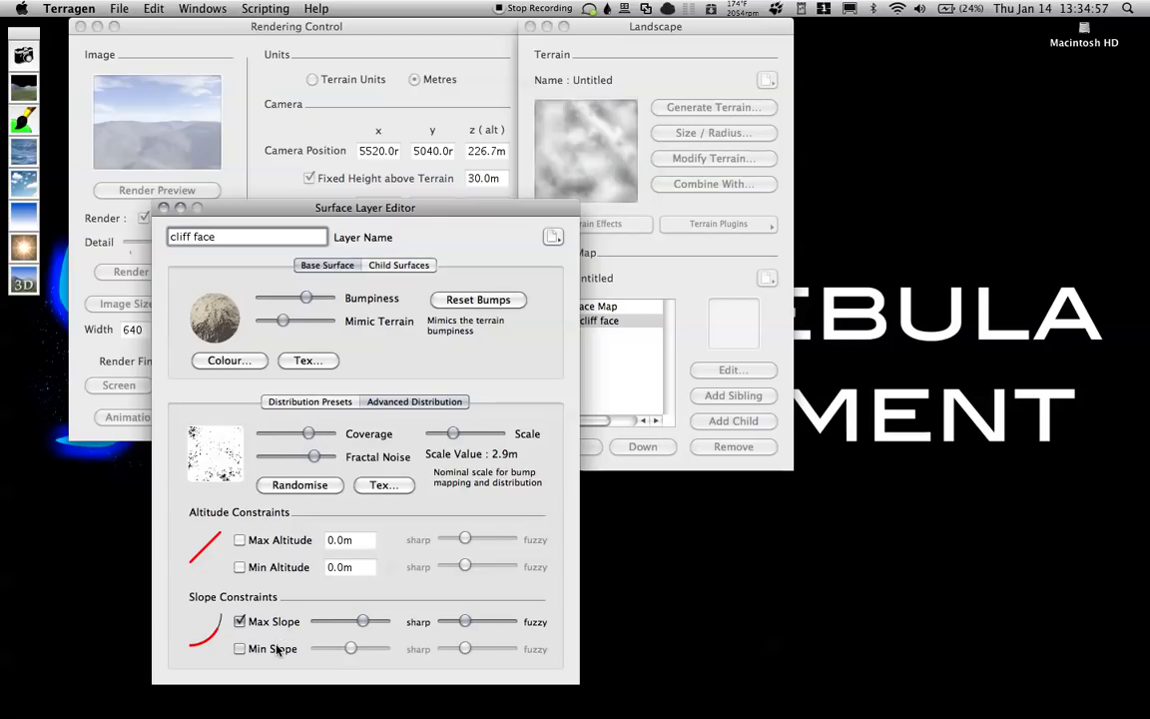
pyautogui.click(240, 648)
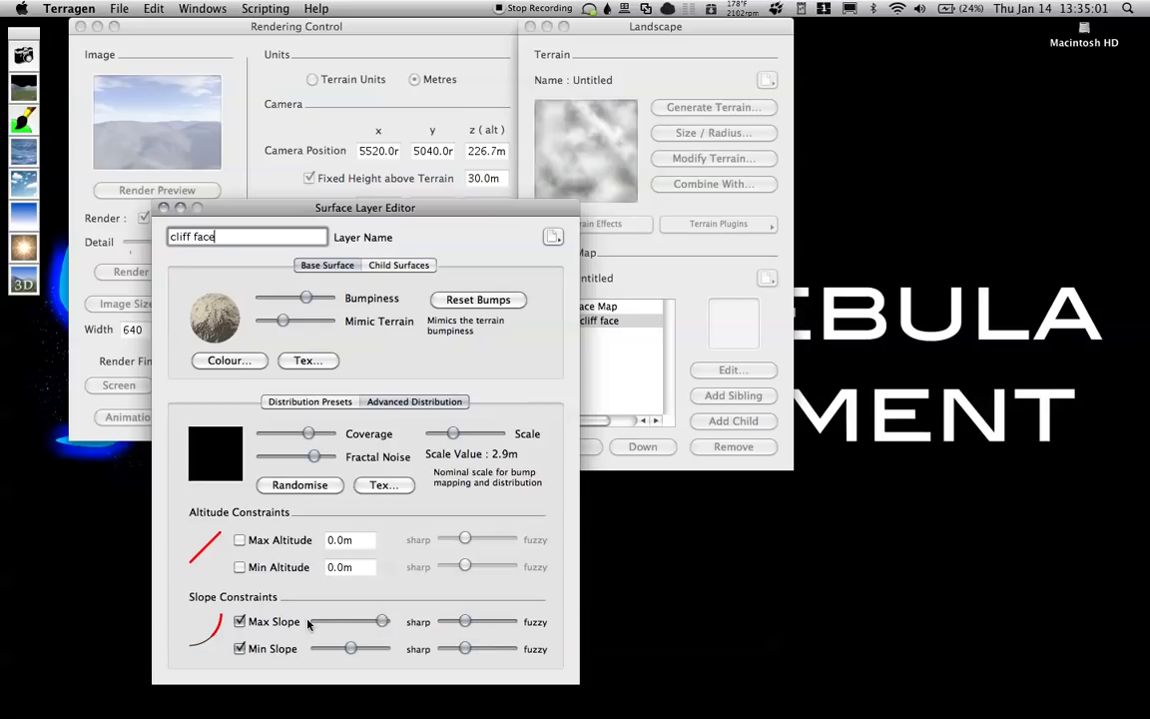
pyautogui.click(239, 621)
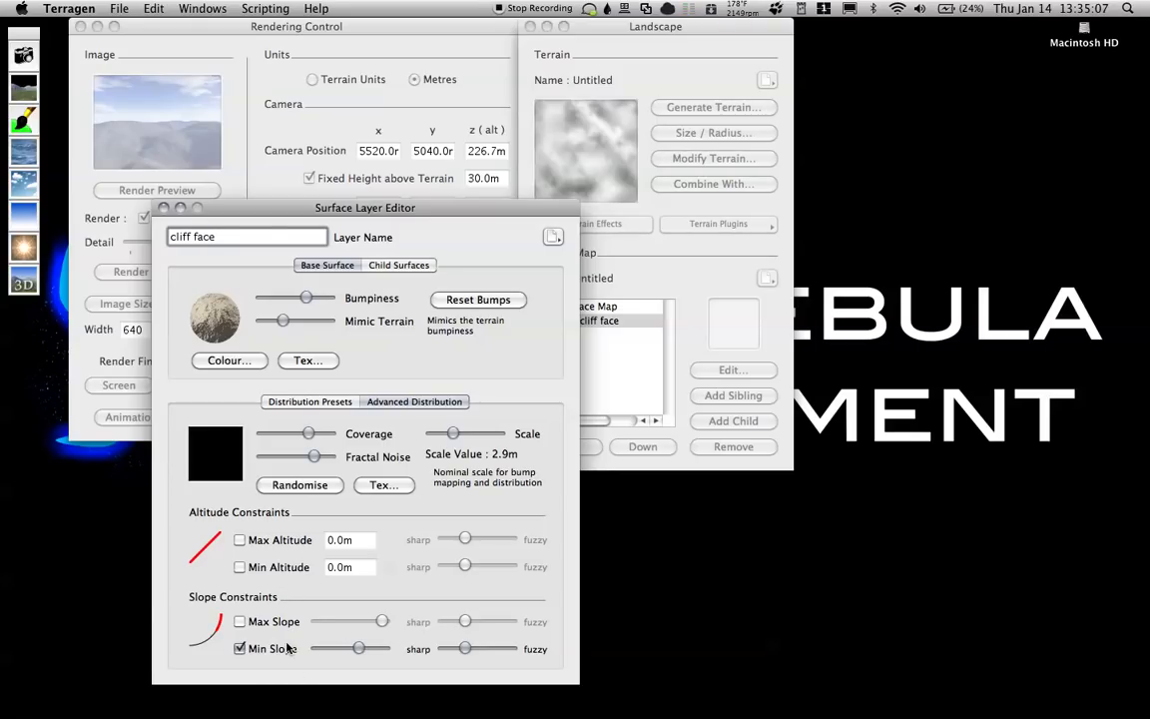
pyautogui.moveTo(222, 613)
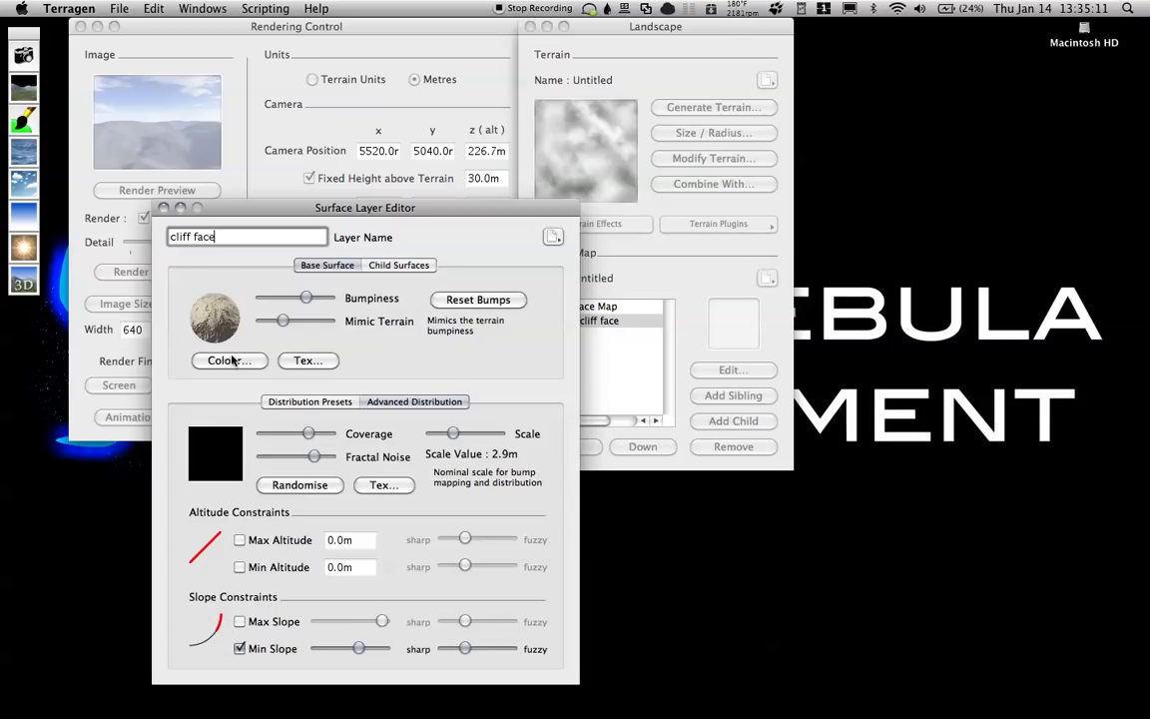
# Render previews to check cliff coverage after loosening the slope threshold
pyautogui.click(157, 189)
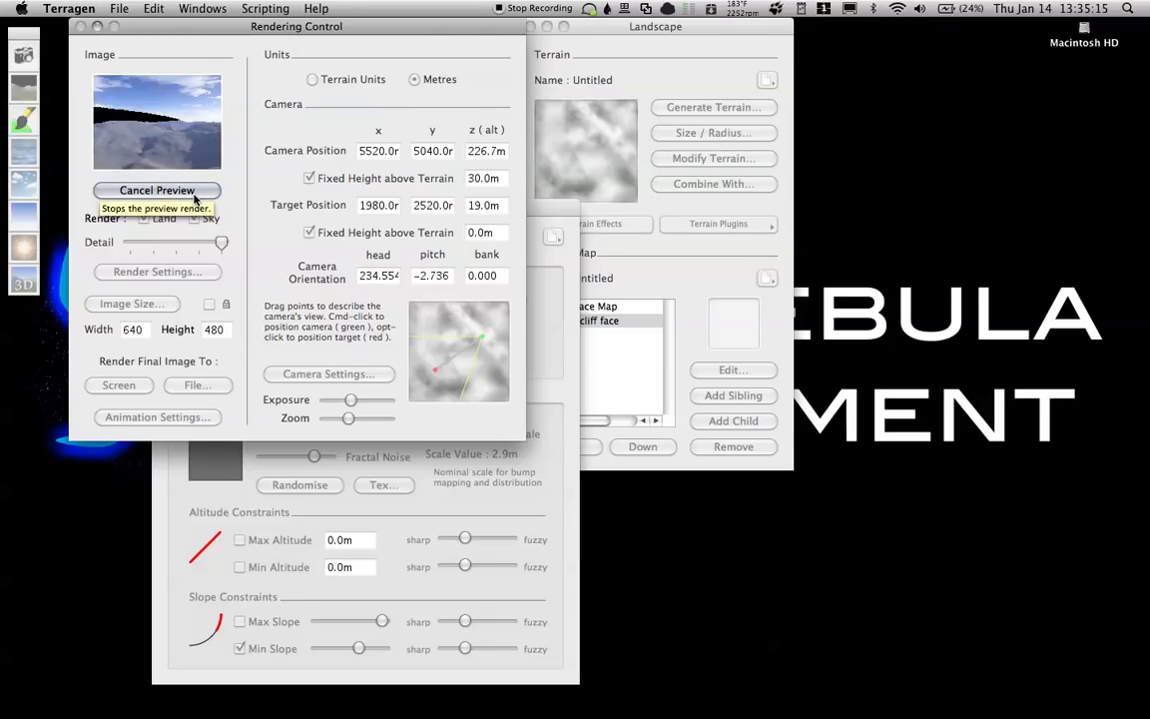
pyautogui.click(156, 189)
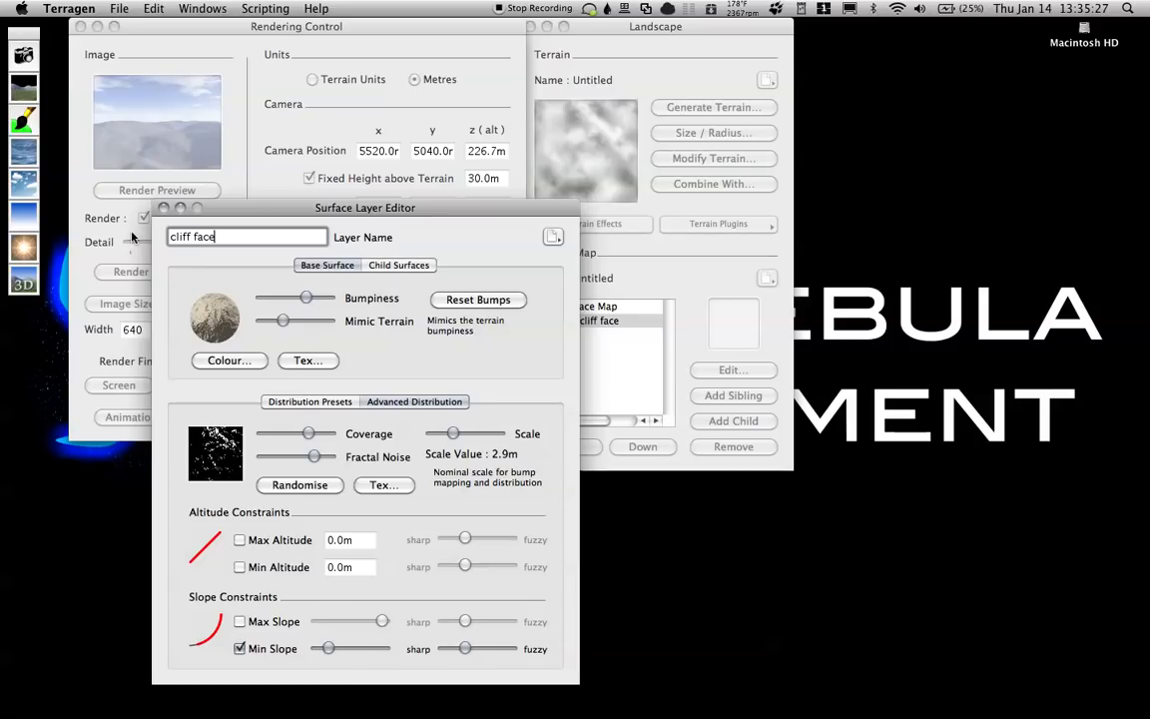
pyautogui.click(157, 190)
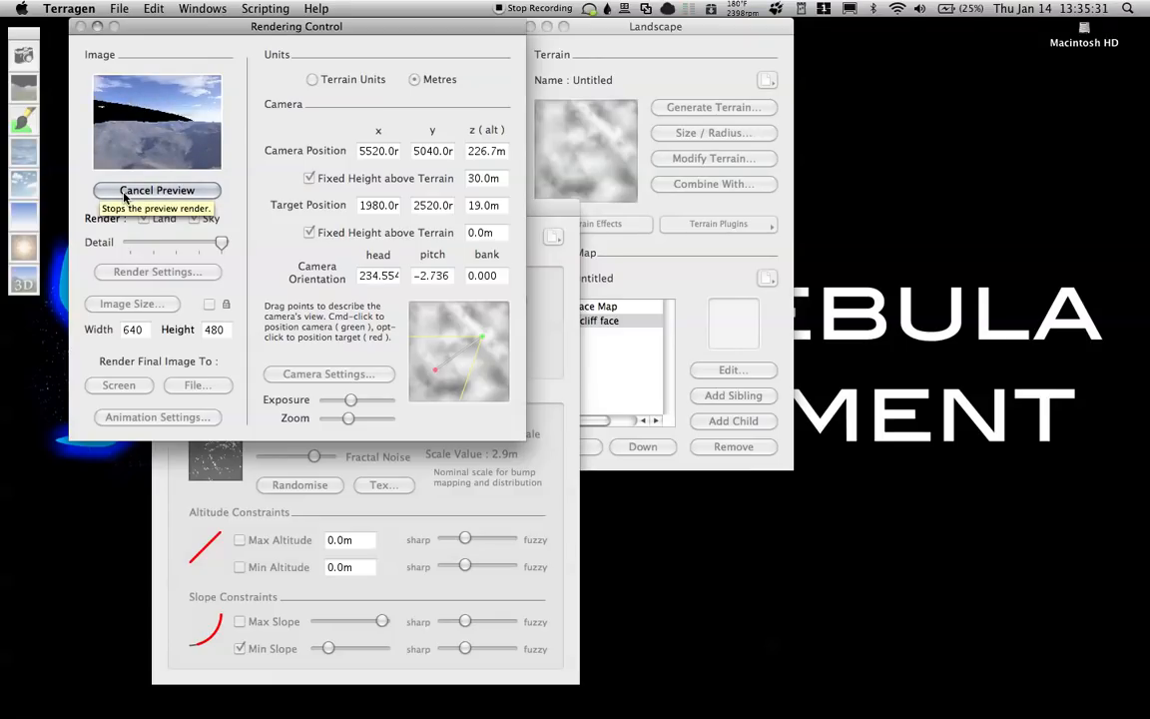
pyautogui.click(157, 190)
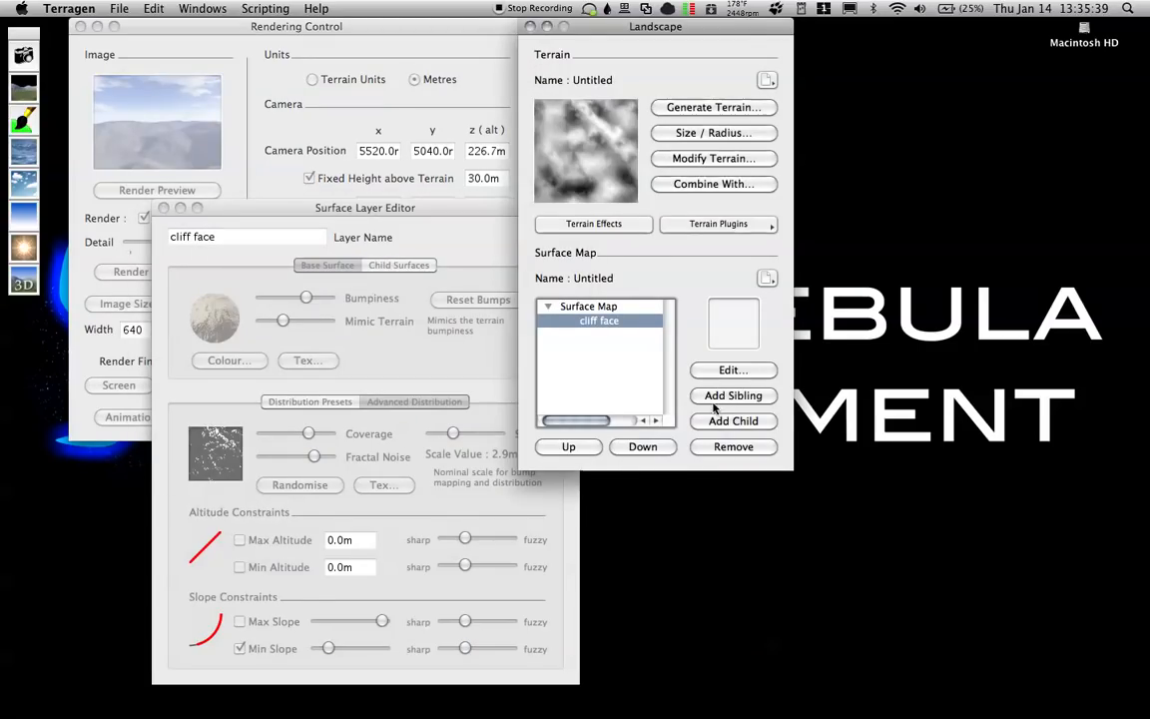
# Add a sibling layer named 'grass' and colour it with the Dark Grass preset
pyautogui.click(732, 395)
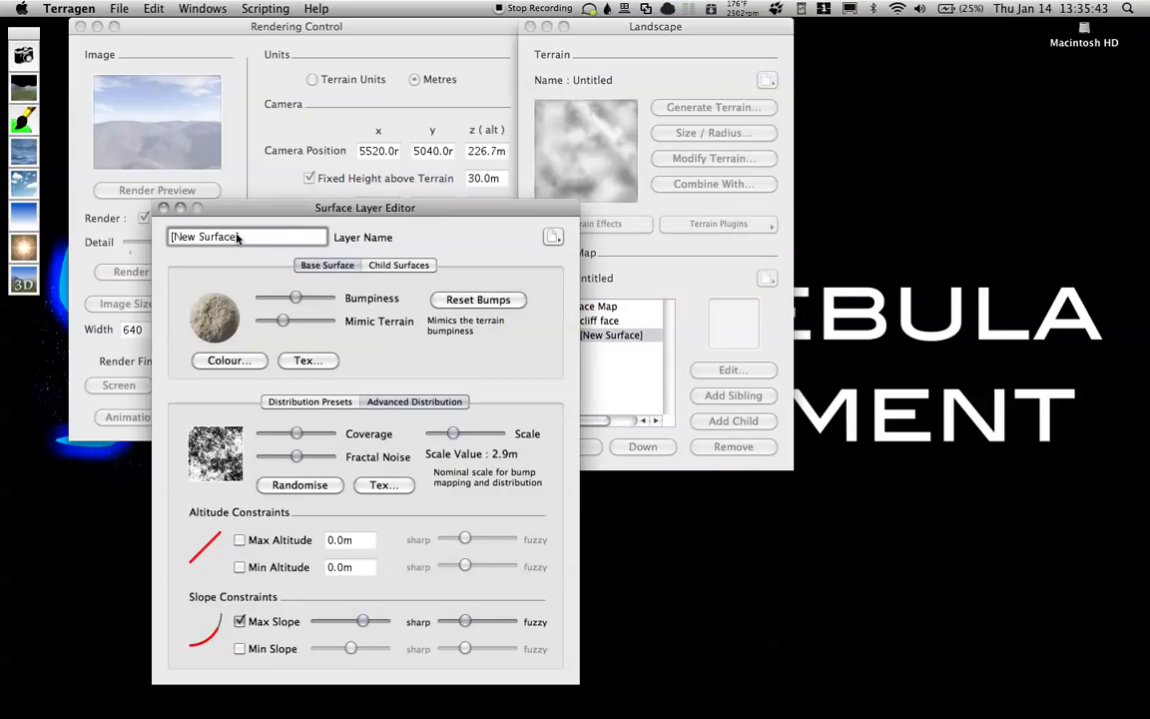
pyautogui.write('grass')
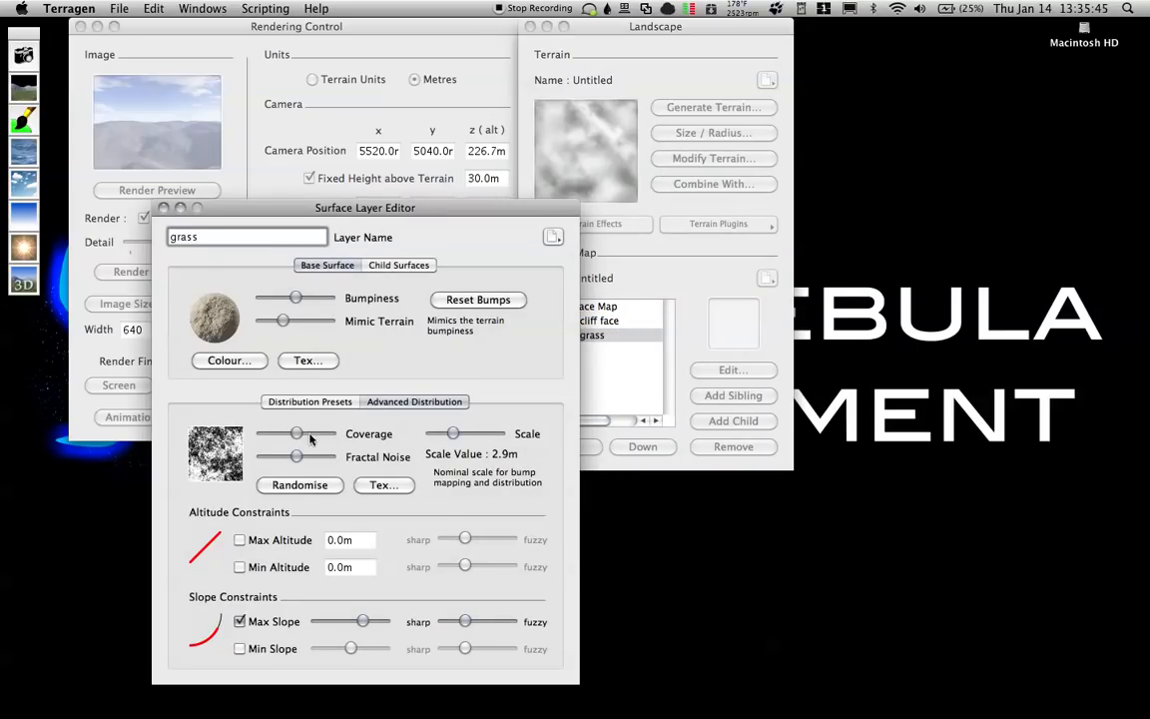
pyautogui.click(230, 360)
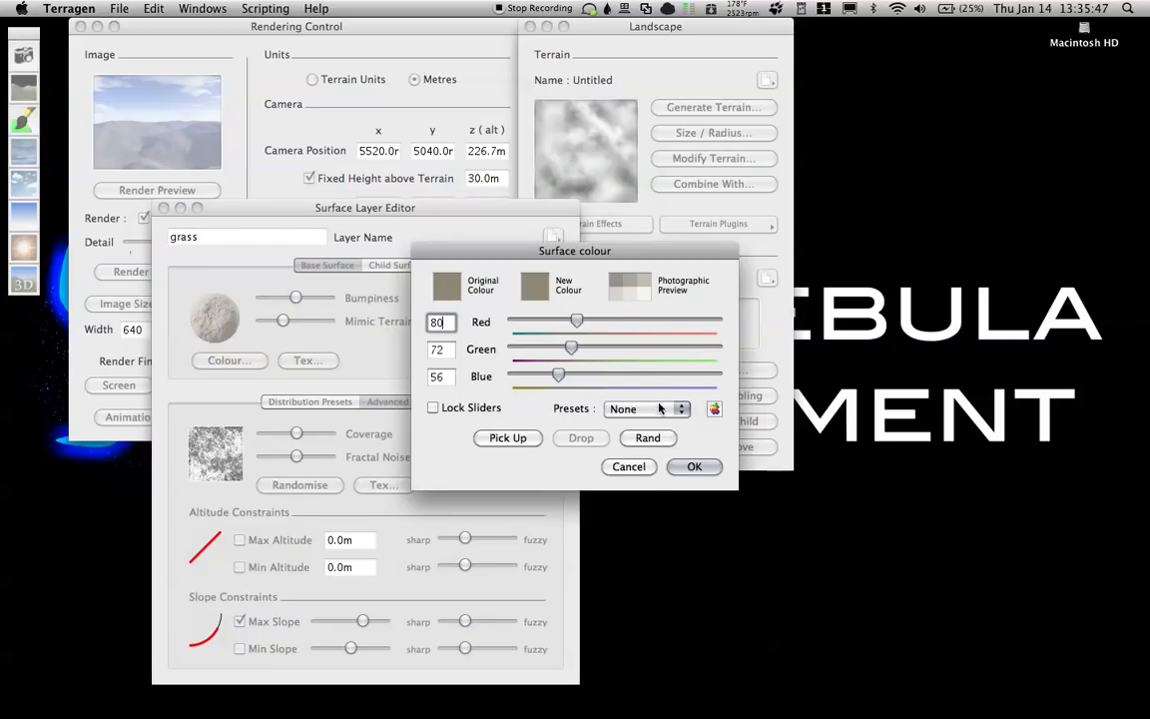
pyautogui.click(647, 408)
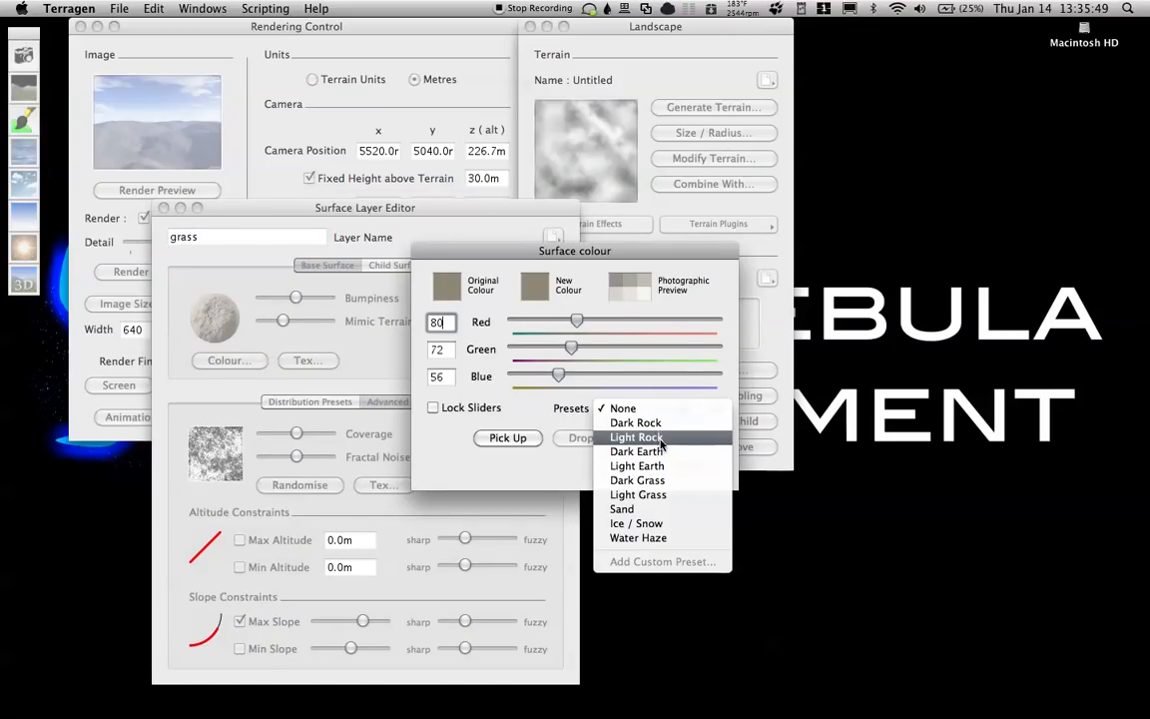
pyautogui.click(637, 480)
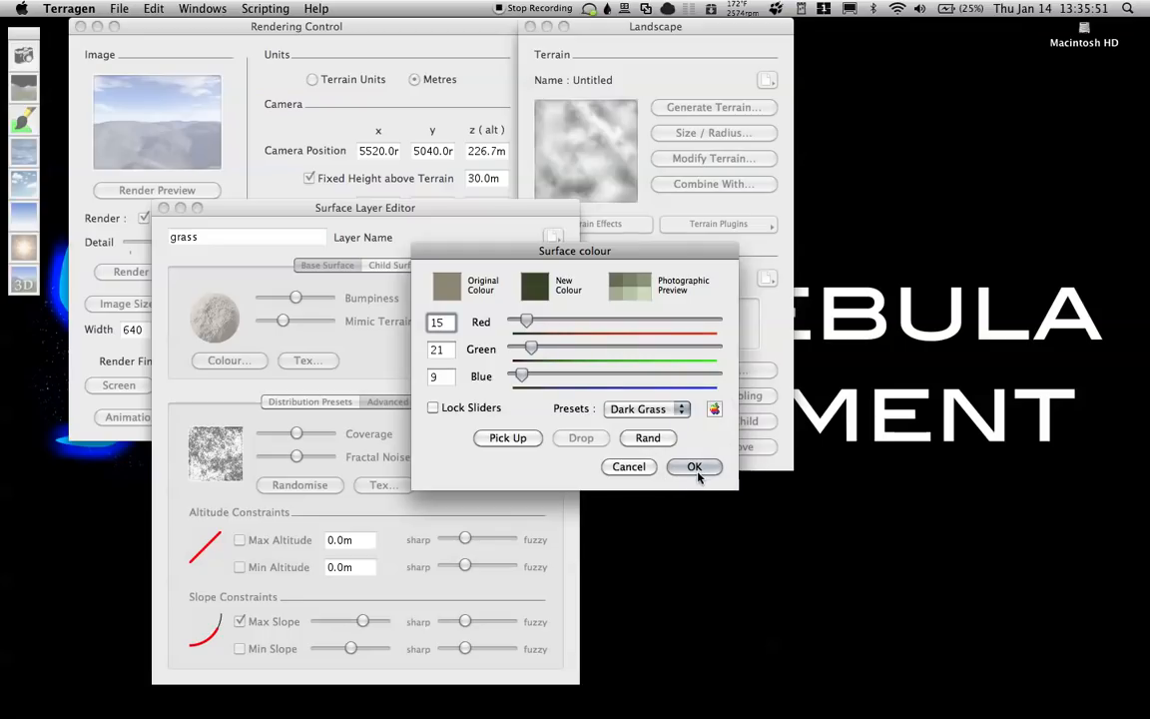
pyautogui.click(694, 466)
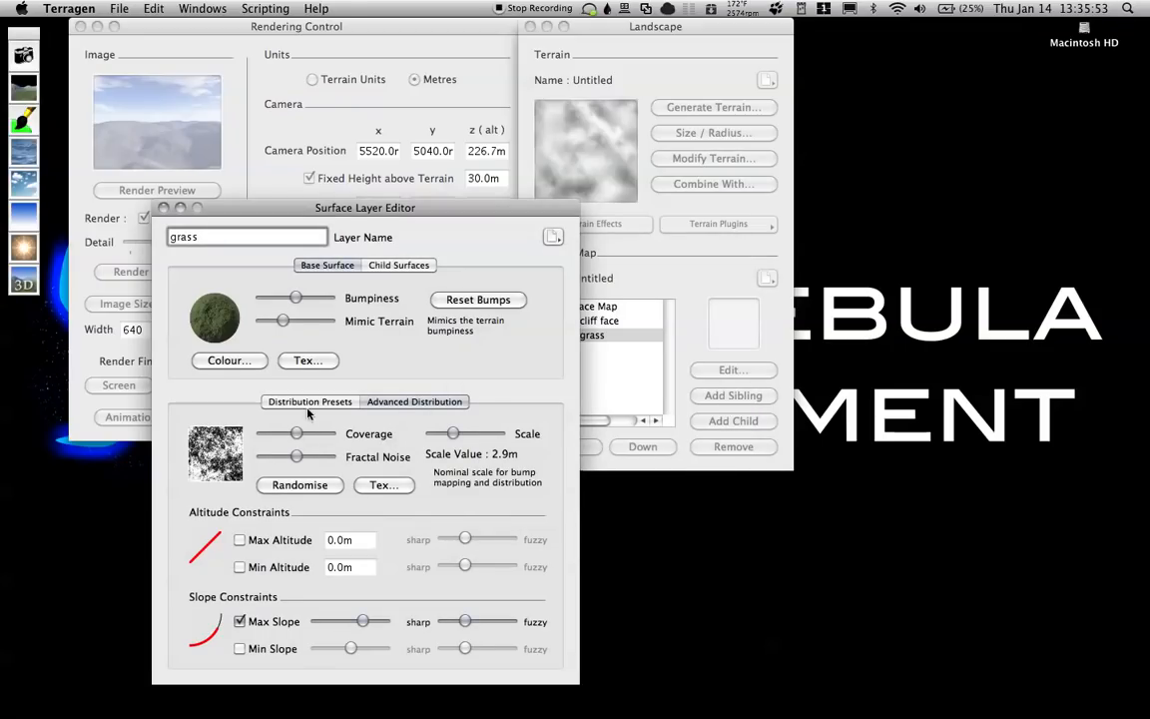
# Widen grass coverage and soften its maximum-slope limit, then add a sibling surface layer
pyautogui.moveTo(295, 299); pyautogui.dragTo(275, 298)
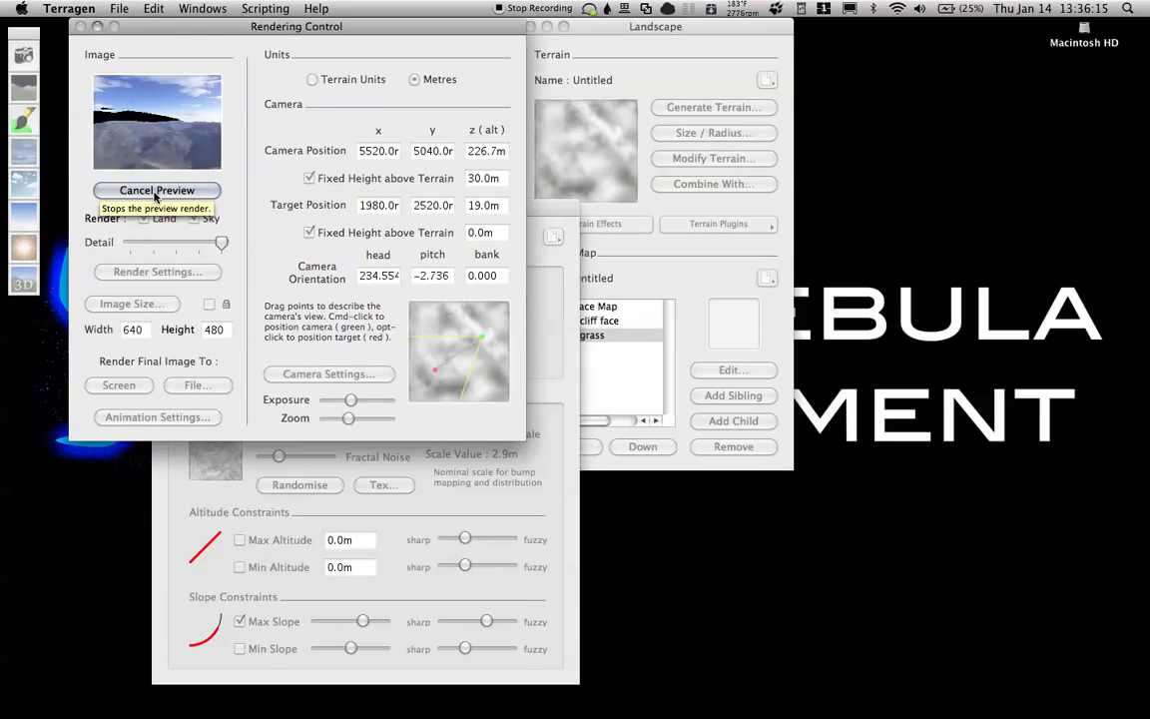
pyautogui.click(157, 190)
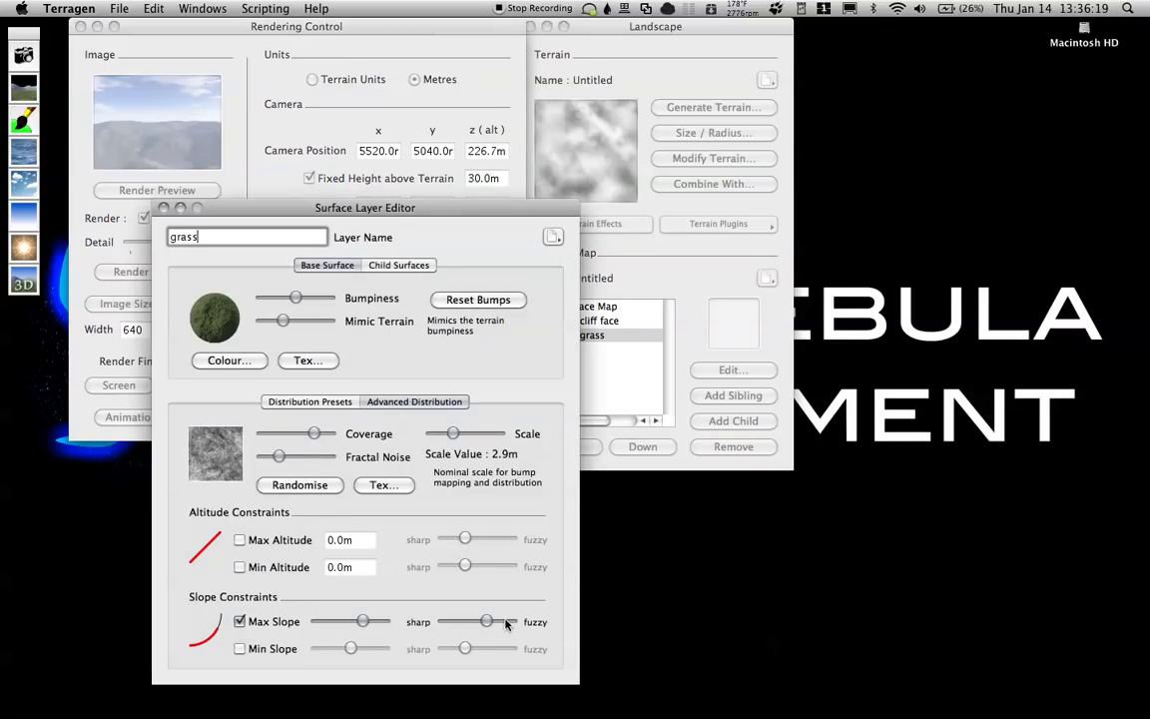
pyautogui.moveTo(509, 621); pyautogui.dragTo(482, 621)
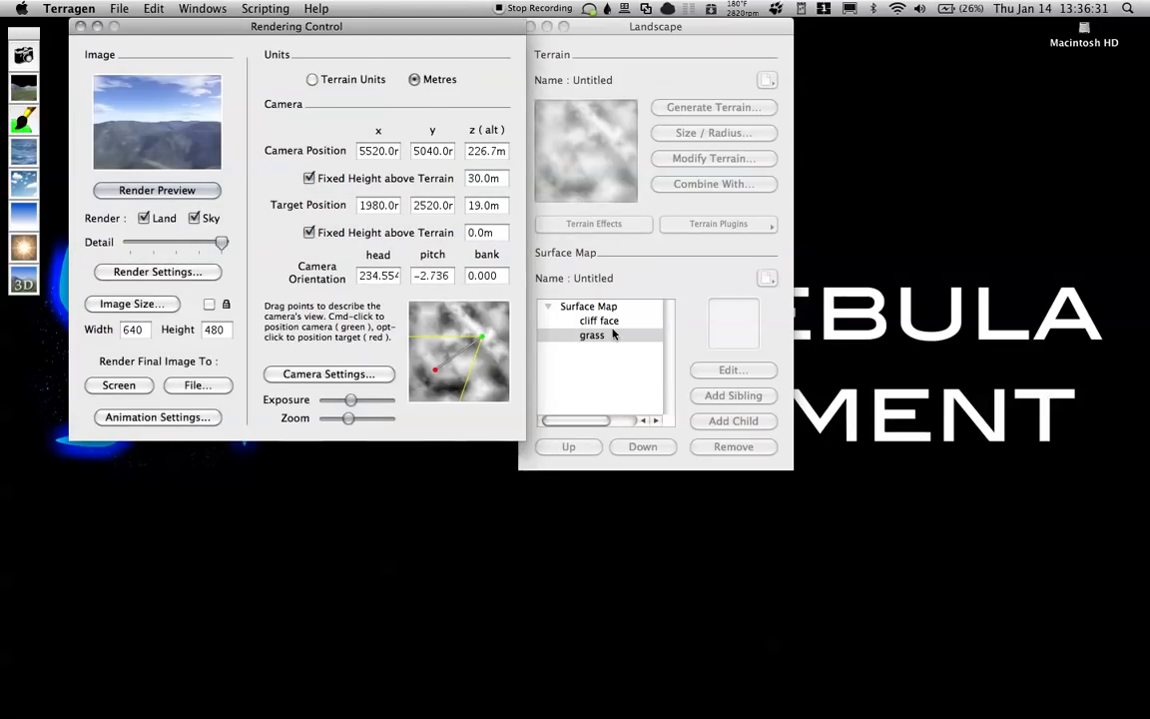
pyautogui.click(590, 334)
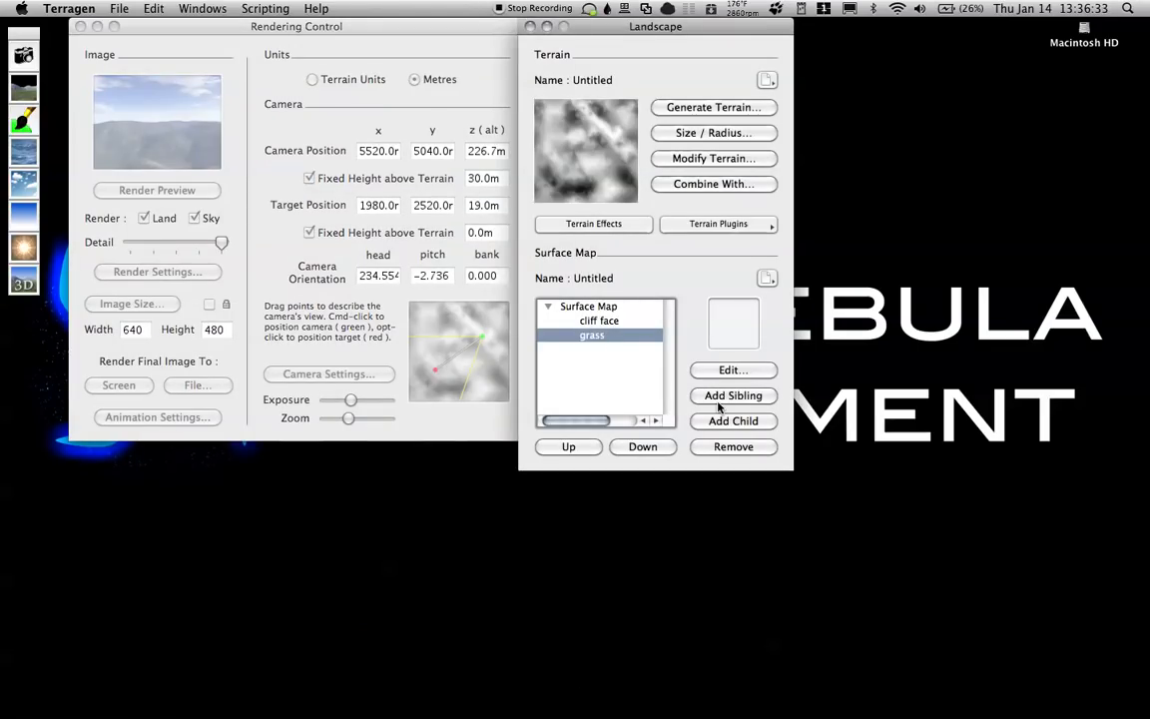
pyautogui.click(732, 396)
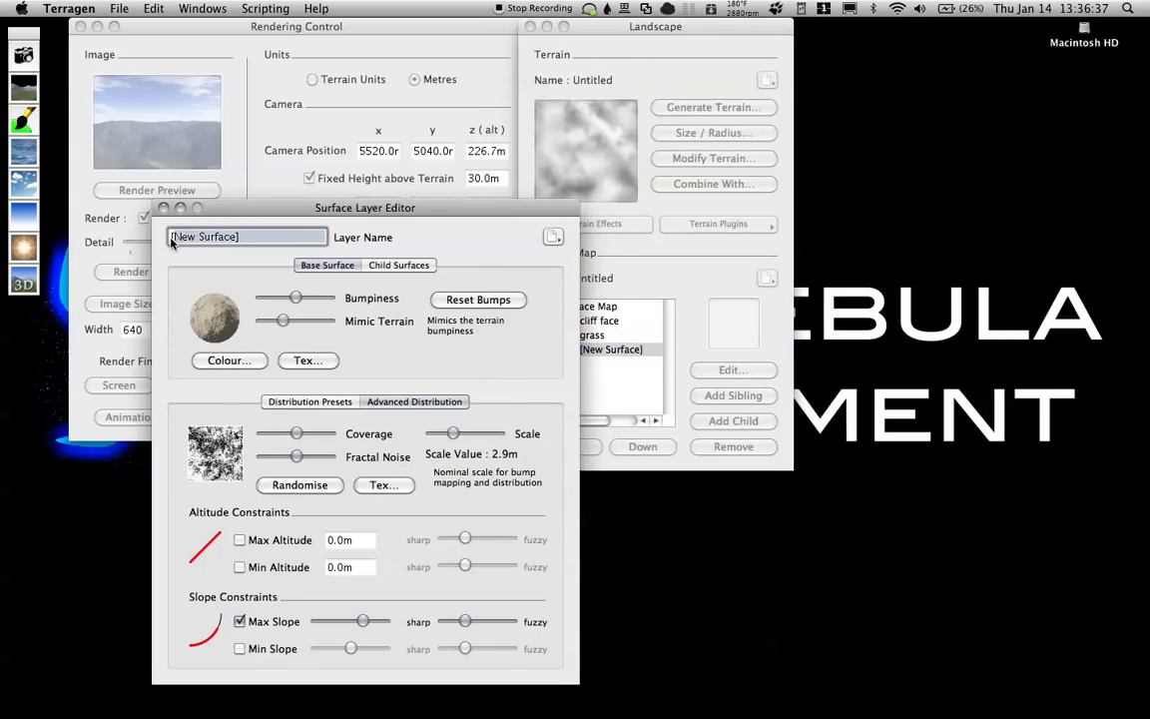
# Name the new layer 'light grass' and apply the Light Grass colour preset
pyautogui.write('light gras')
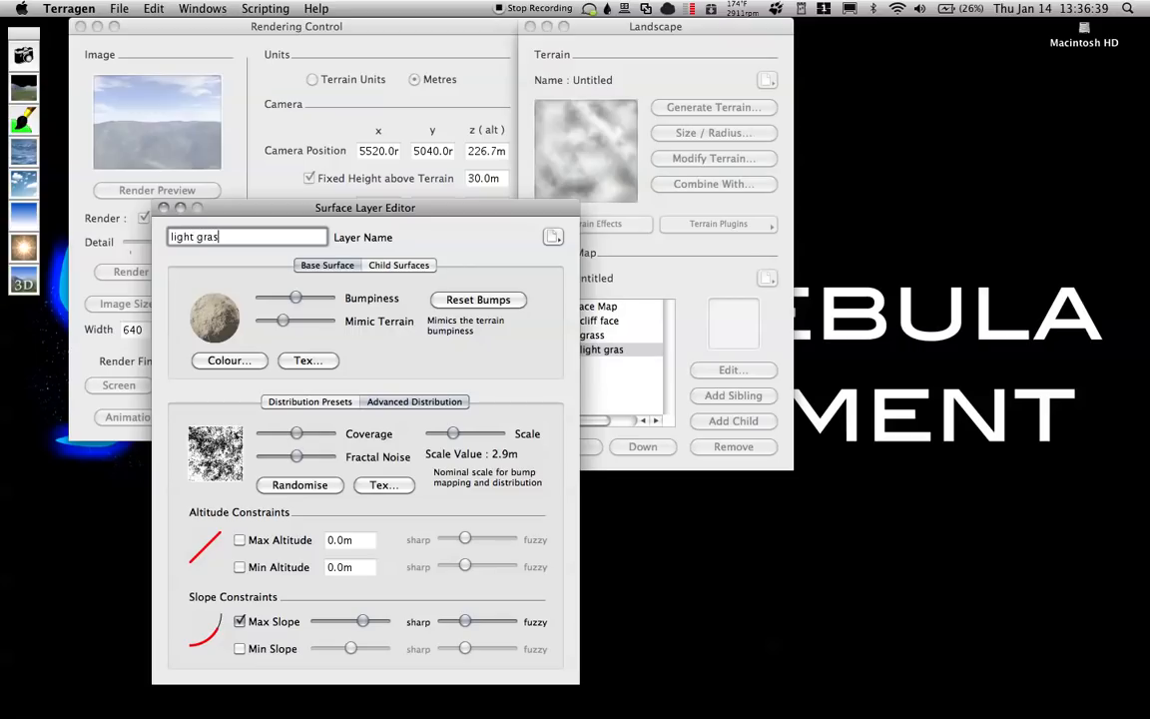
pyautogui.click(228, 361)
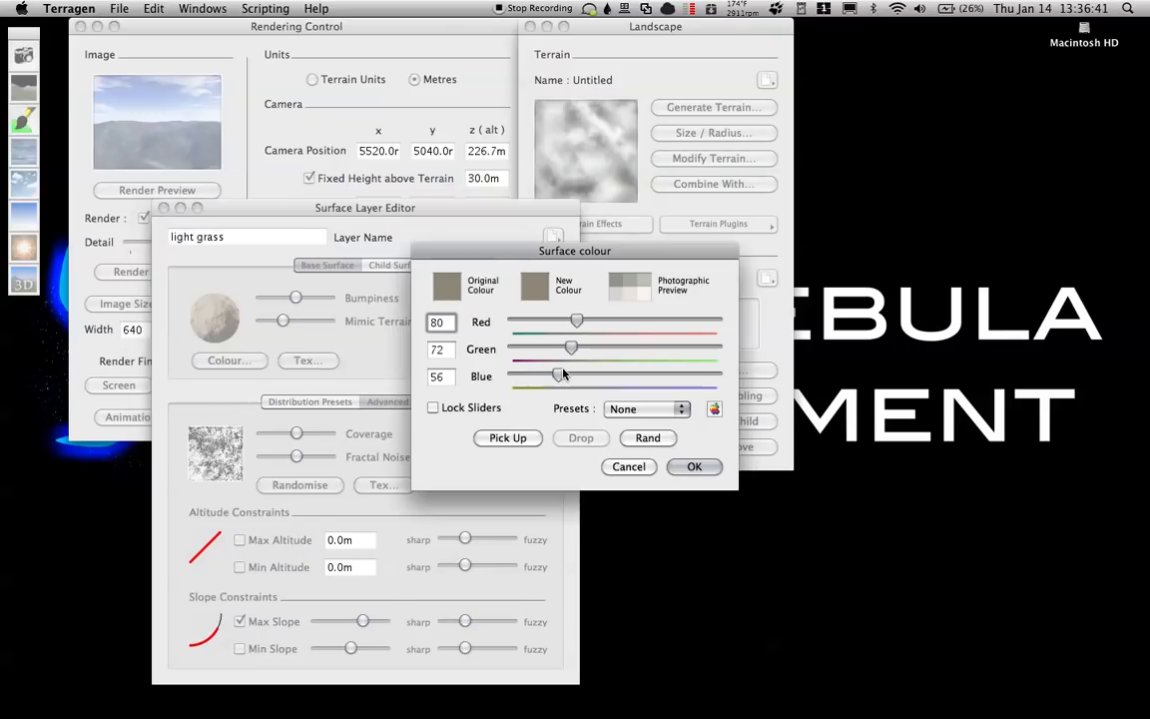
pyautogui.click(647, 408)
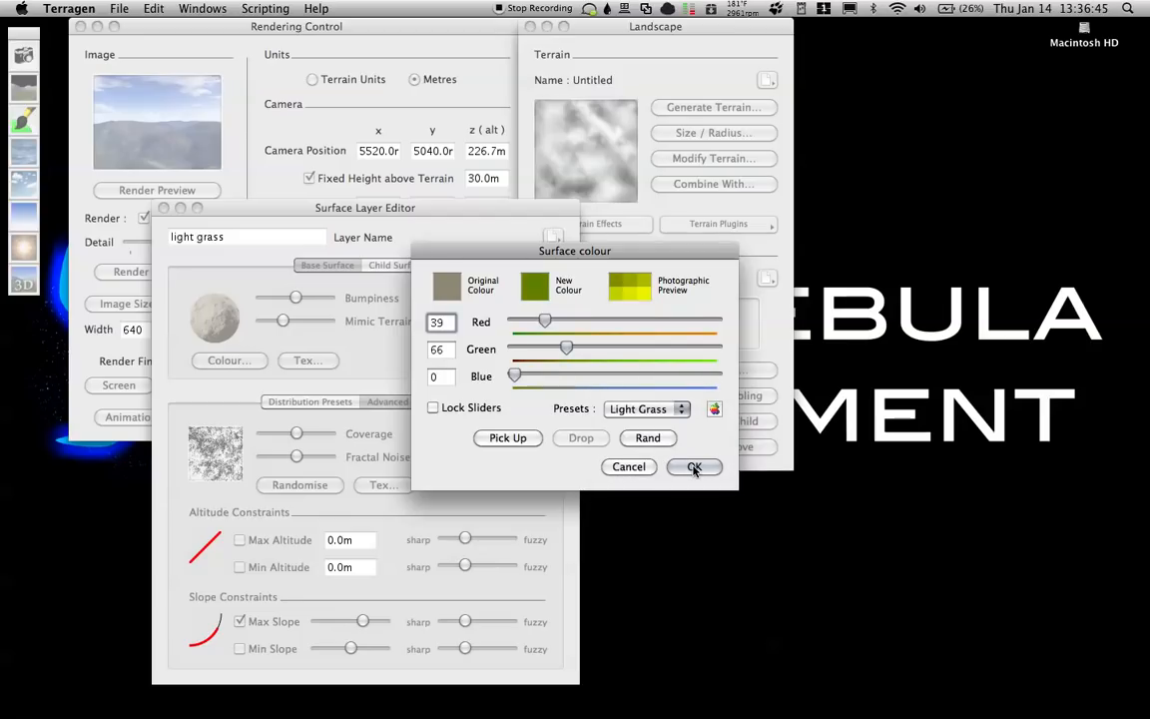
pyautogui.click(694, 467)
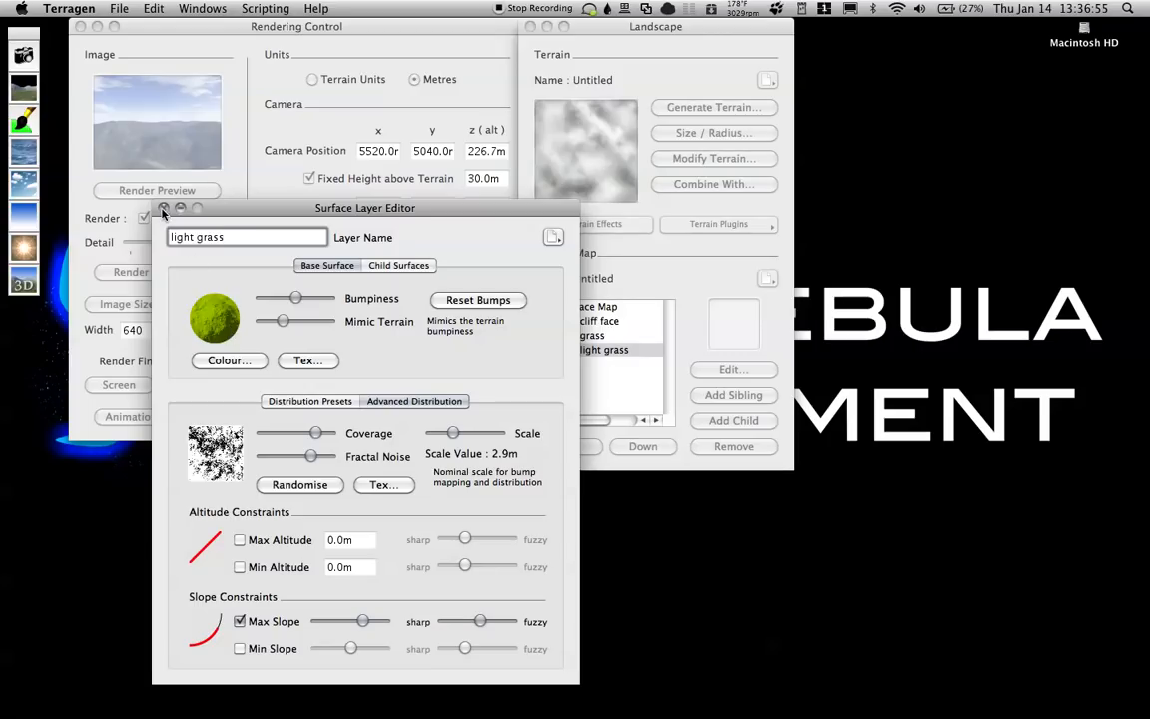
# Render a preview of the hills with both grass layers
pyautogui.click(156, 190)
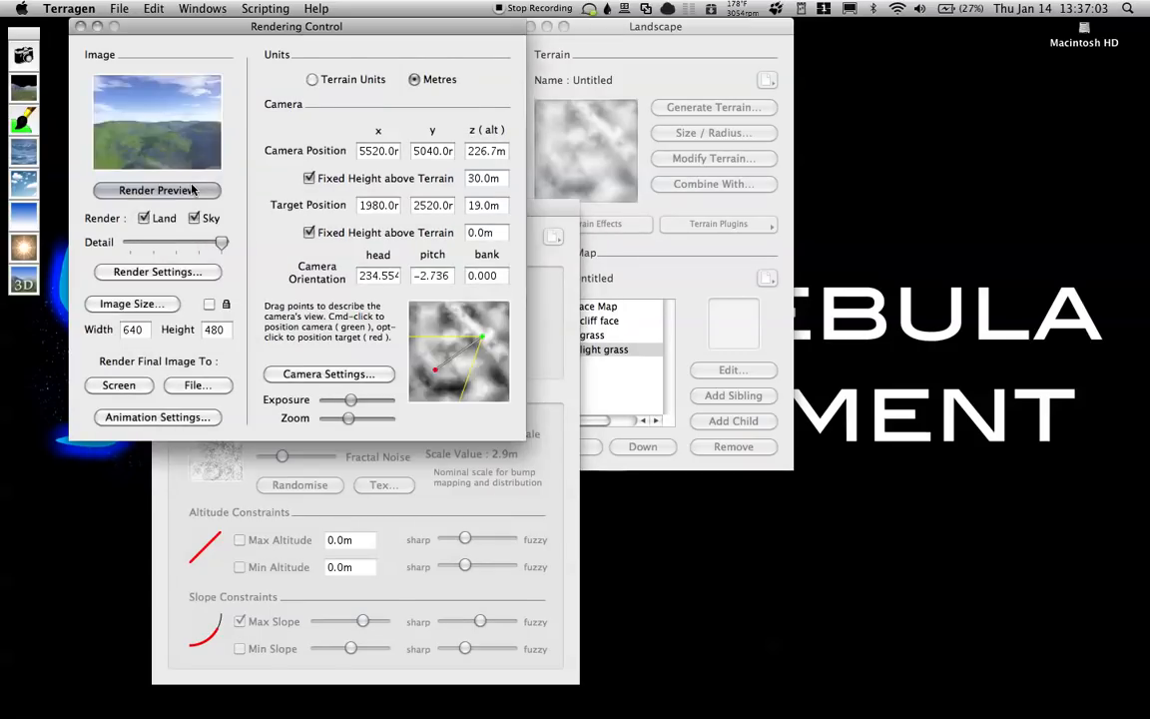
pyautogui.click(157, 190)
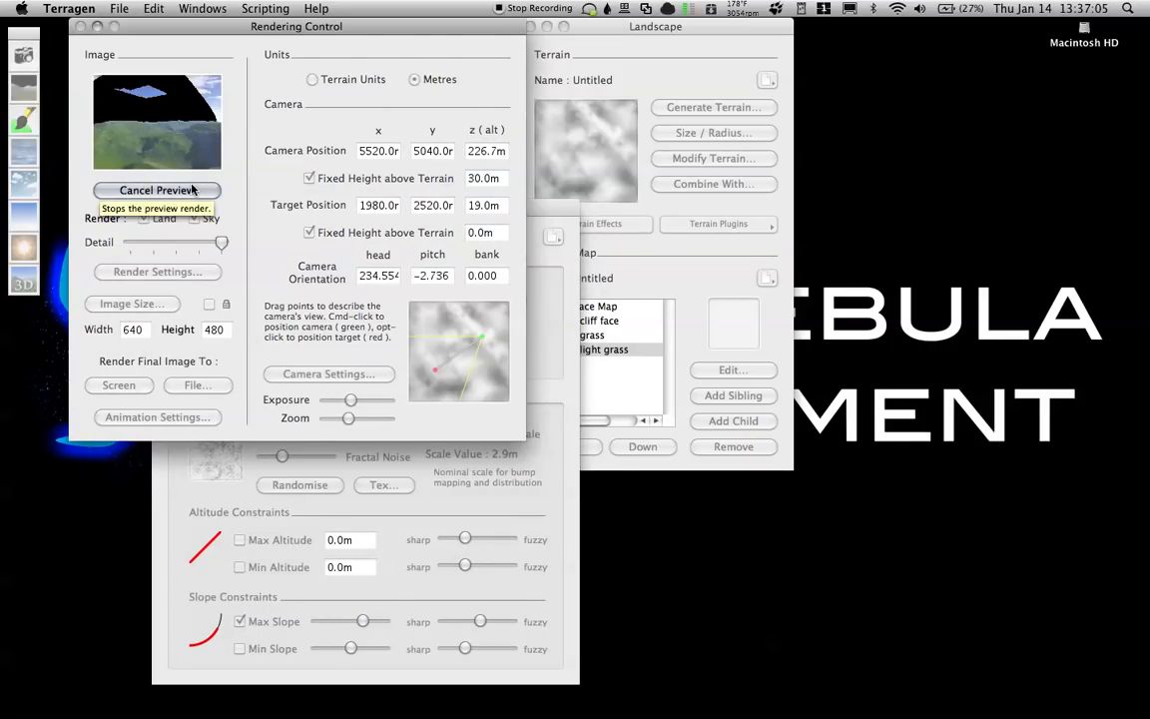
pyautogui.click(157, 190)
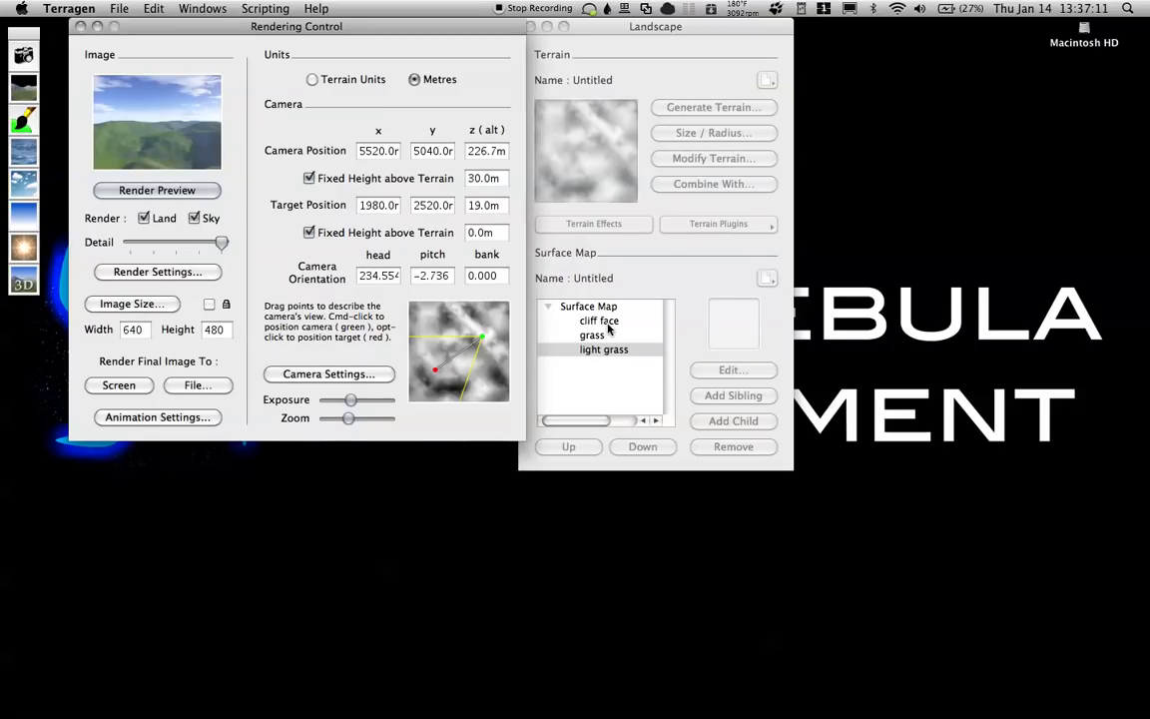
# Rename the cliff face layer to 'high ground' and colour it with the Dark Earth preset
pyautogui.click(599, 320)
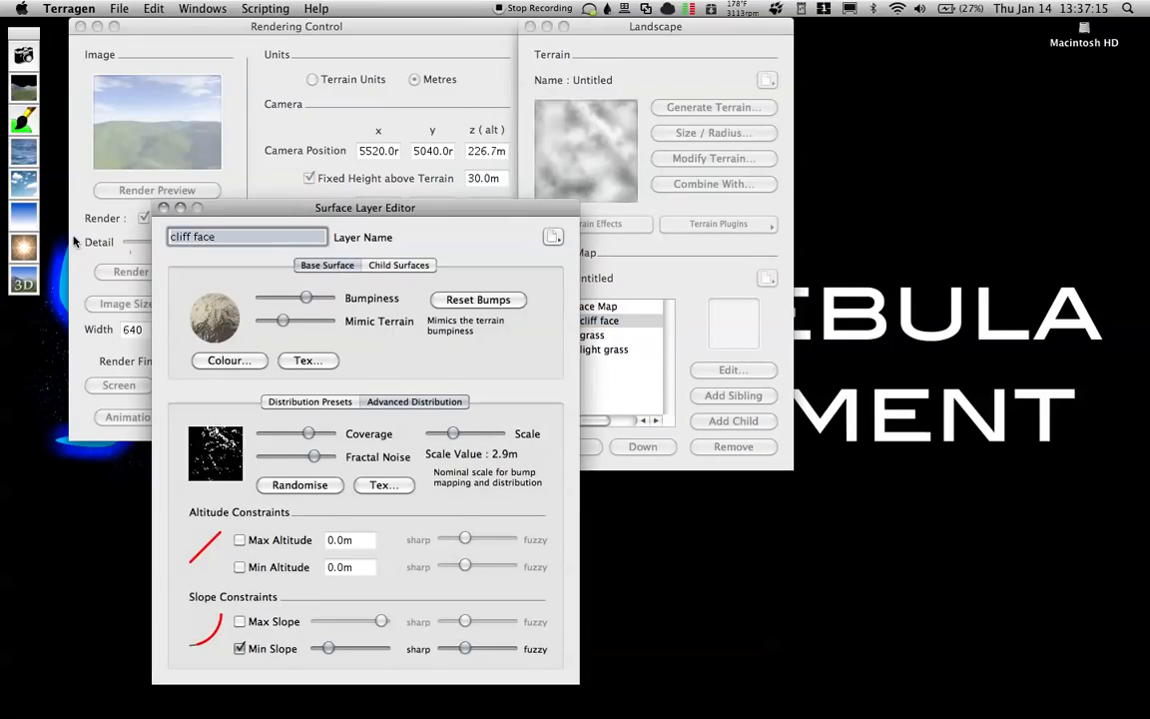
pyautogui.write('high ground')
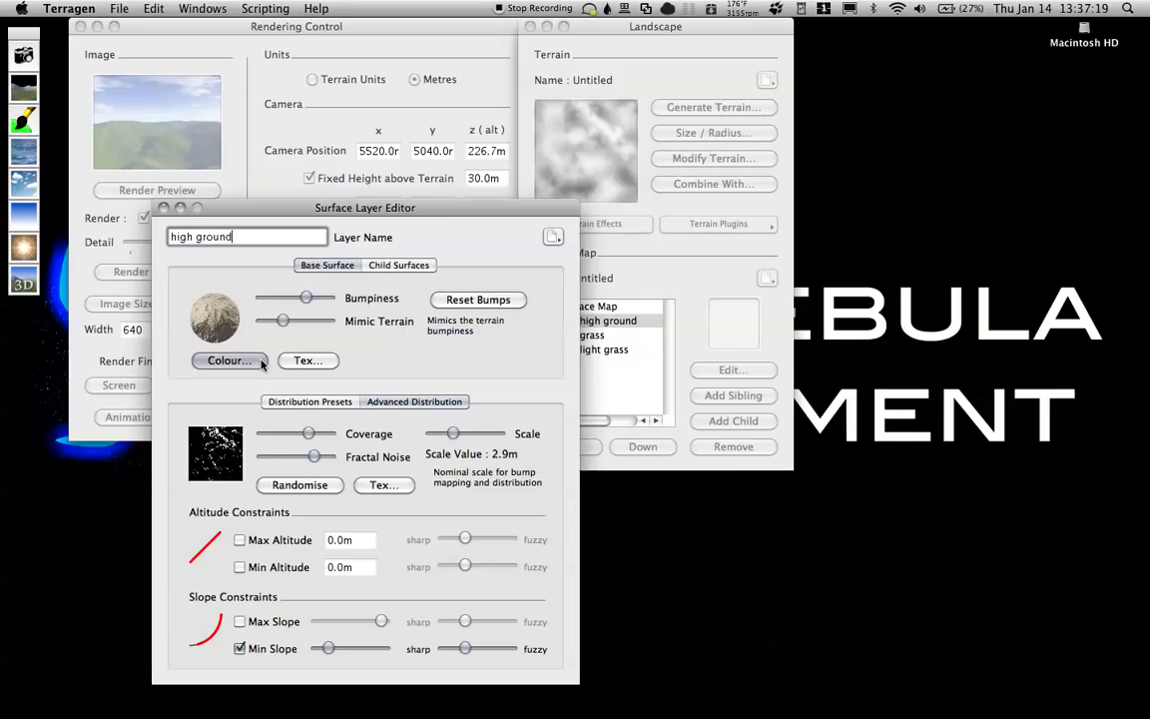
pyautogui.click(228, 361)
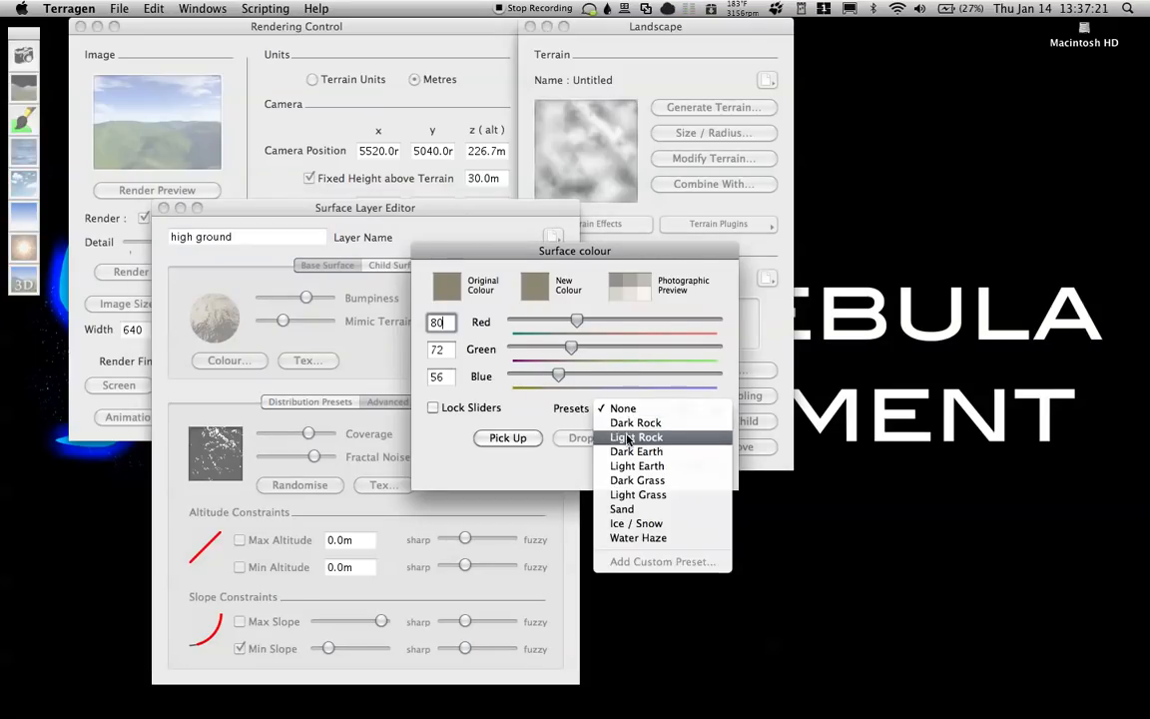
pyautogui.moveTo(637, 465)
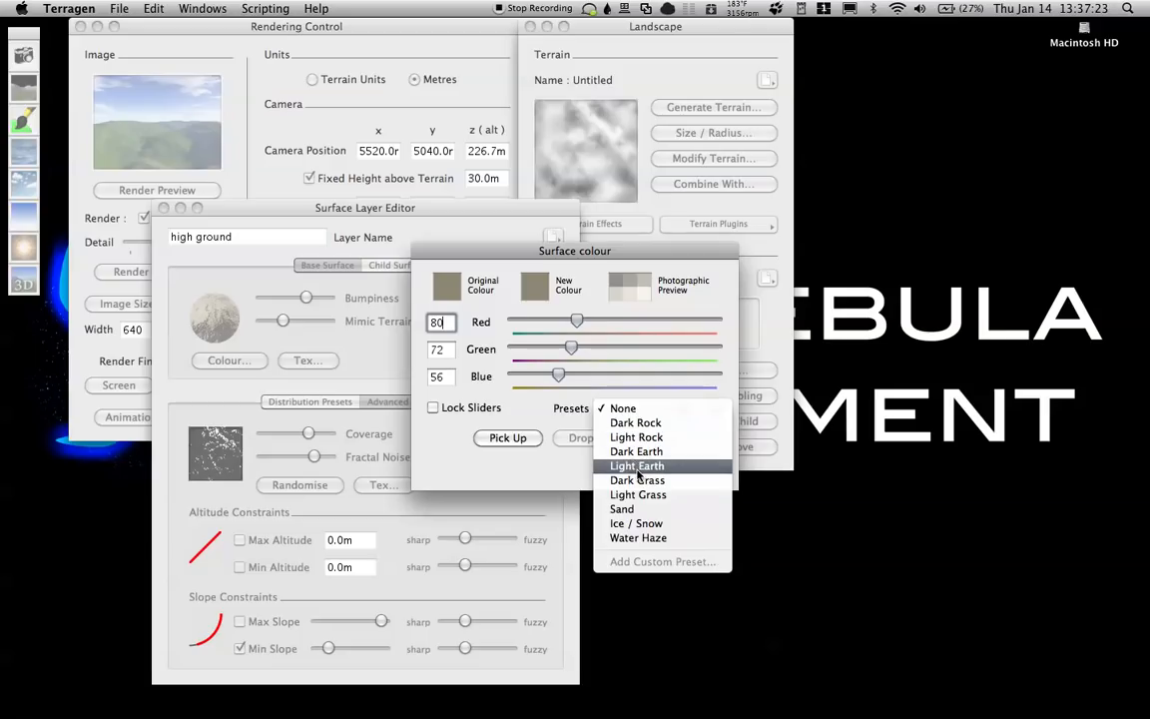
pyautogui.click(636, 450)
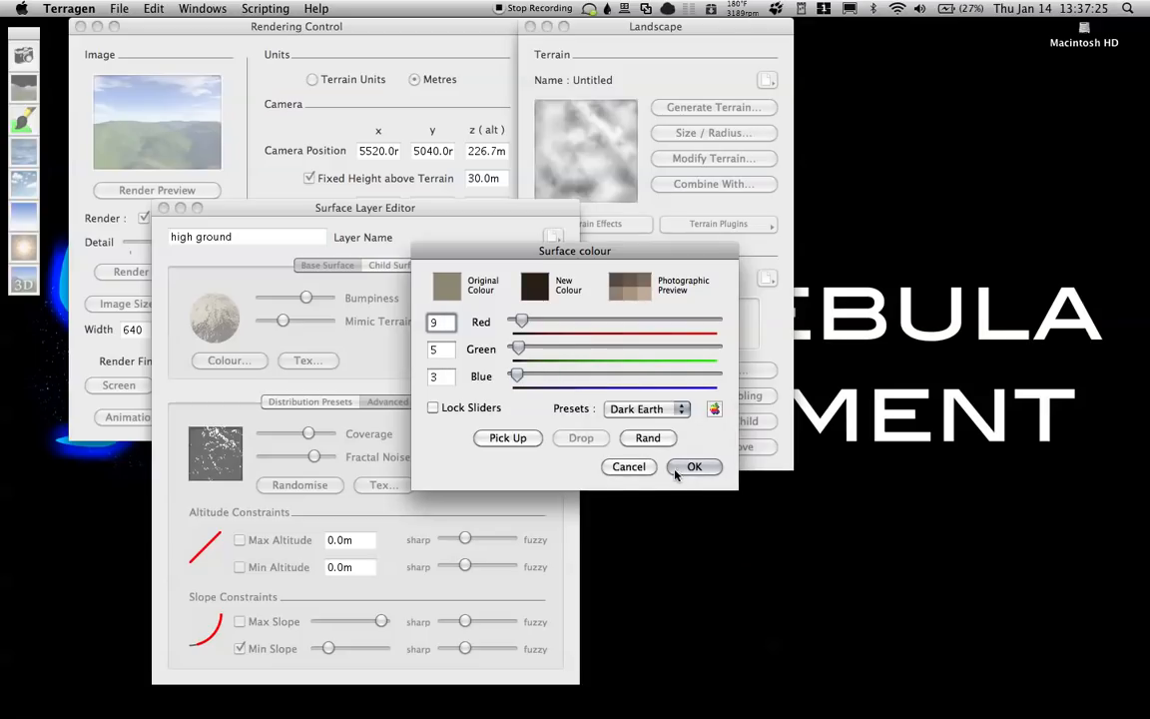
pyautogui.click(695, 466)
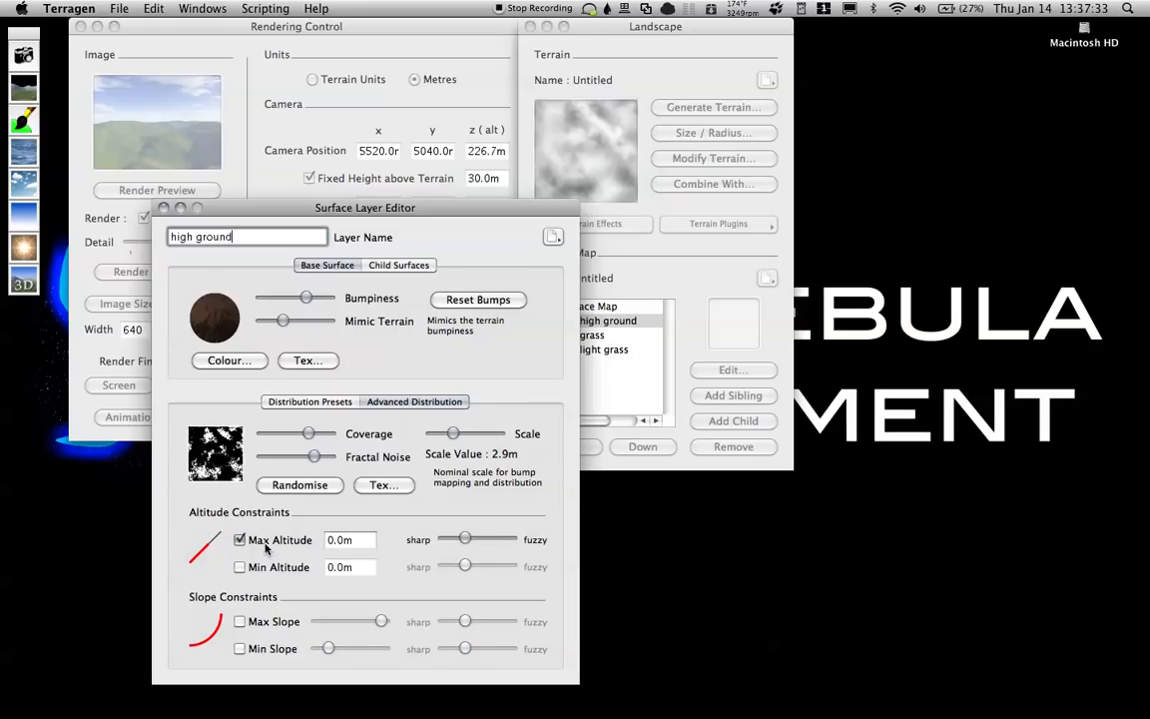
# Replace the high ground's maximum altitude limit with a minimum altitude of -290 m
pyautogui.click(350, 539)
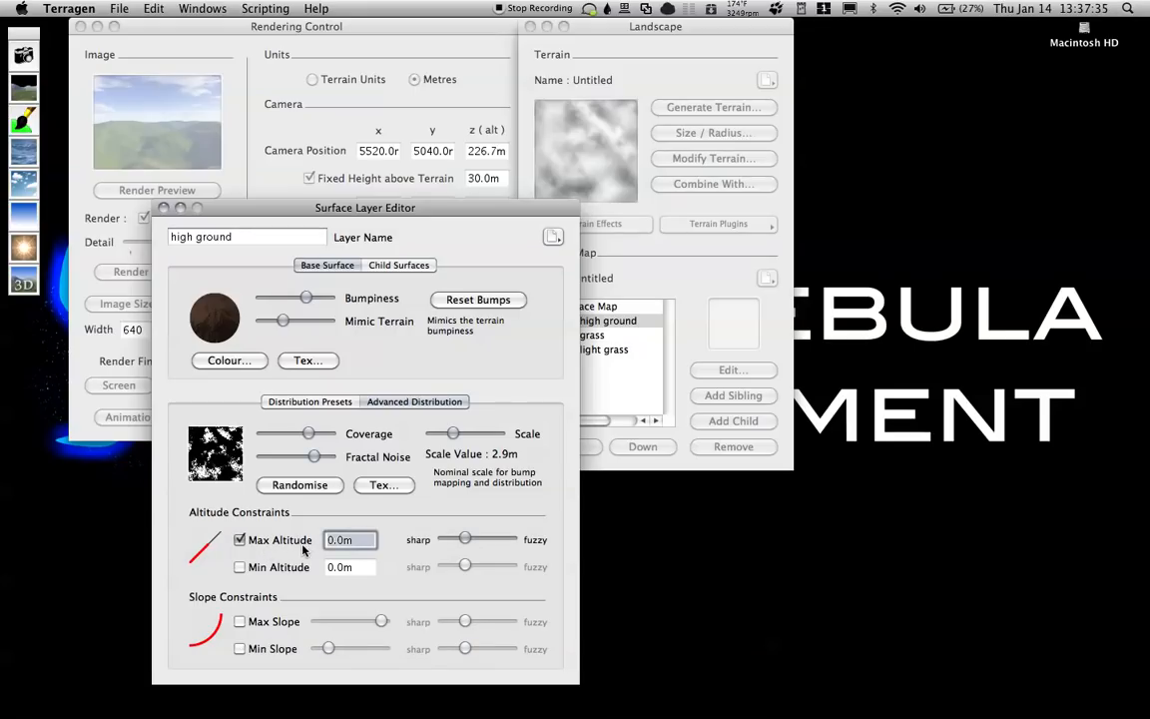
pyautogui.click(240, 540)
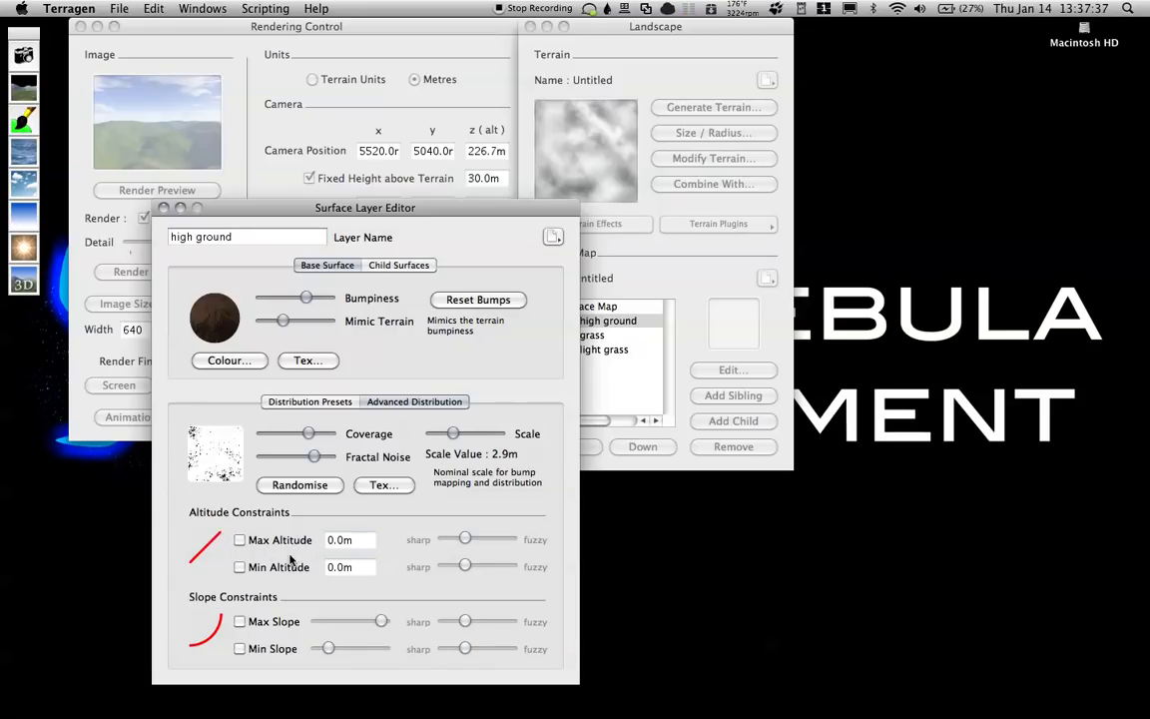
pyautogui.click(240, 567)
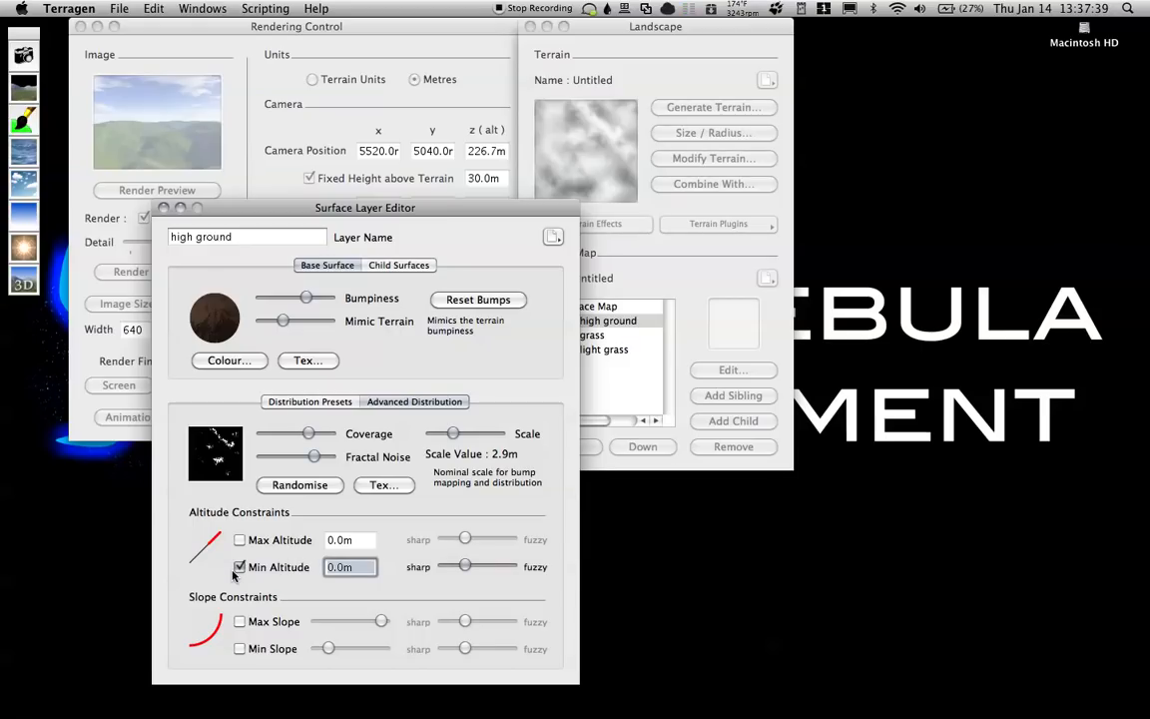
pyautogui.write('-6.0m')
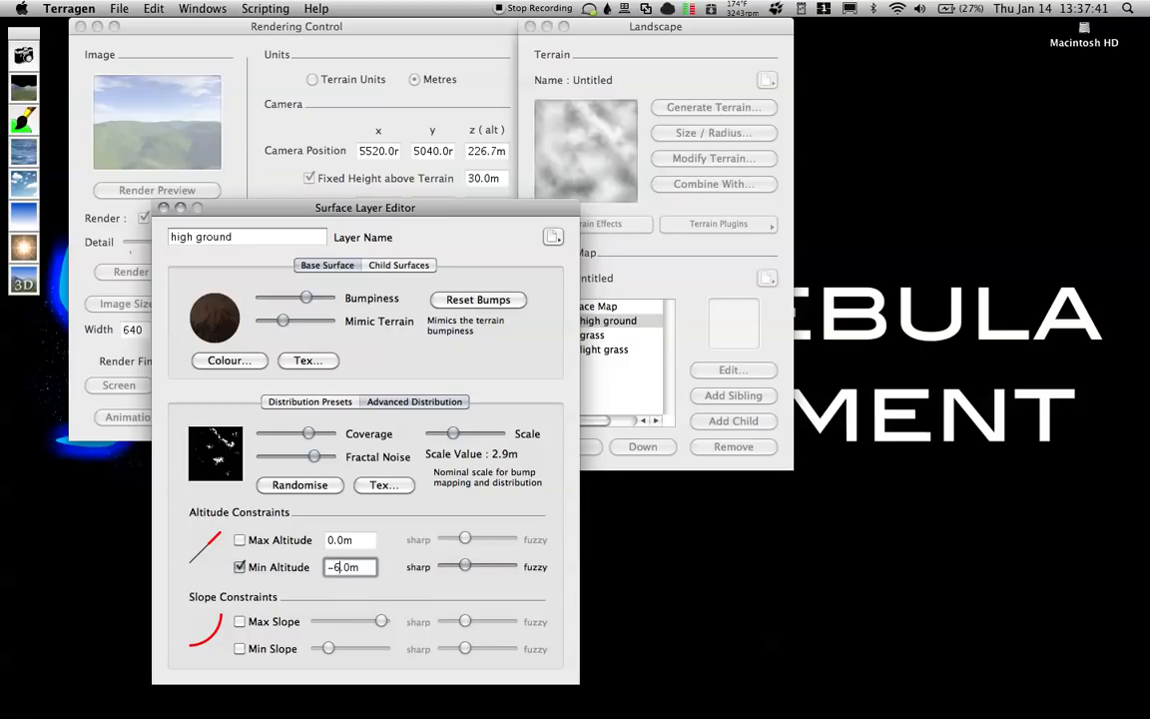
pyautogui.write('0.0m')
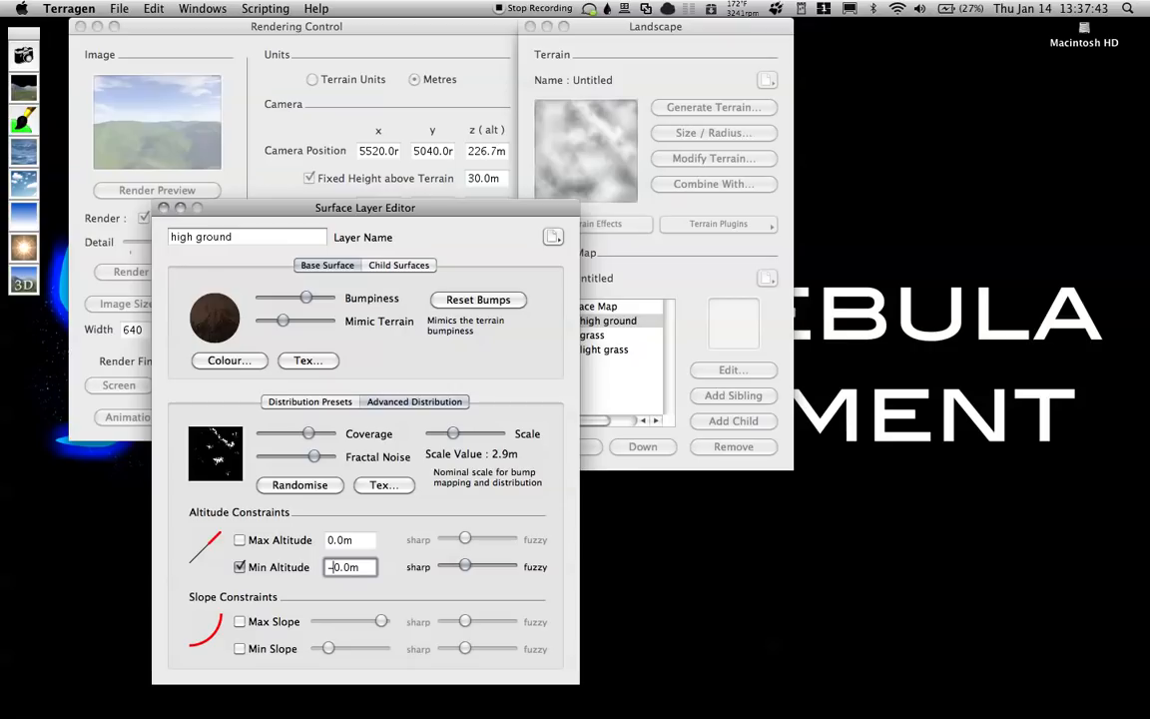
pyautogui.write('-50.0m')
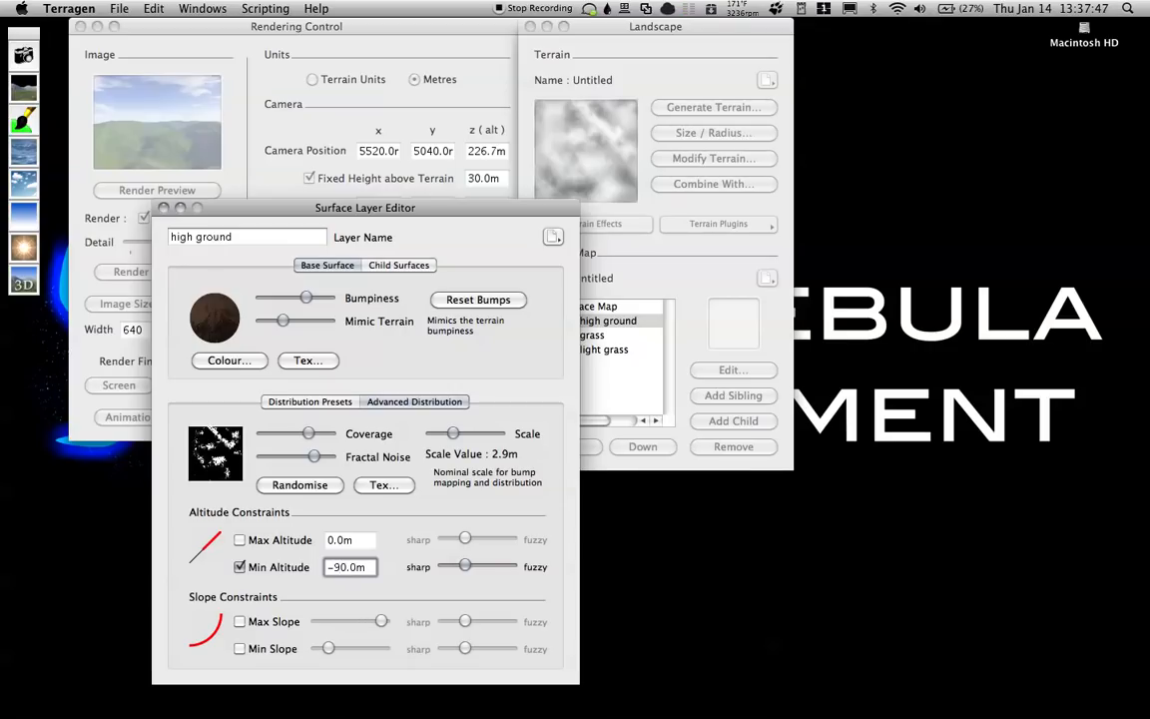
pyautogui.write('-100.0m')
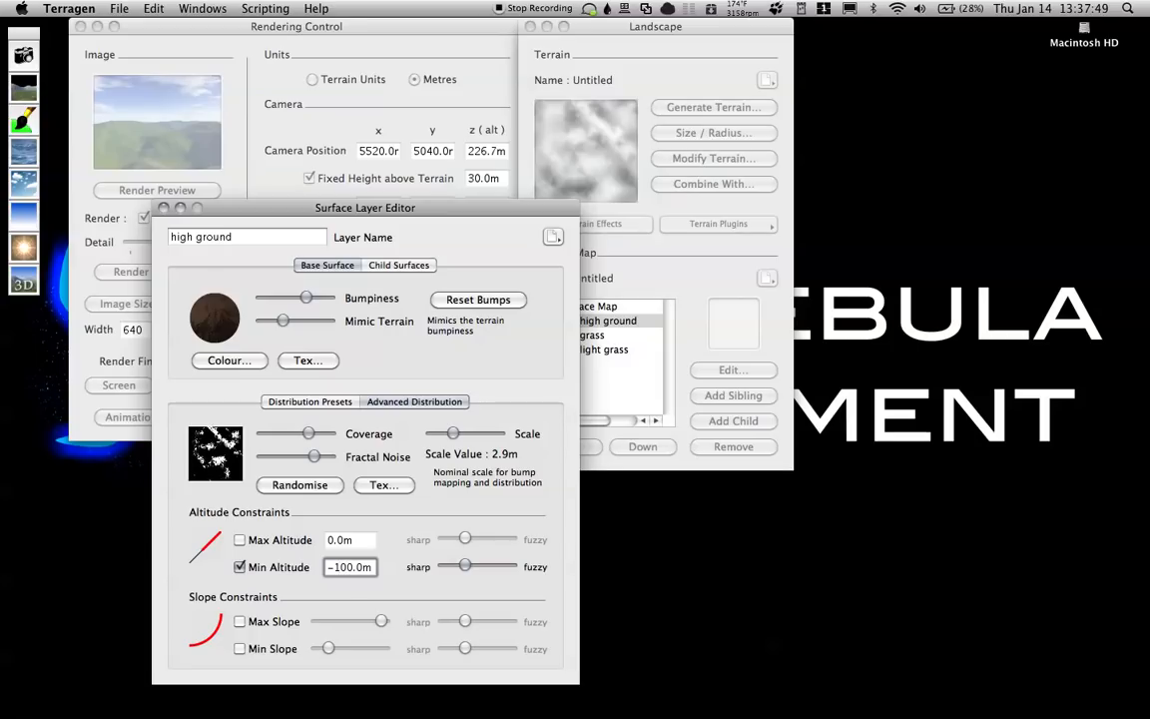
pyautogui.click(349, 567)
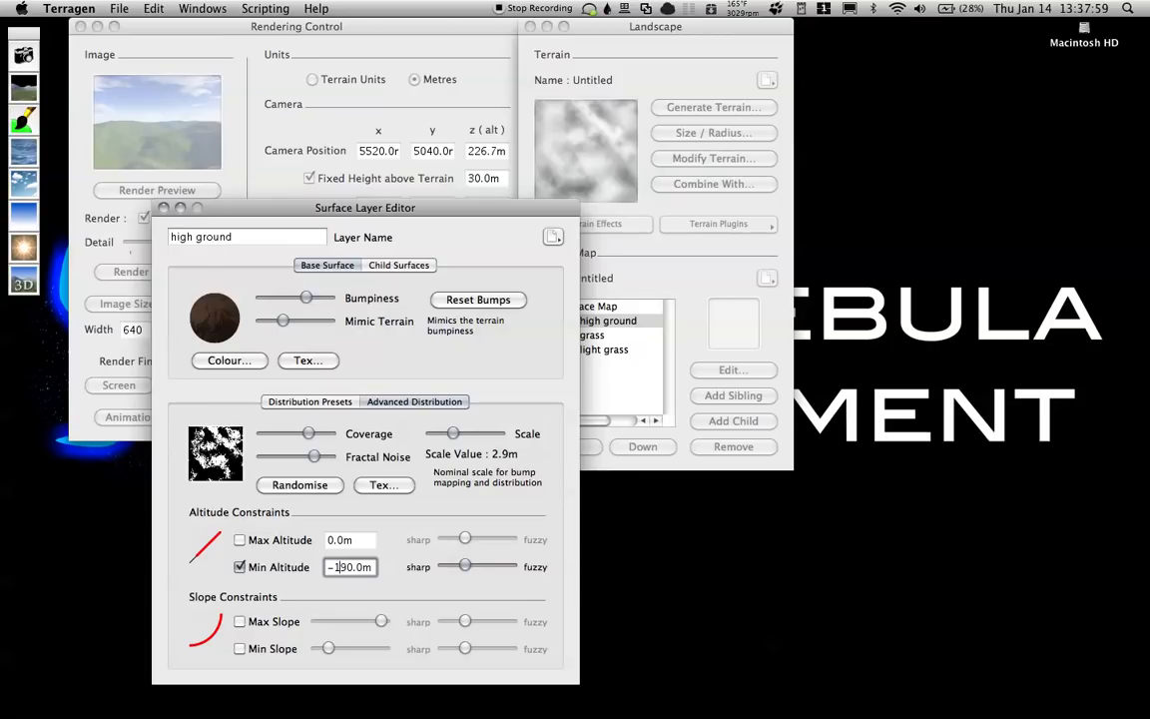
pyautogui.write('-290.0m')
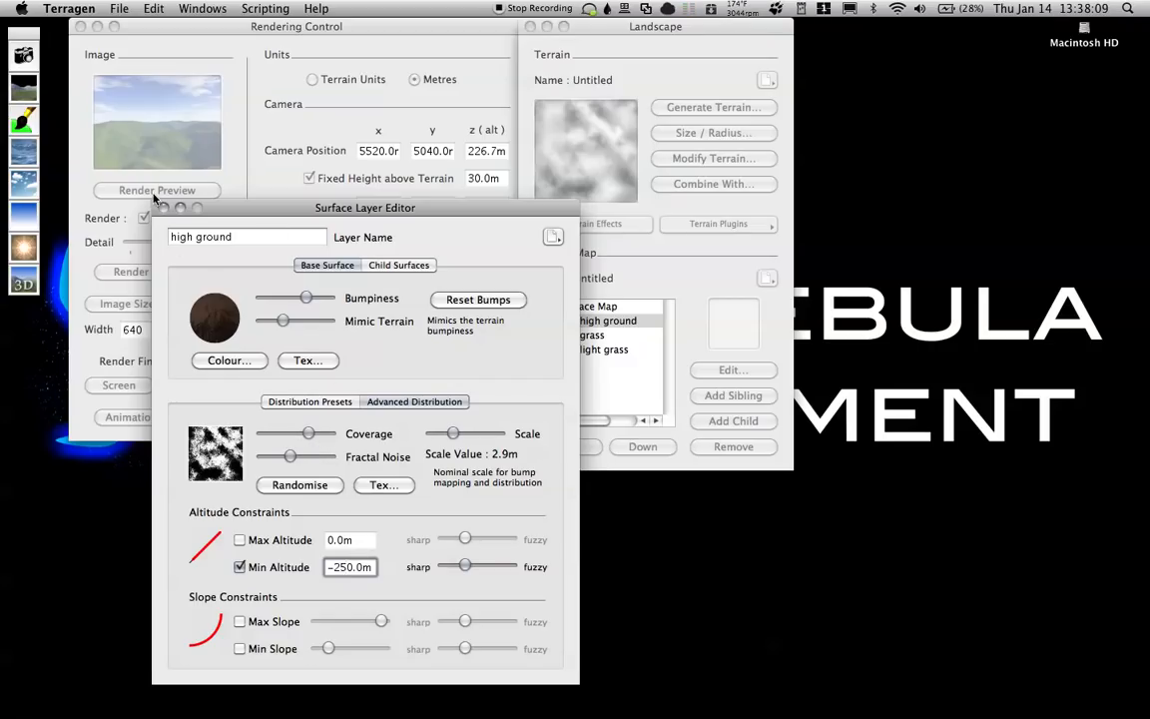
# Preview the altitude change, entering -30 m between preview renders
pyautogui.click(157, 190)
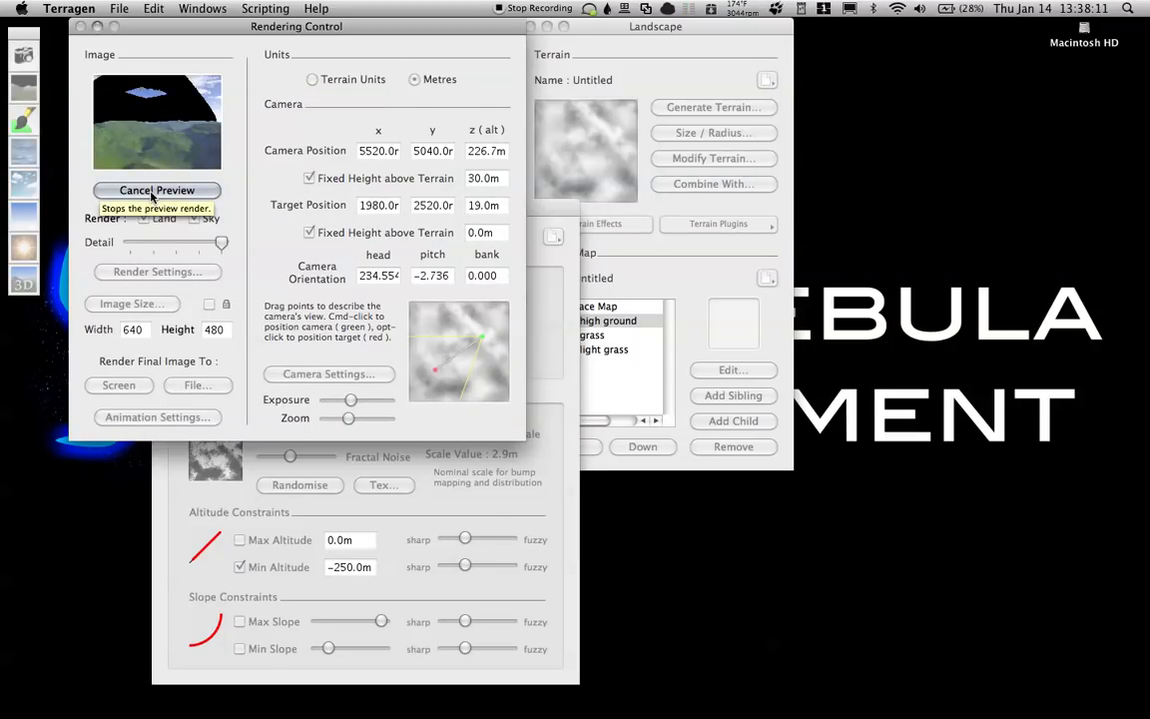
pyautogui.click(156, 190)
pyautogui.write('9')
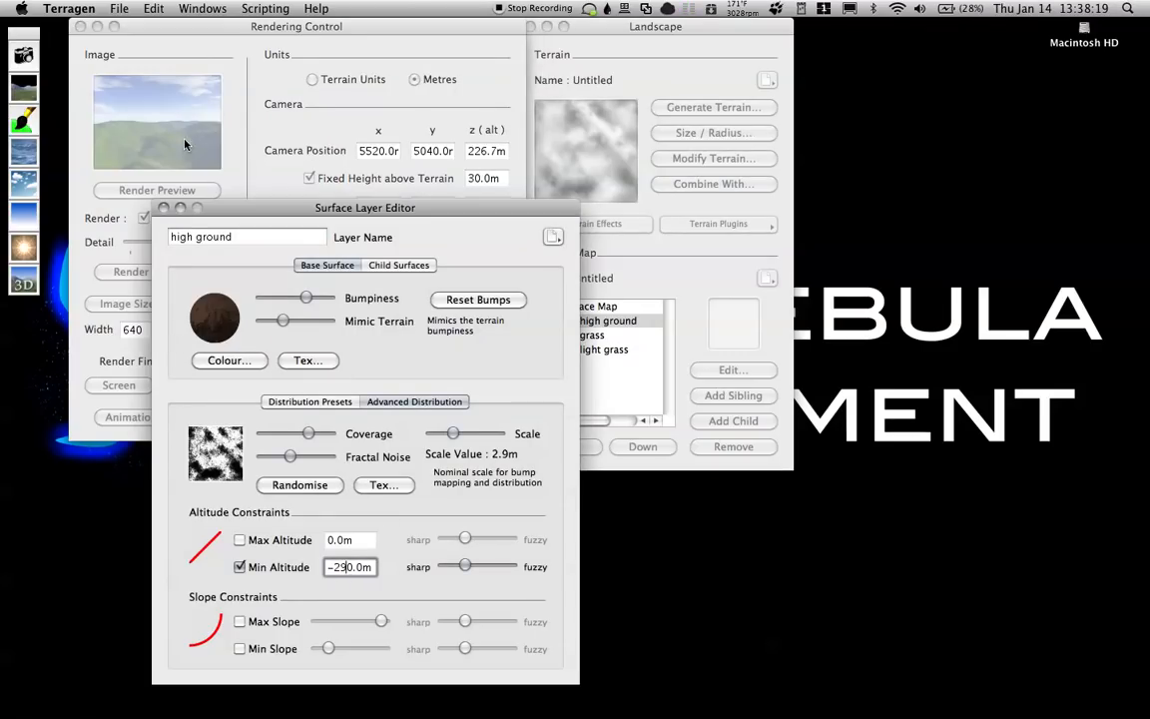
pyautogui.click(157, 189)
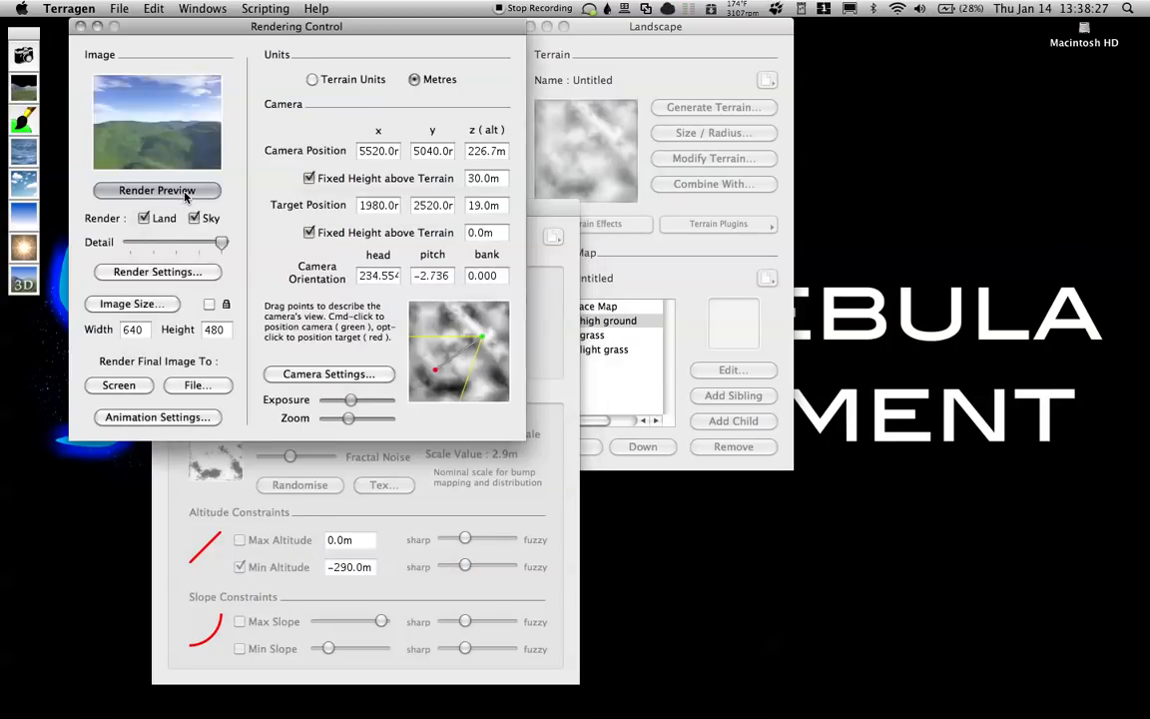
pyautogui.click(156, 190)
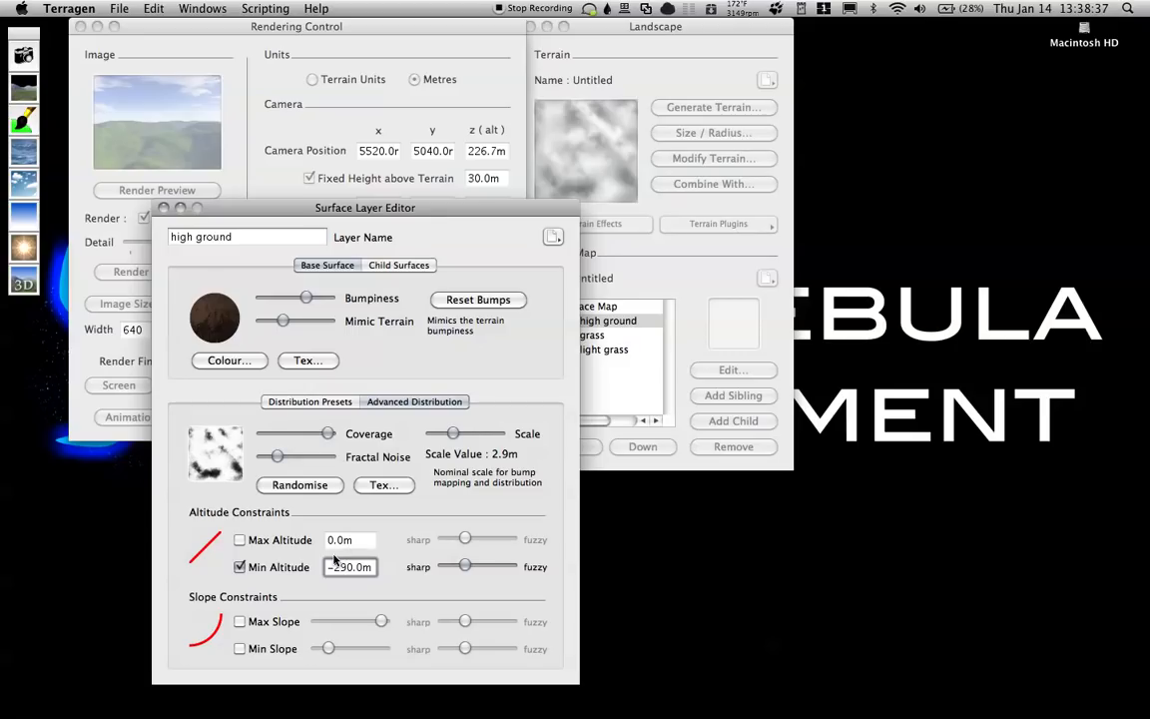
pyautogui.write('-30.0m')
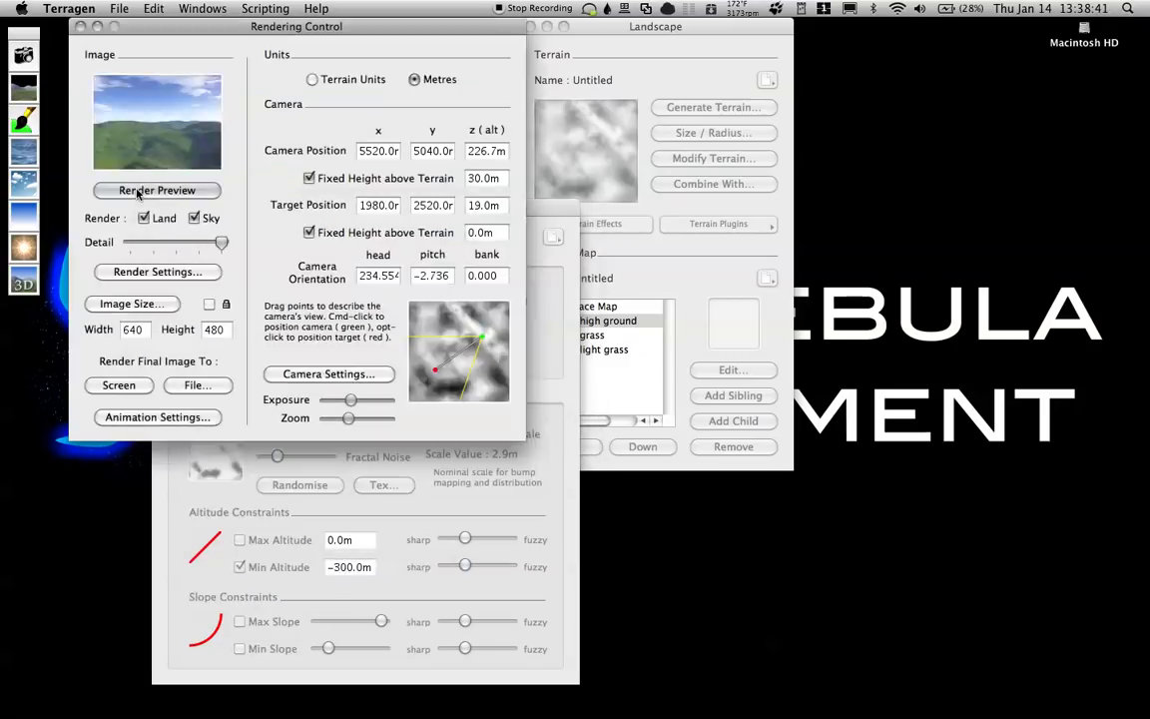
pyautogui.click(157, 190)
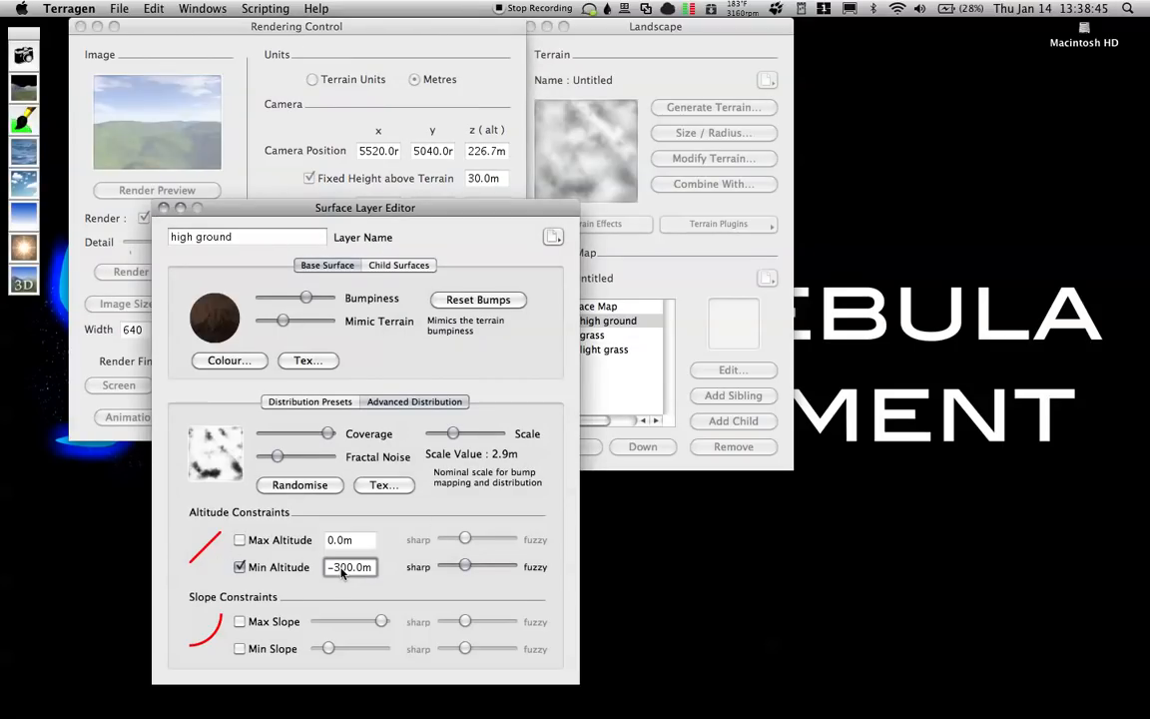
pyautogui.write('-30.0m')
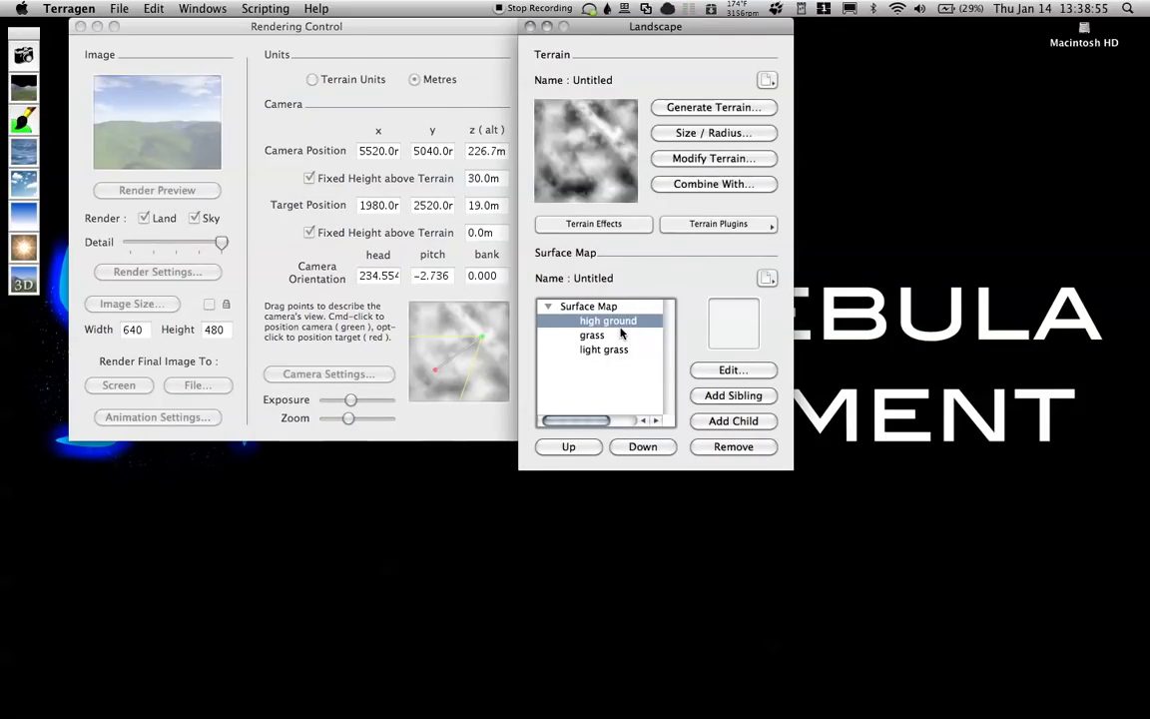
# Cap light grass at a 100 m maximum altitude, preview, then render the final image to screen
pyautogui.click(603, 349)
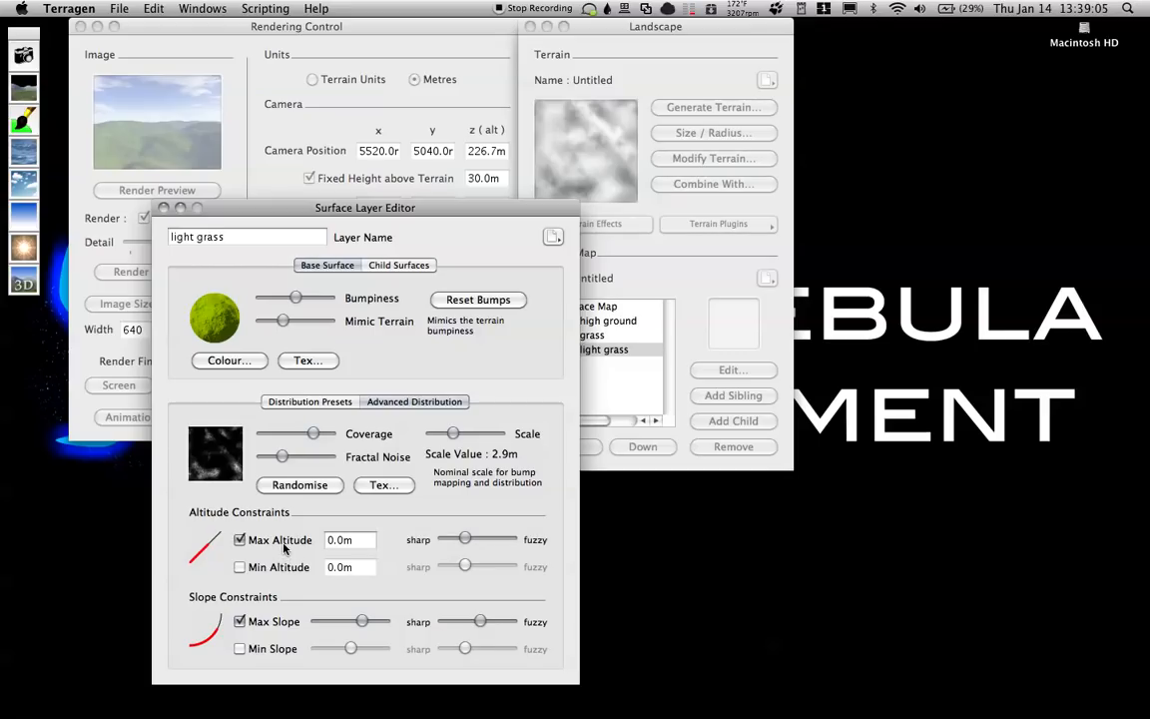
pyautogui.click(349, 539)
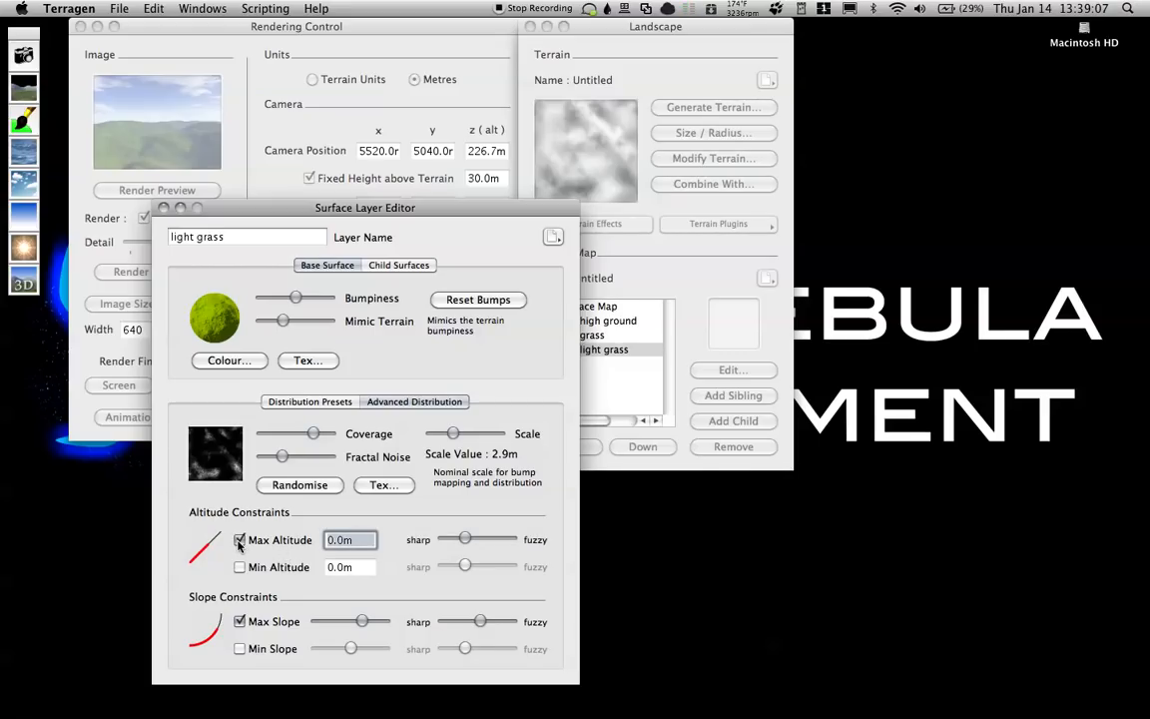
pyautogui.write('100.0m')
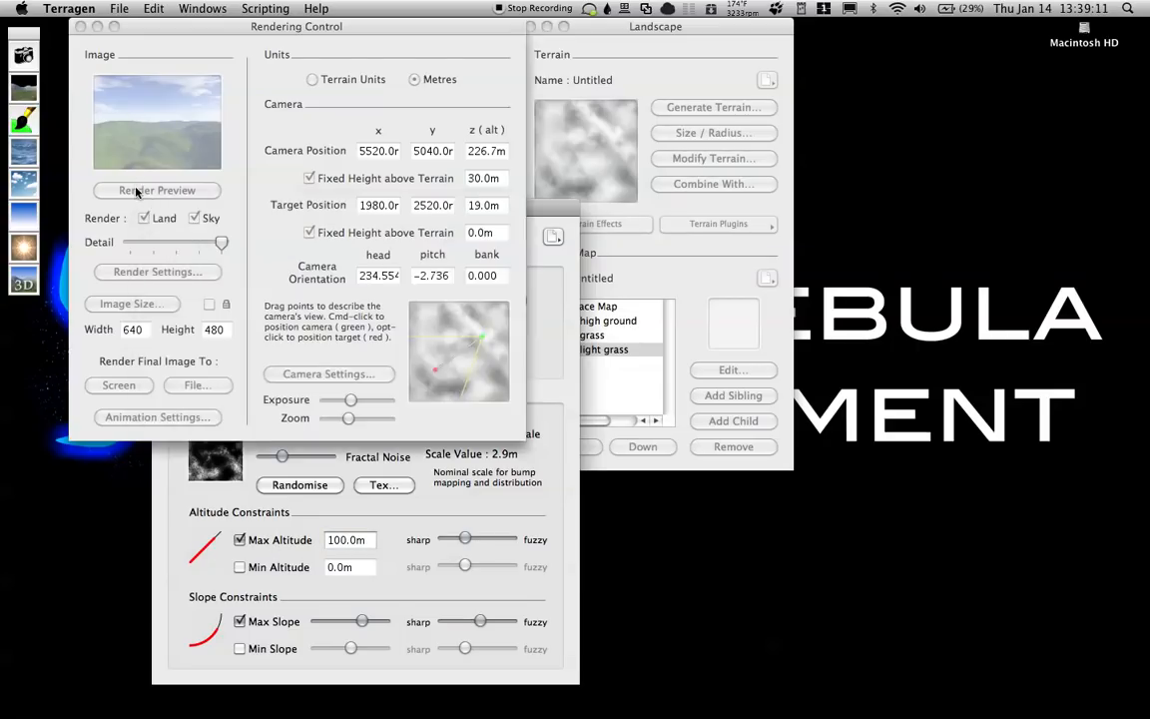
pyautogui.click(157, 190)
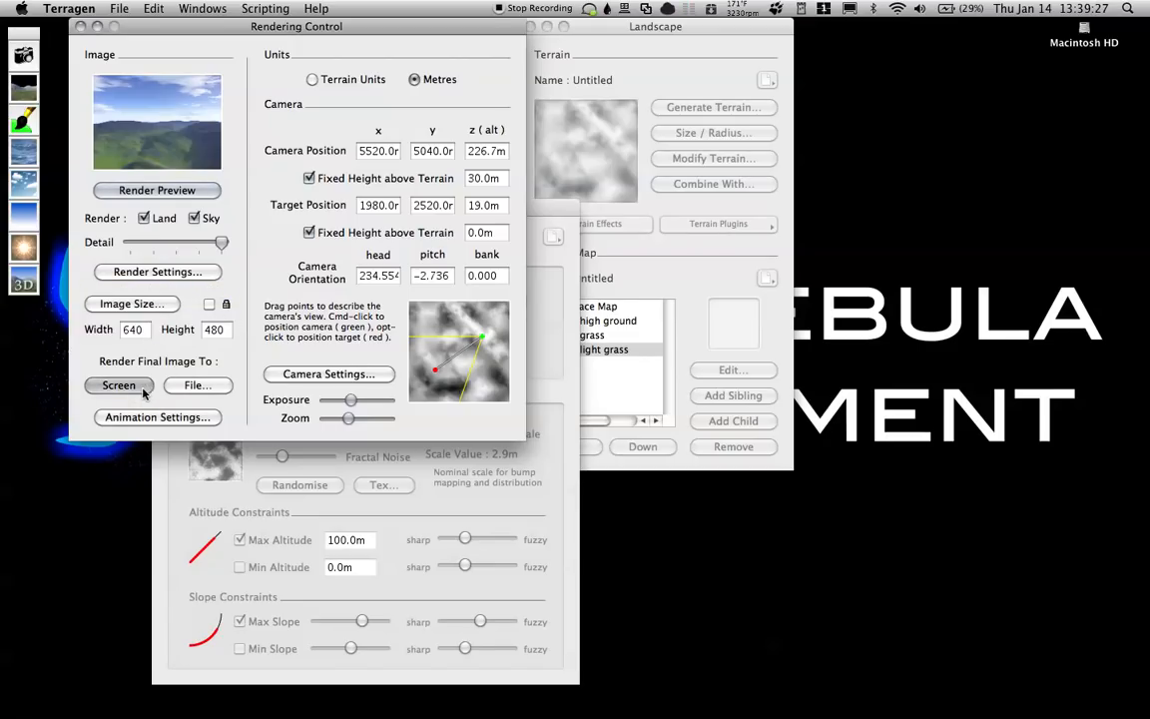
pyautogui.click(119, 386)
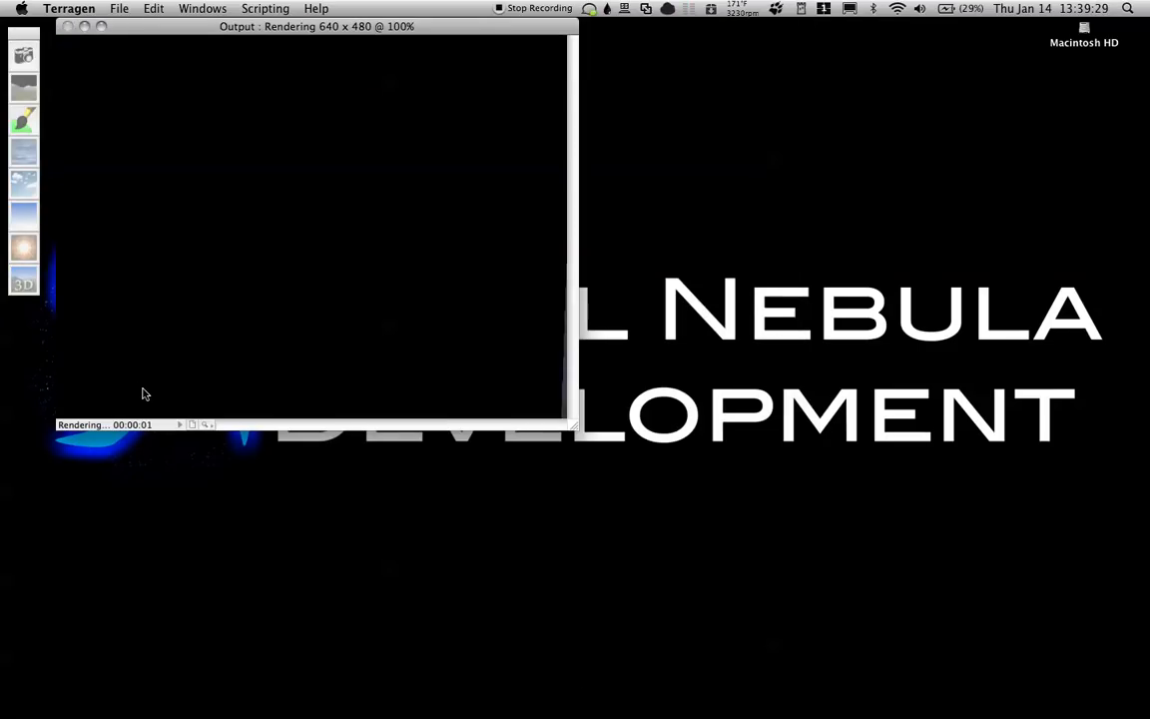